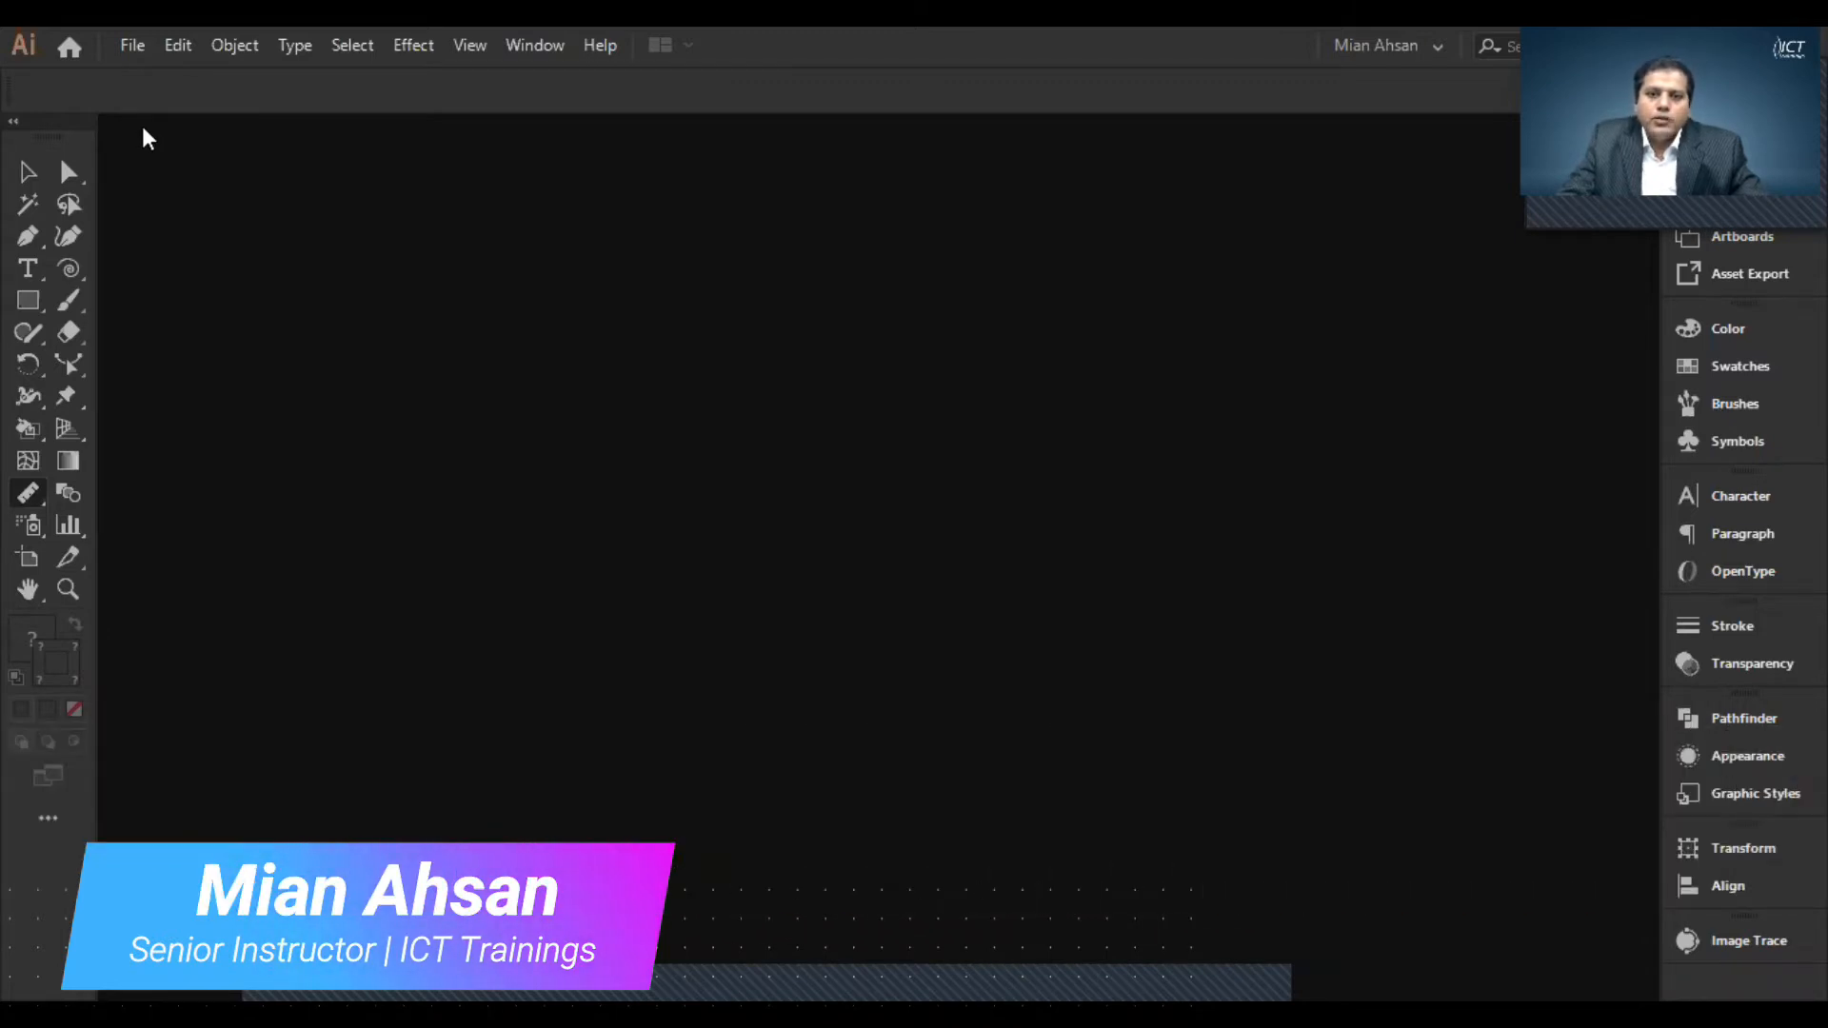
- Start a new document with the Custom 11.69 × 8.27 in landscape preset
left_click(132, 44)
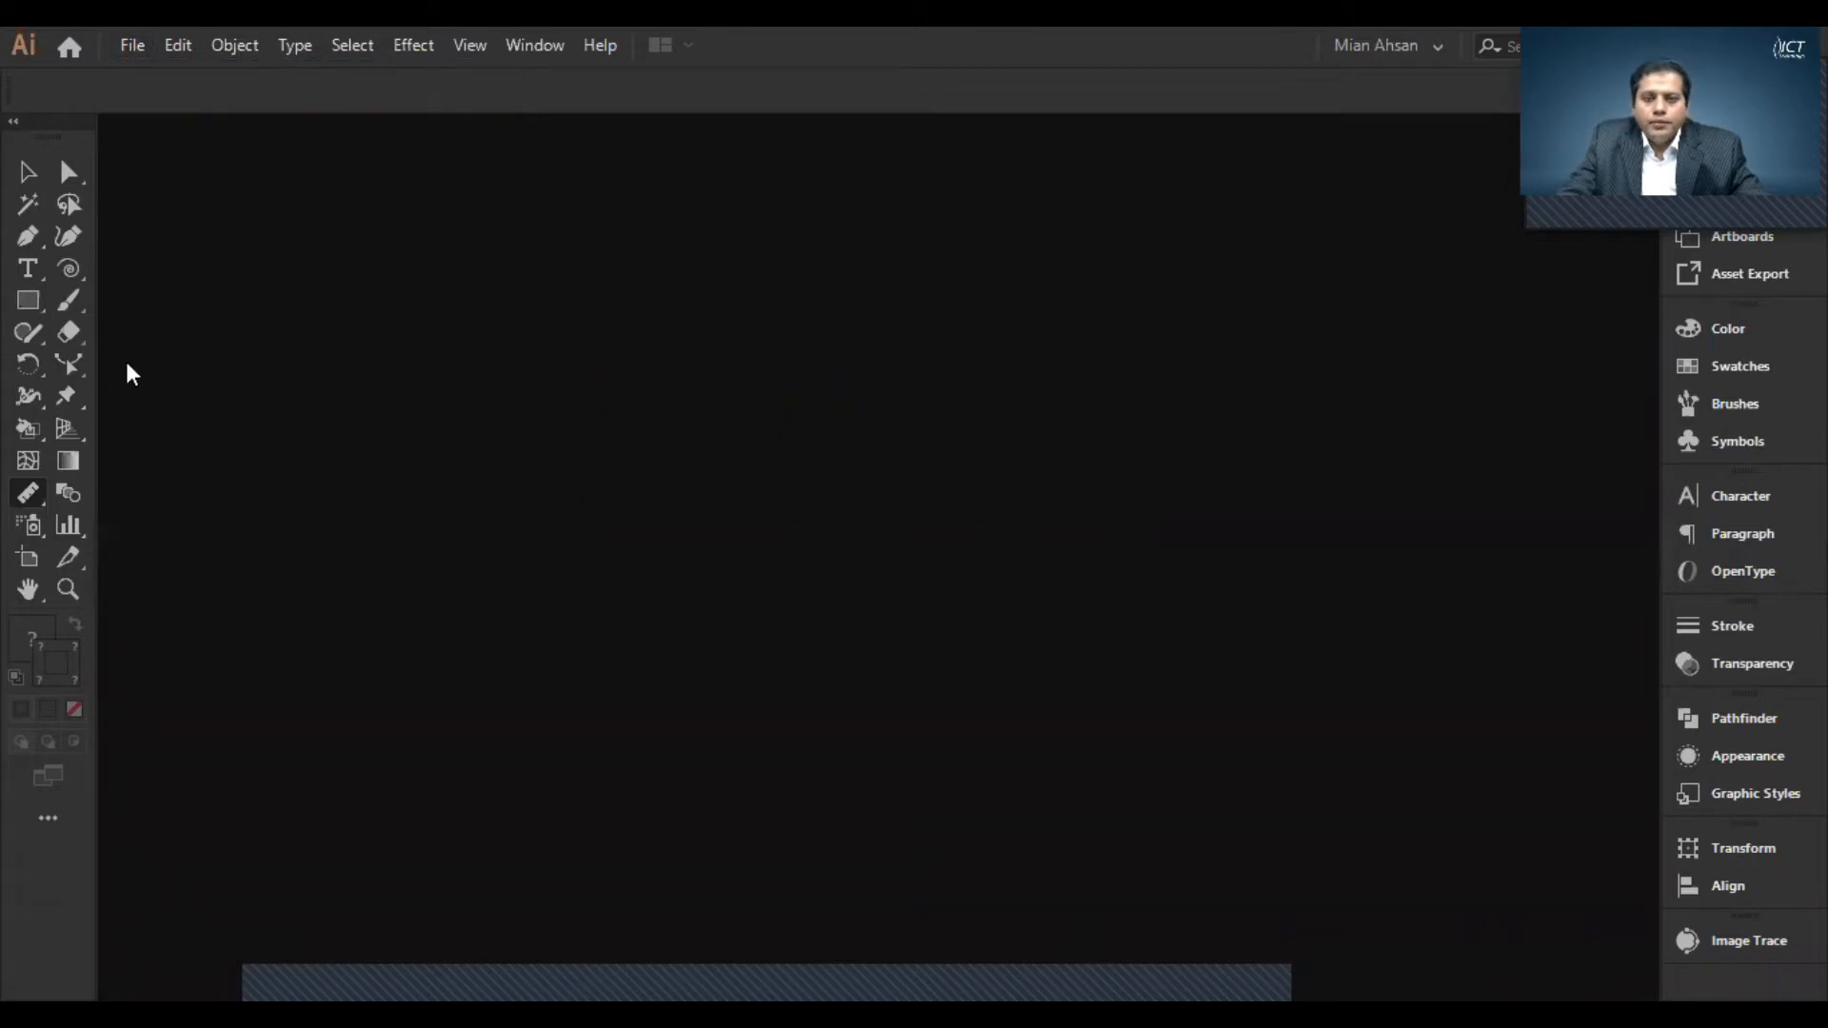
left_click(132, 44)
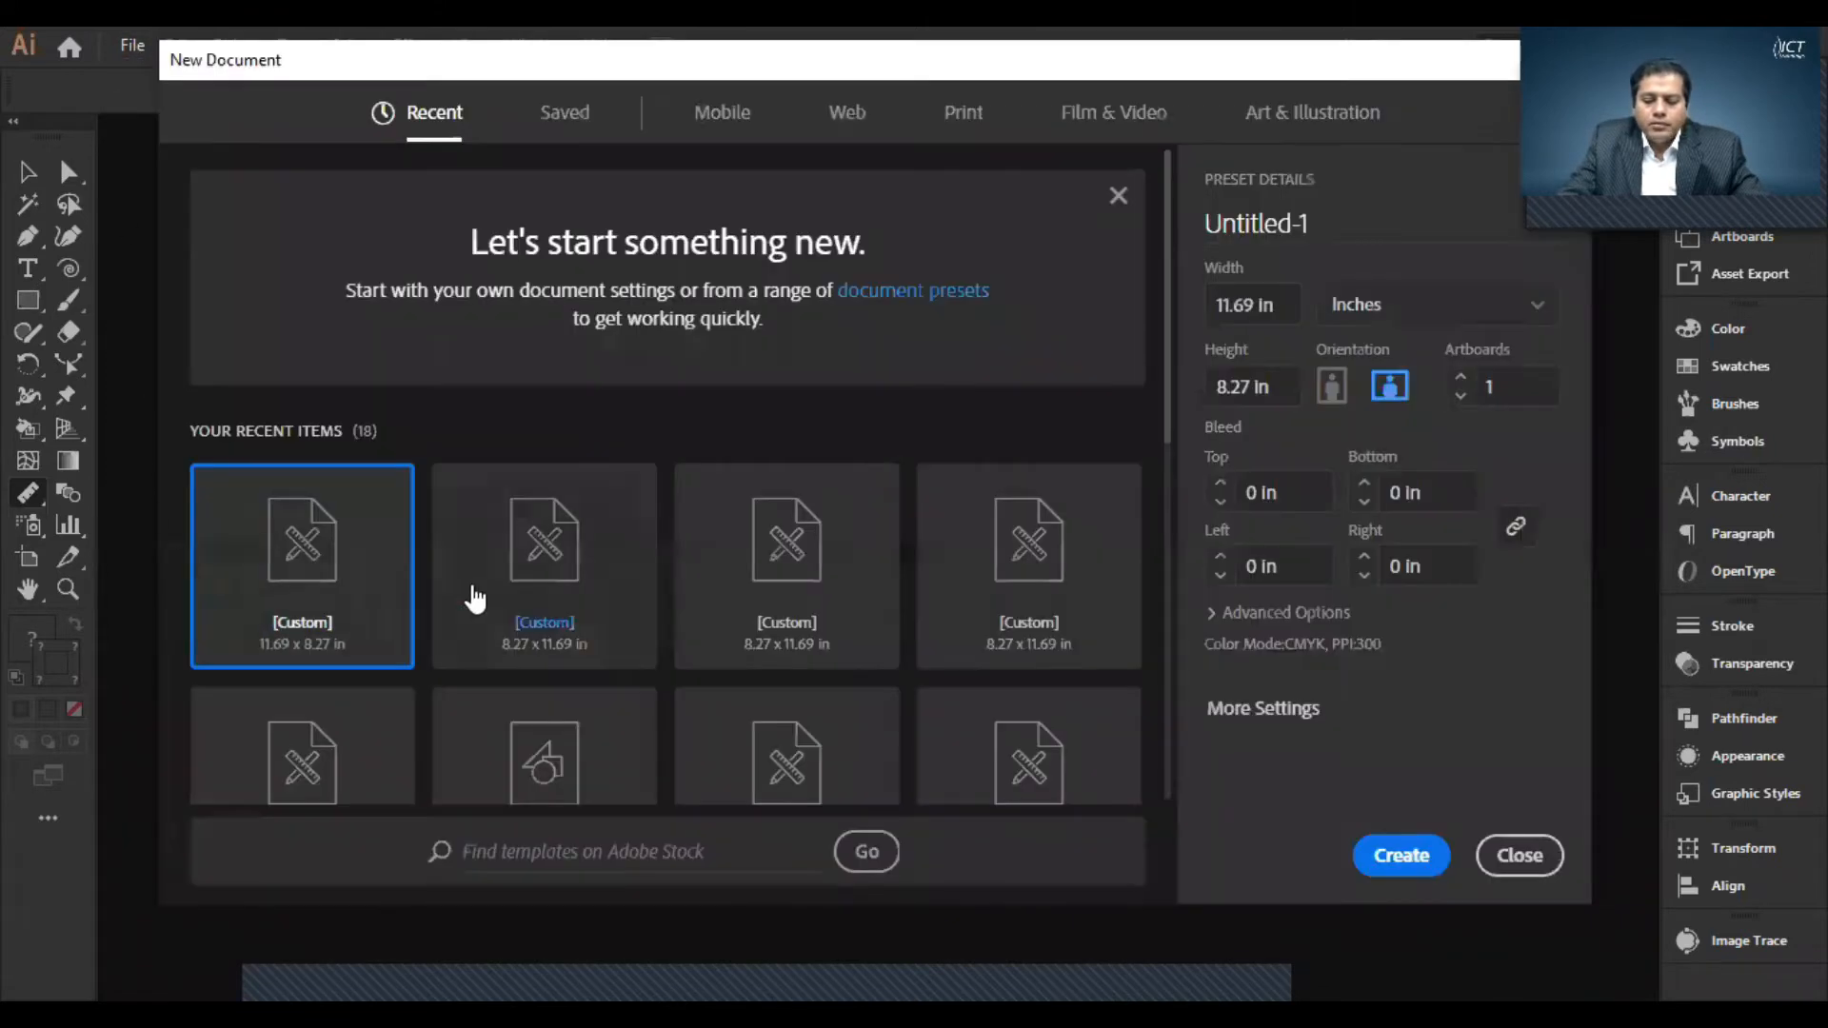
mouse_move(1089, 510)
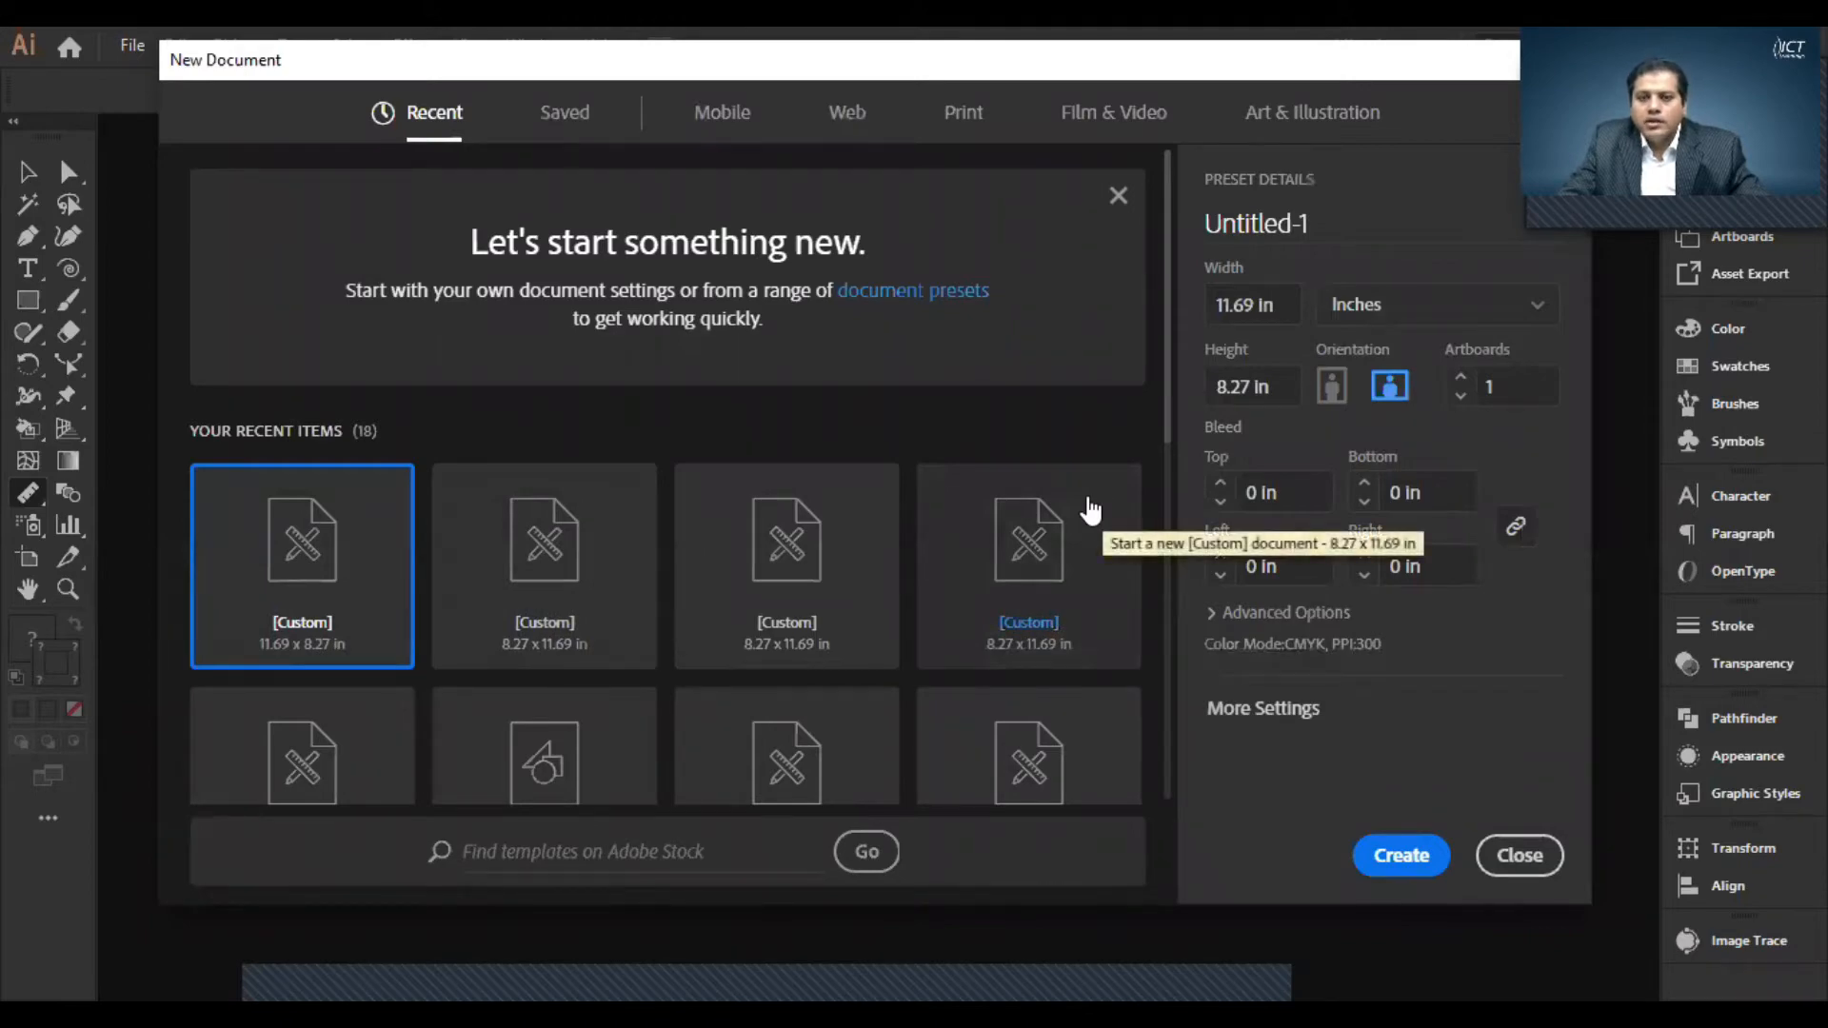
mouse_move(1015, 534)
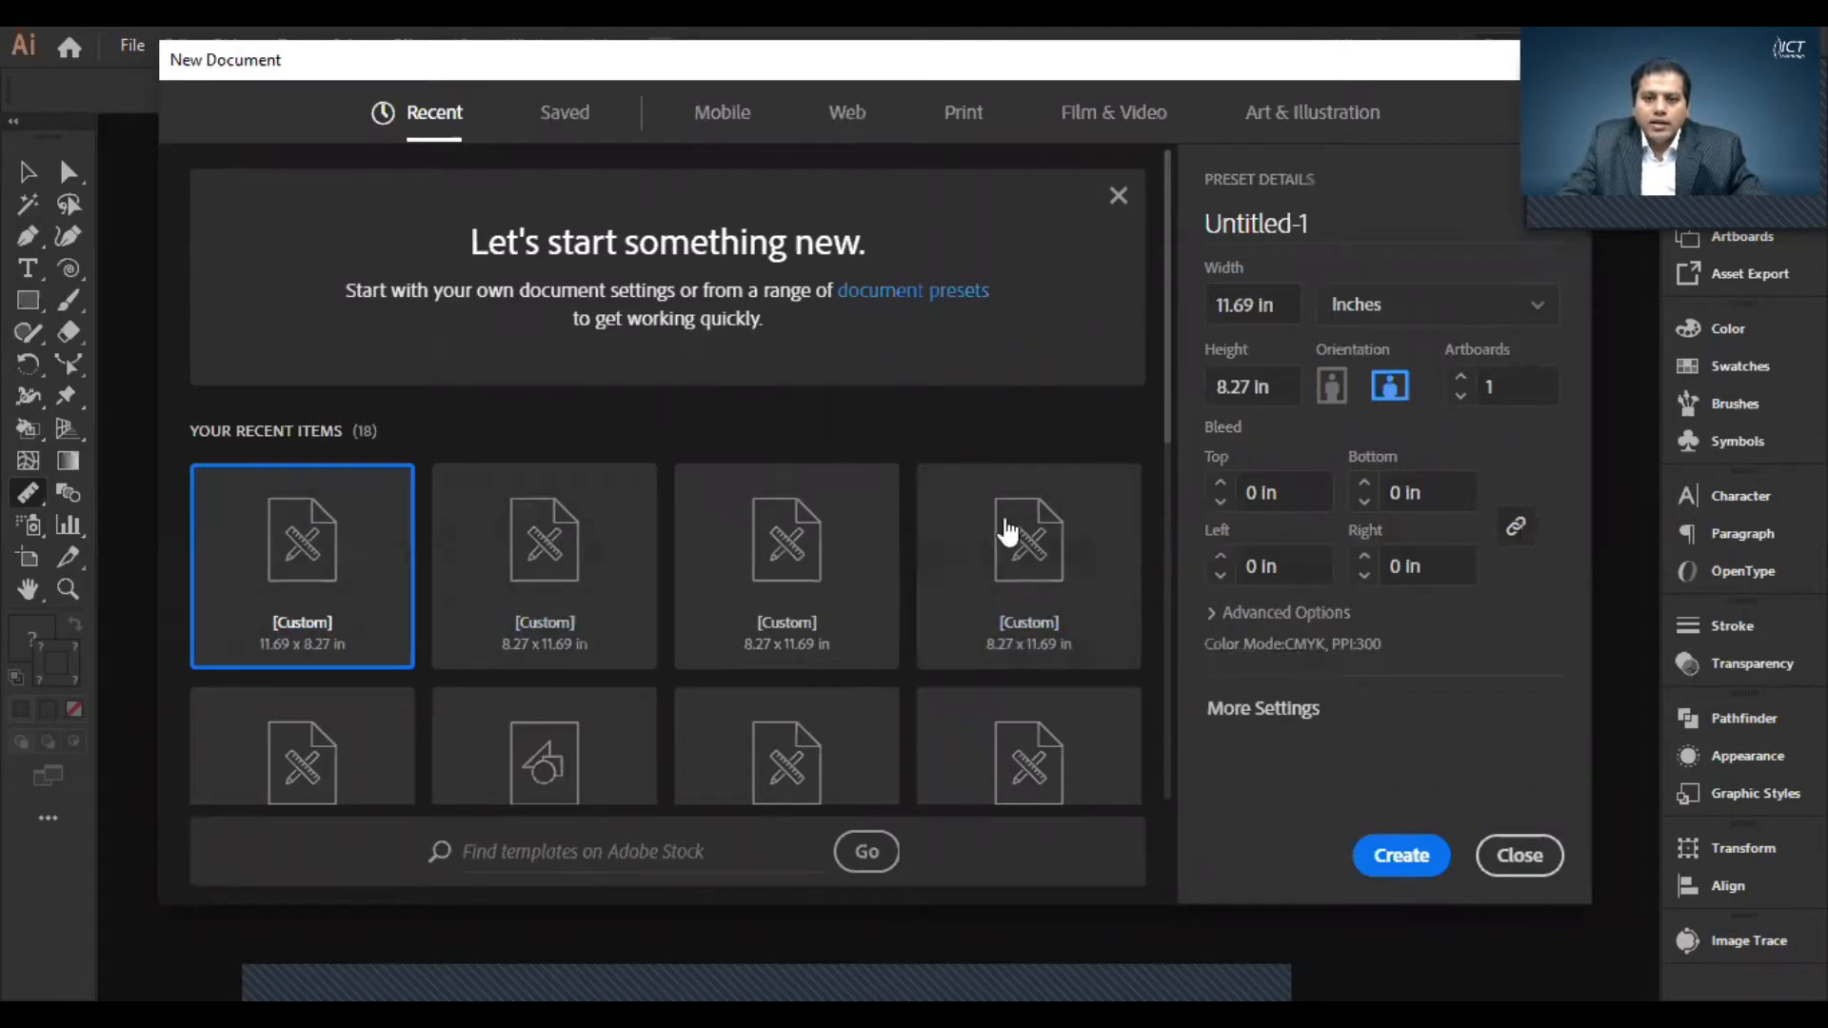
mouse_move(910, 594)
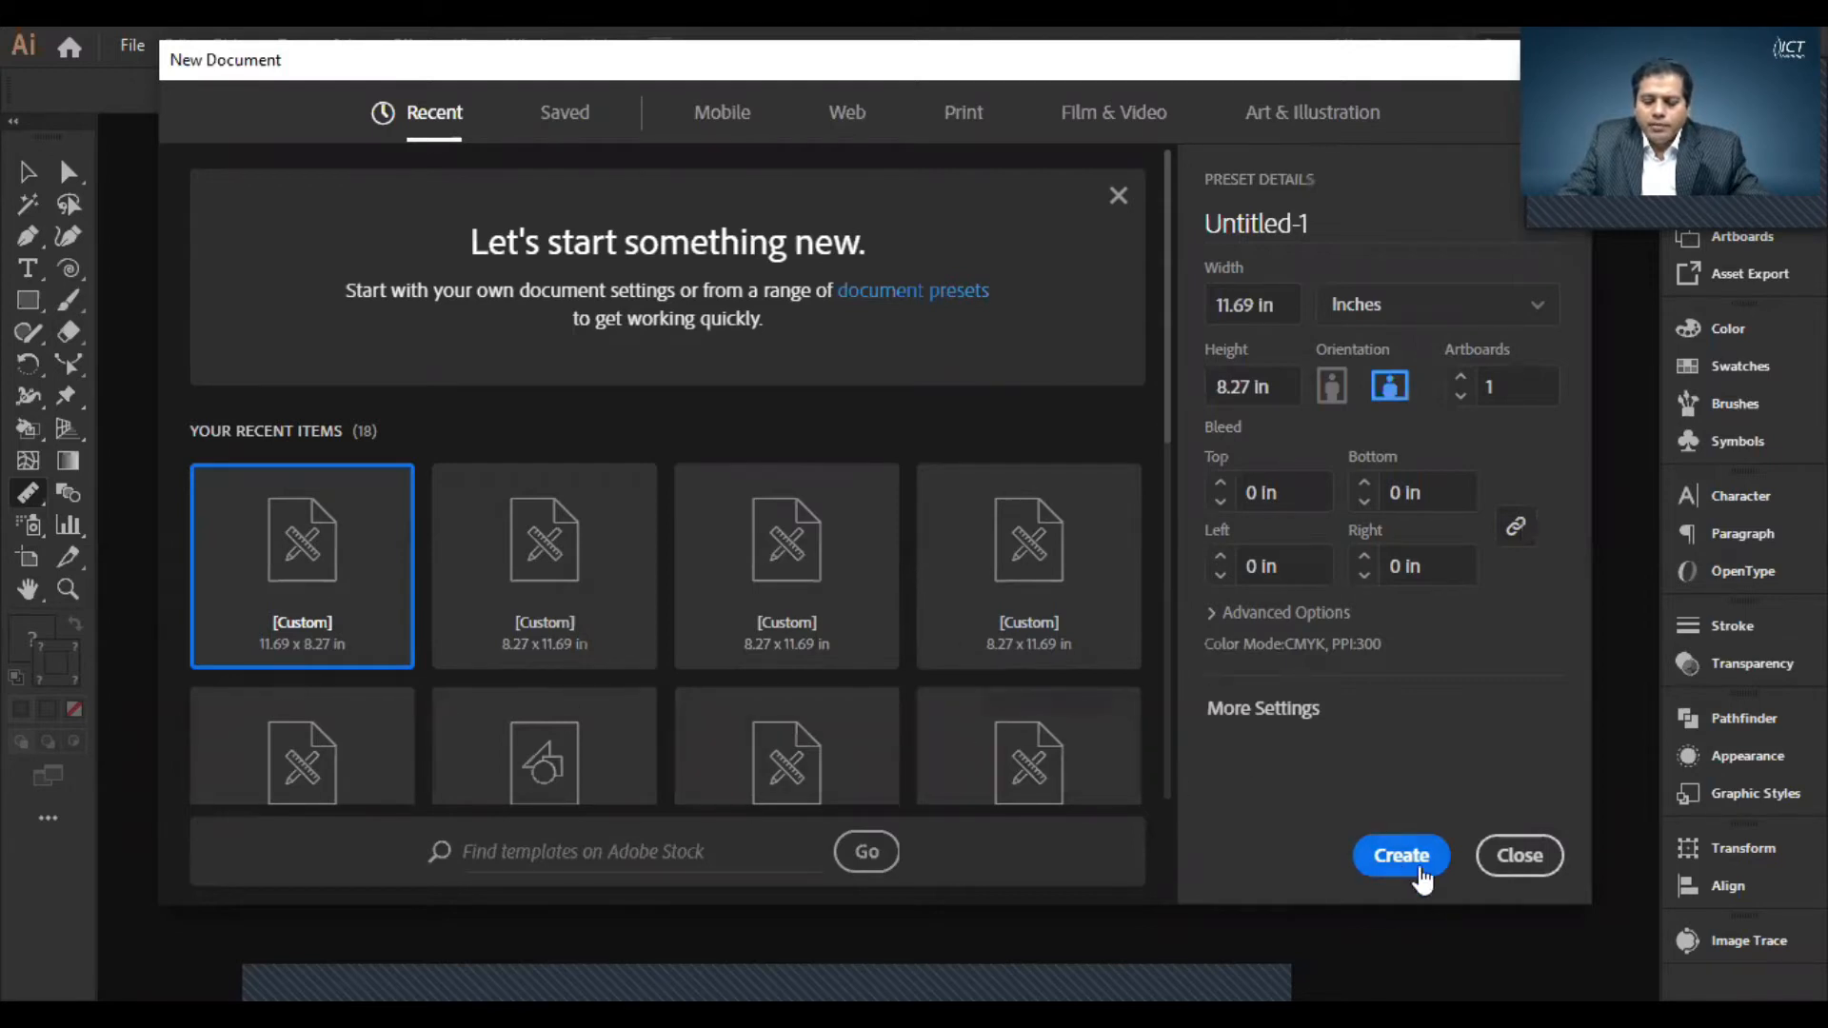
mouse_move(1114, 817)
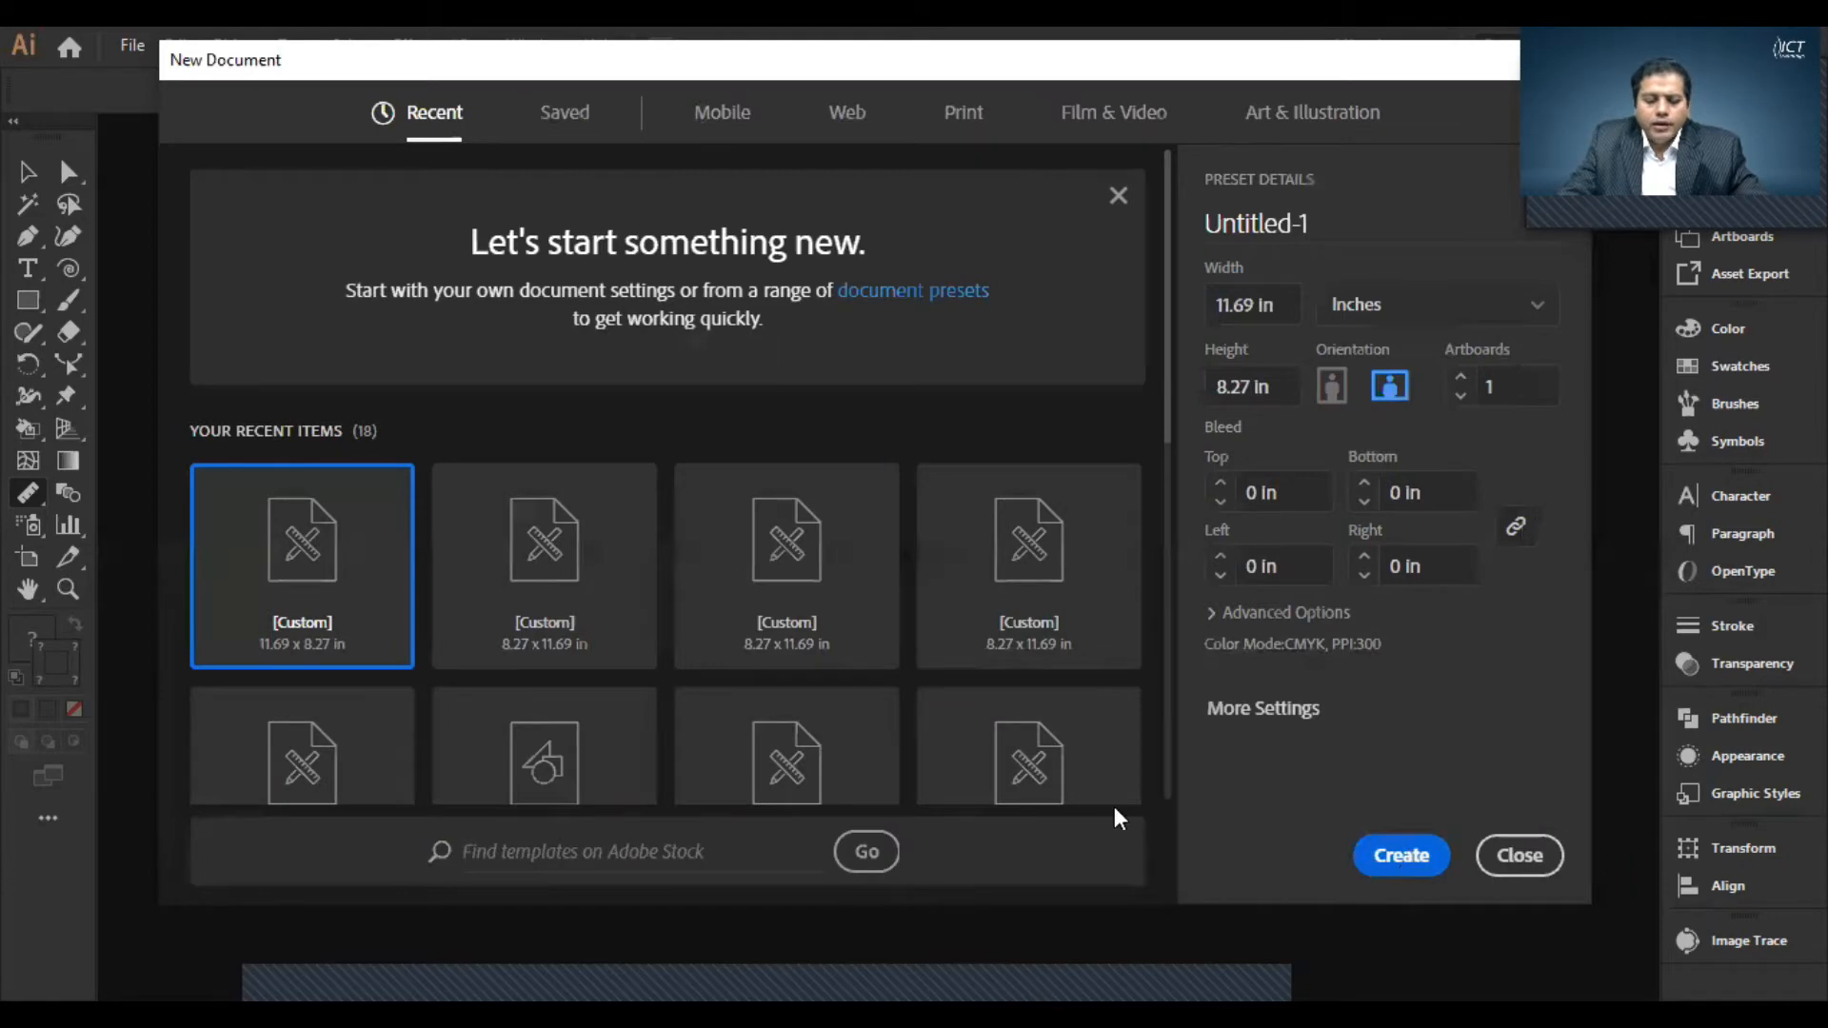
- Create the blank landscape Untitled-1 document and reveal the Type tool variants
left_click(1400, 855)
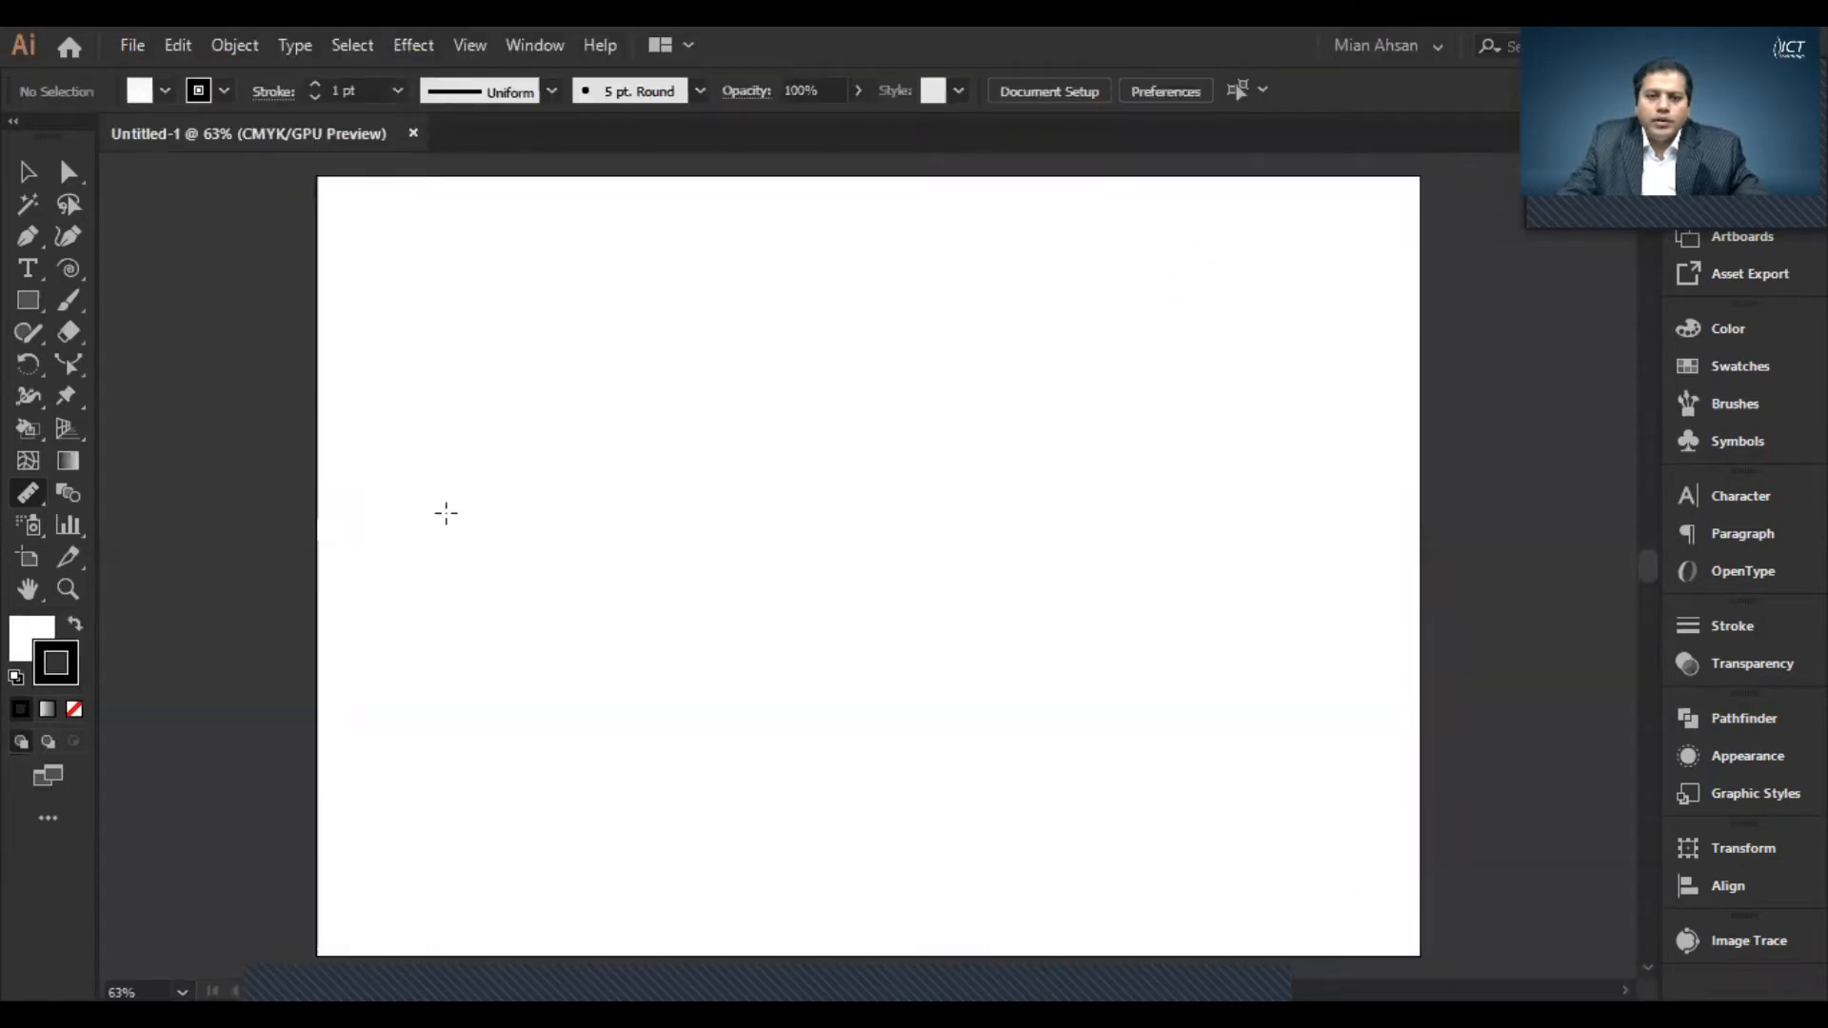
mouse_move(68, 236)
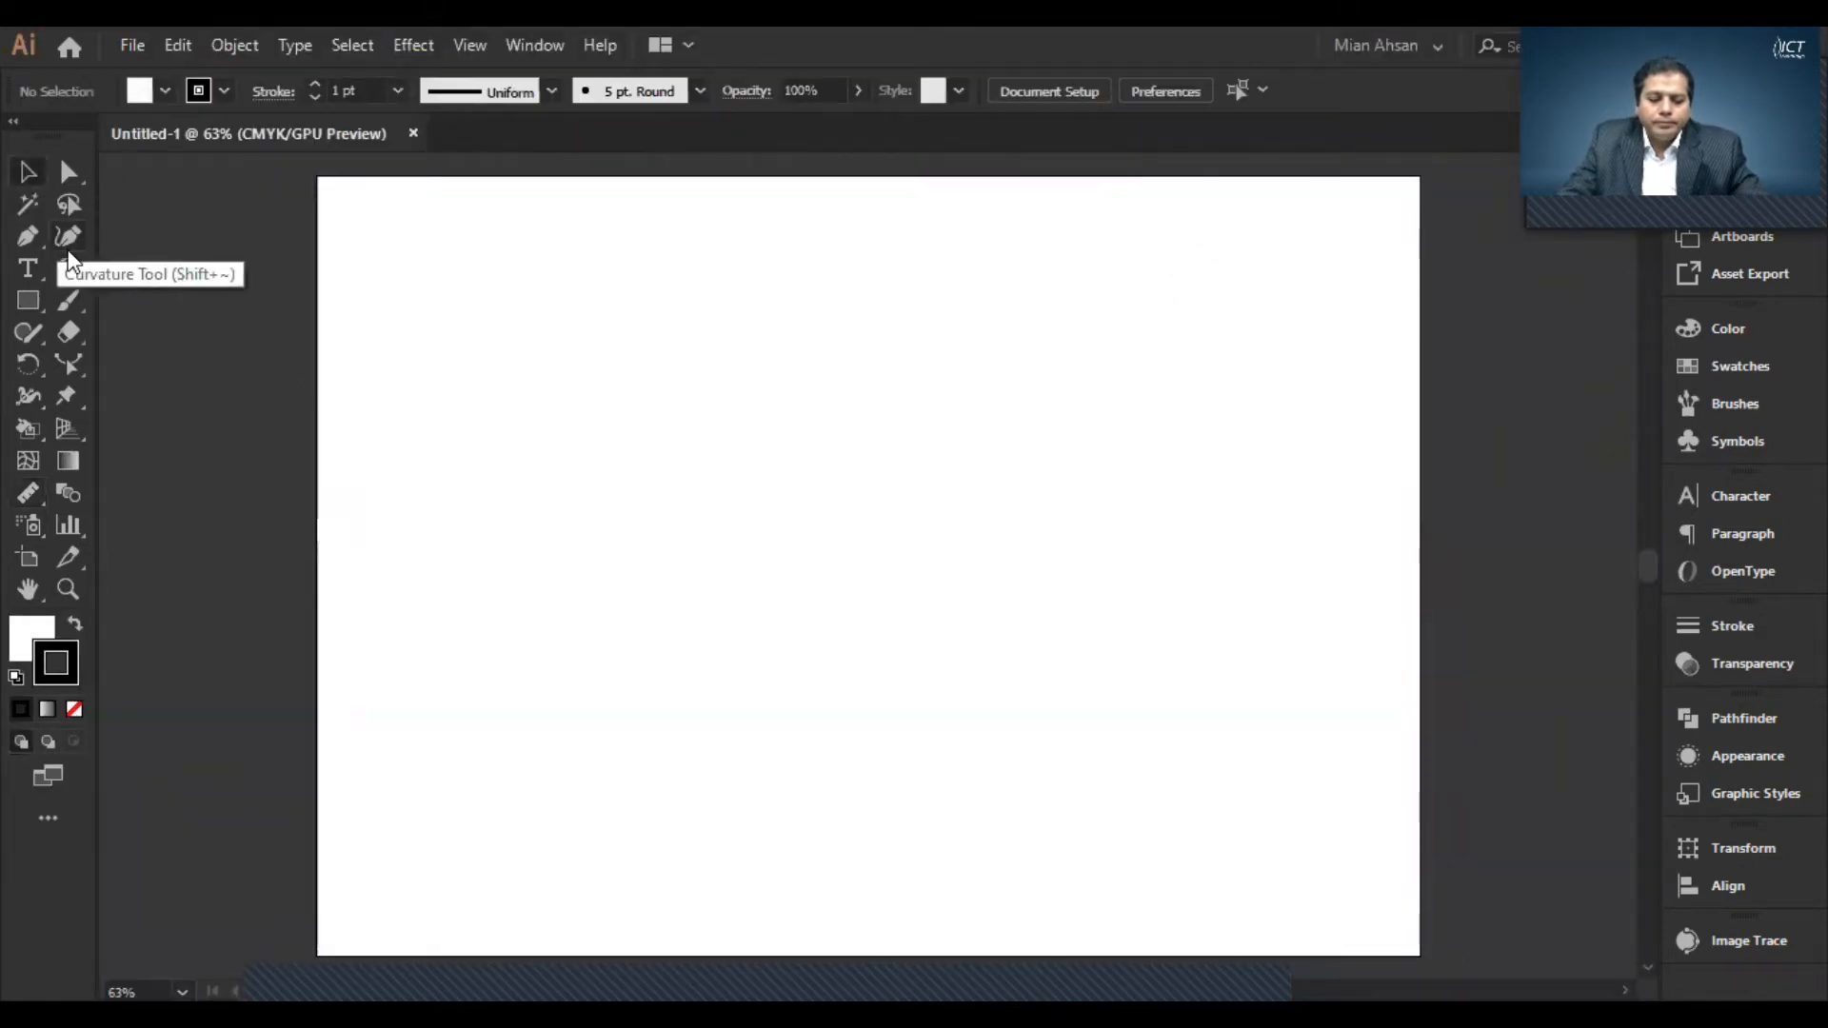
mouse_move(28, 268)
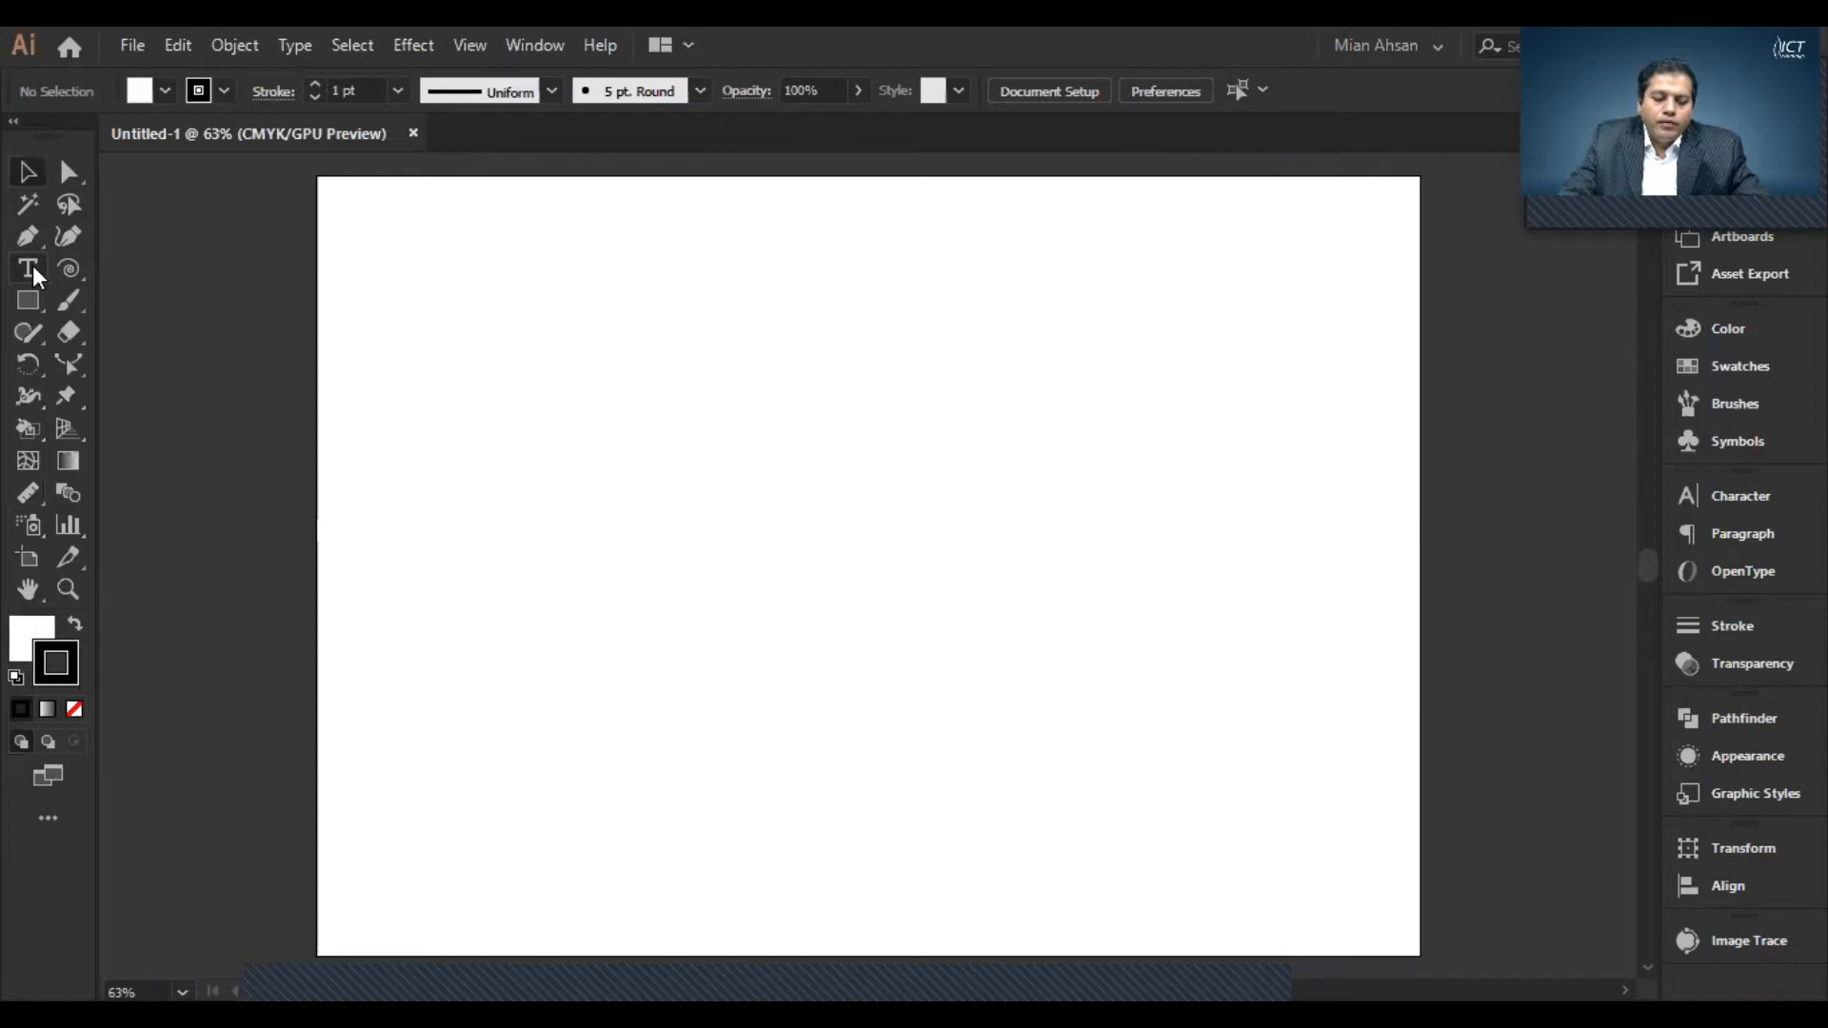
left_click(29, 269)
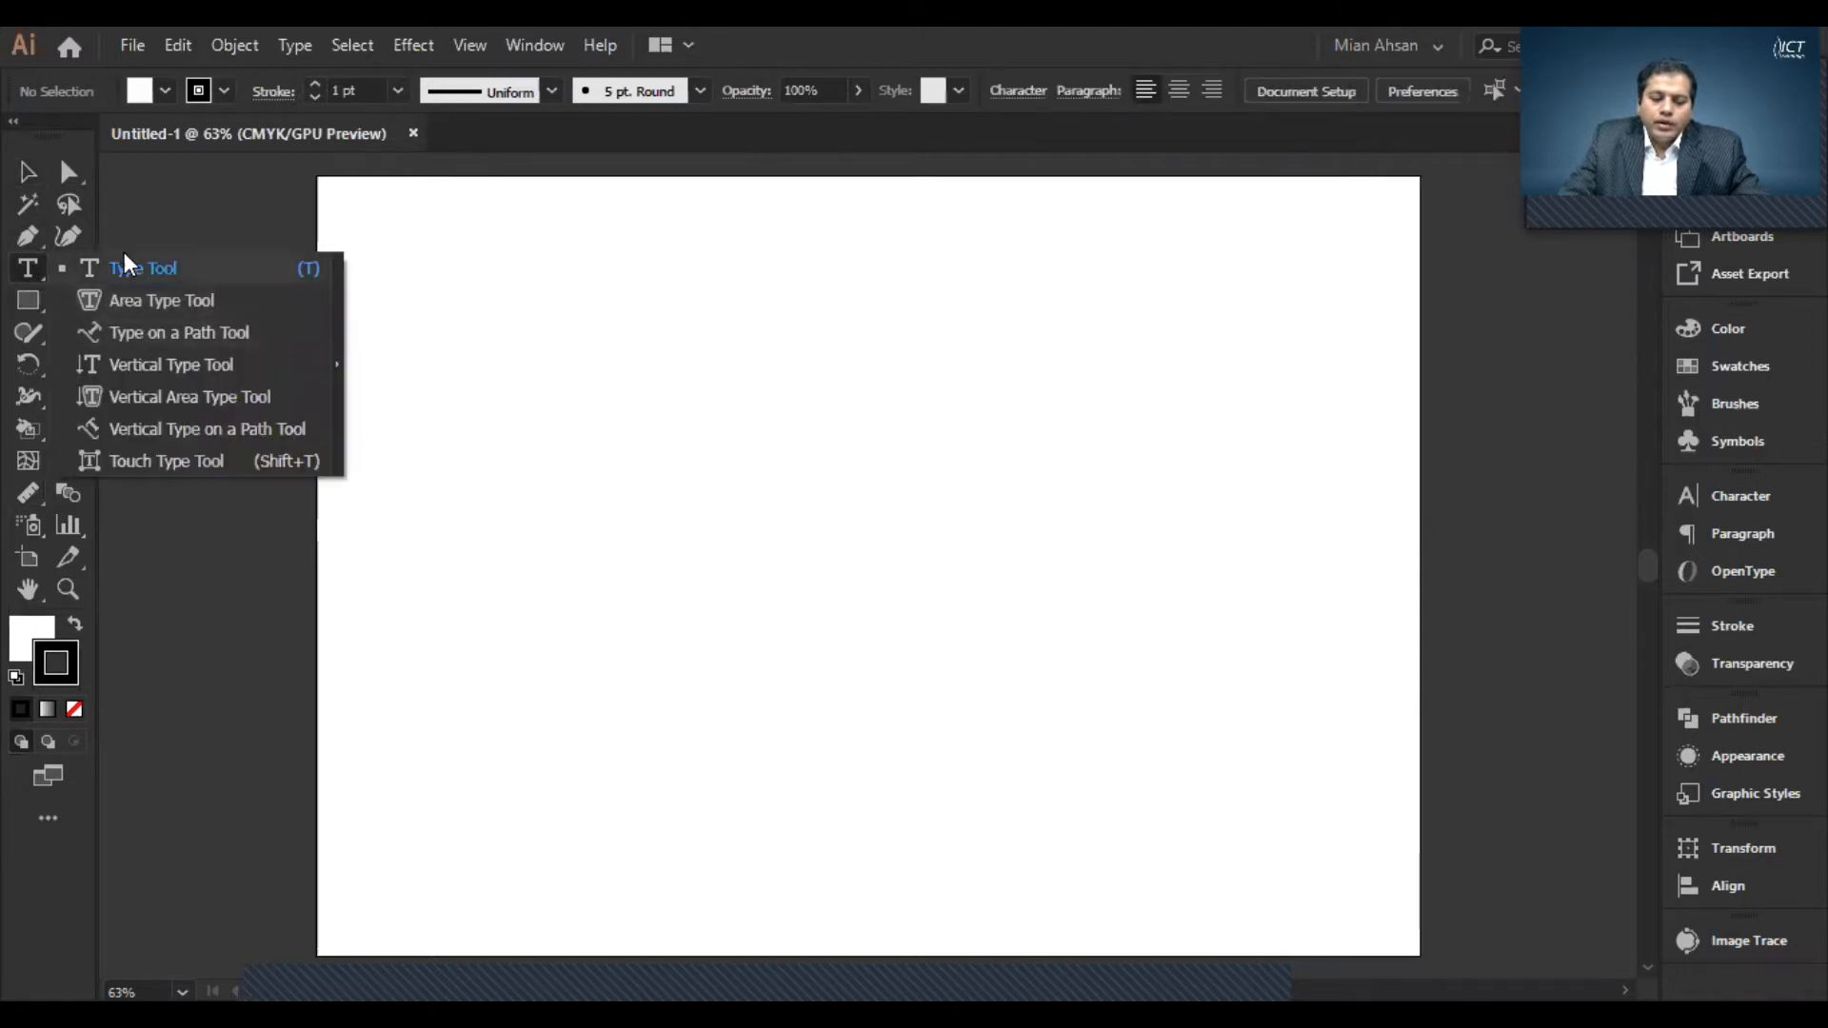
mouse_move(287, 379)
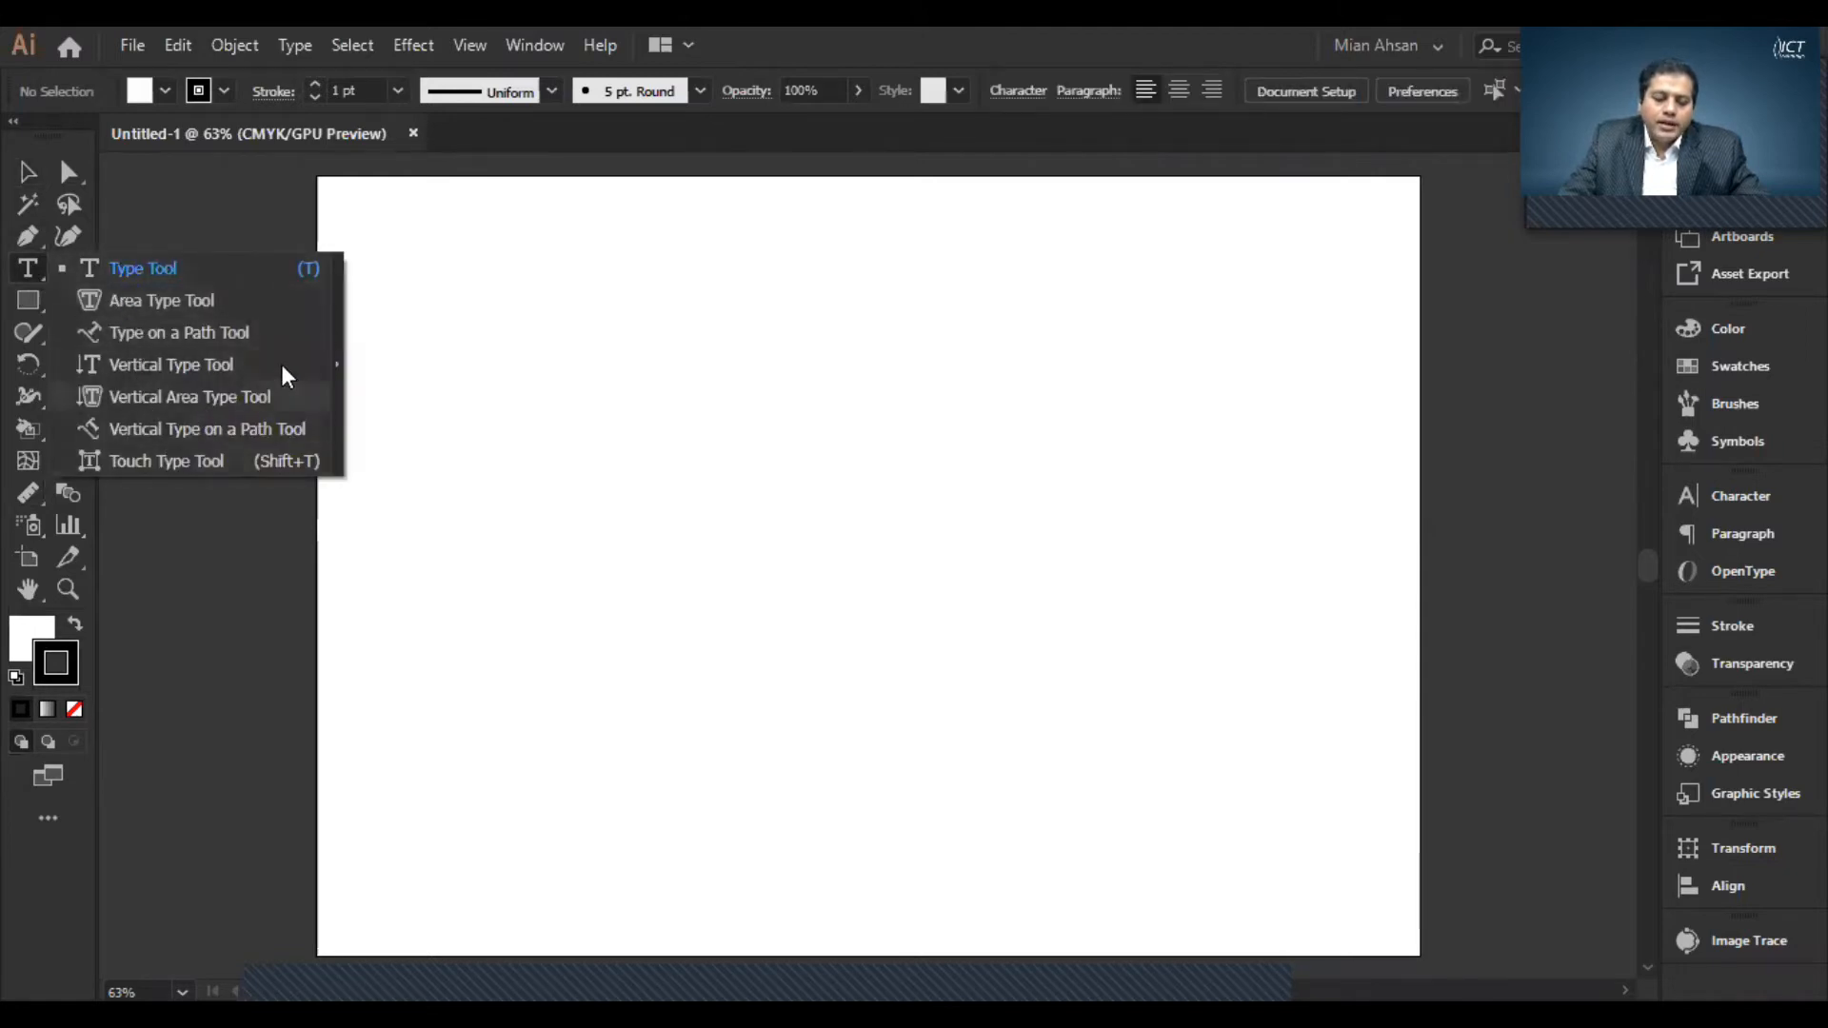
mouse_move(339, 339)
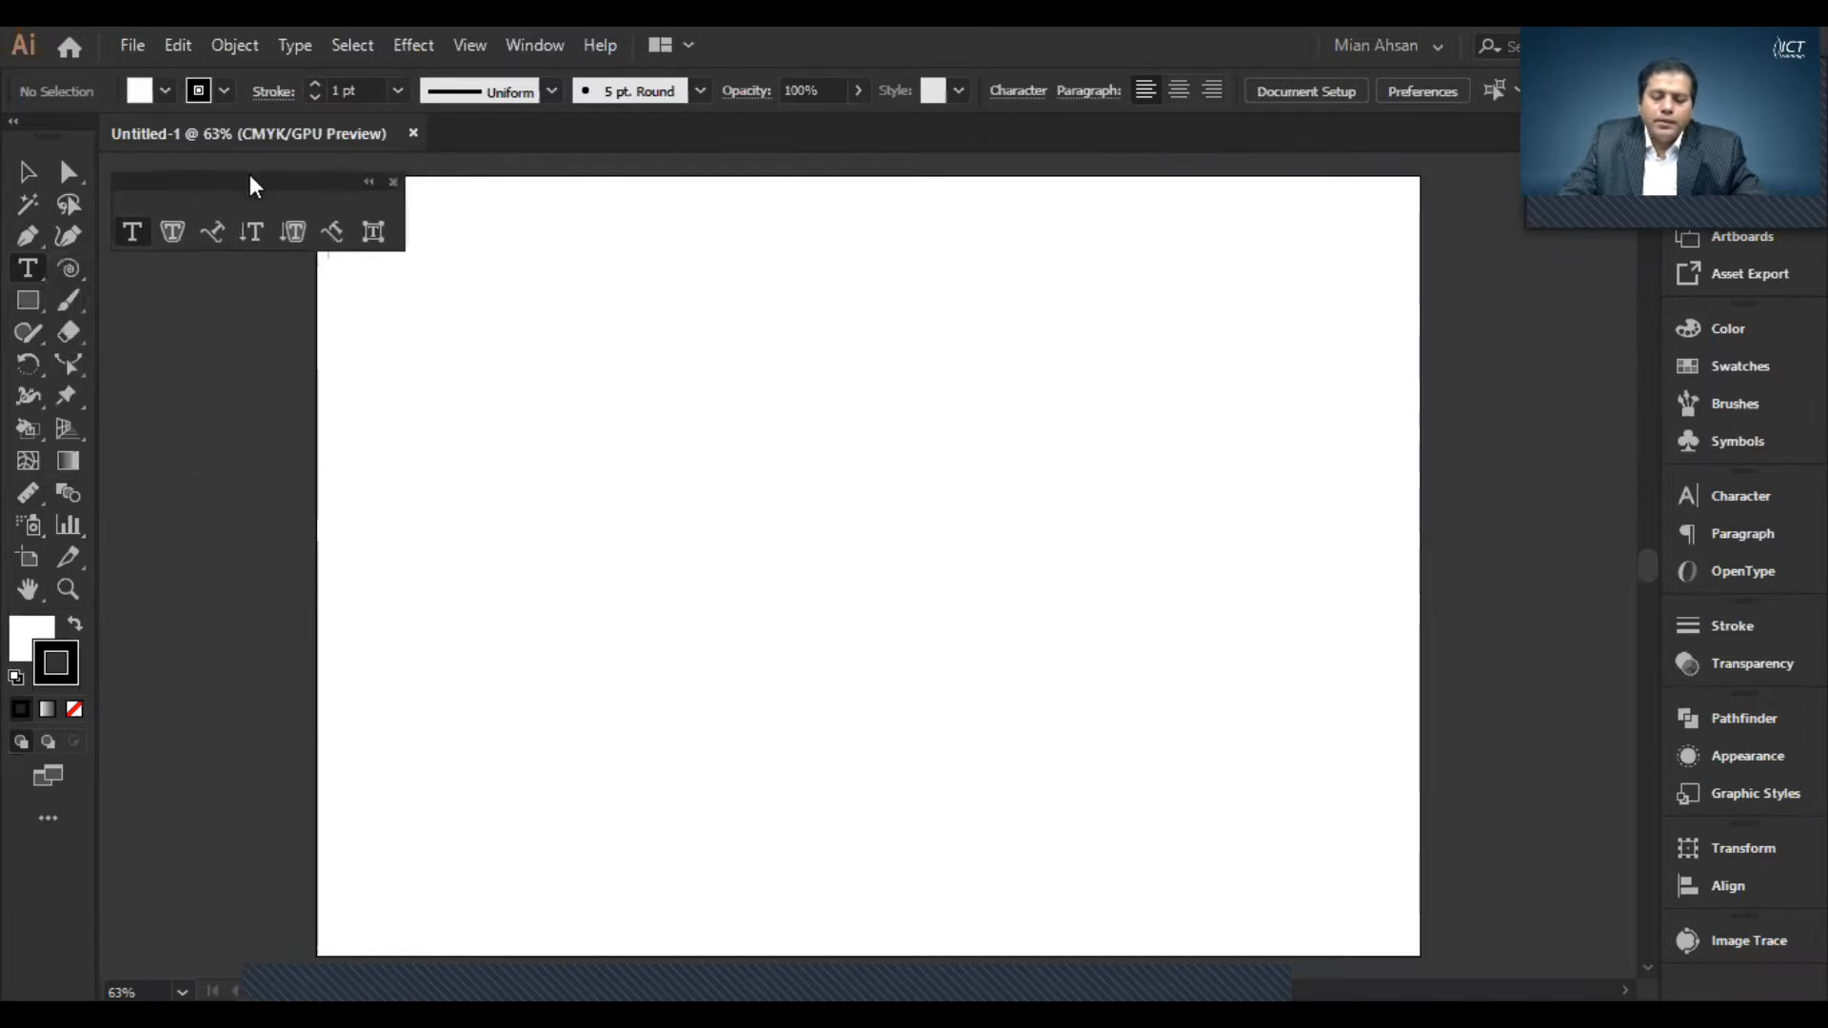
mouse_move(522, 823)
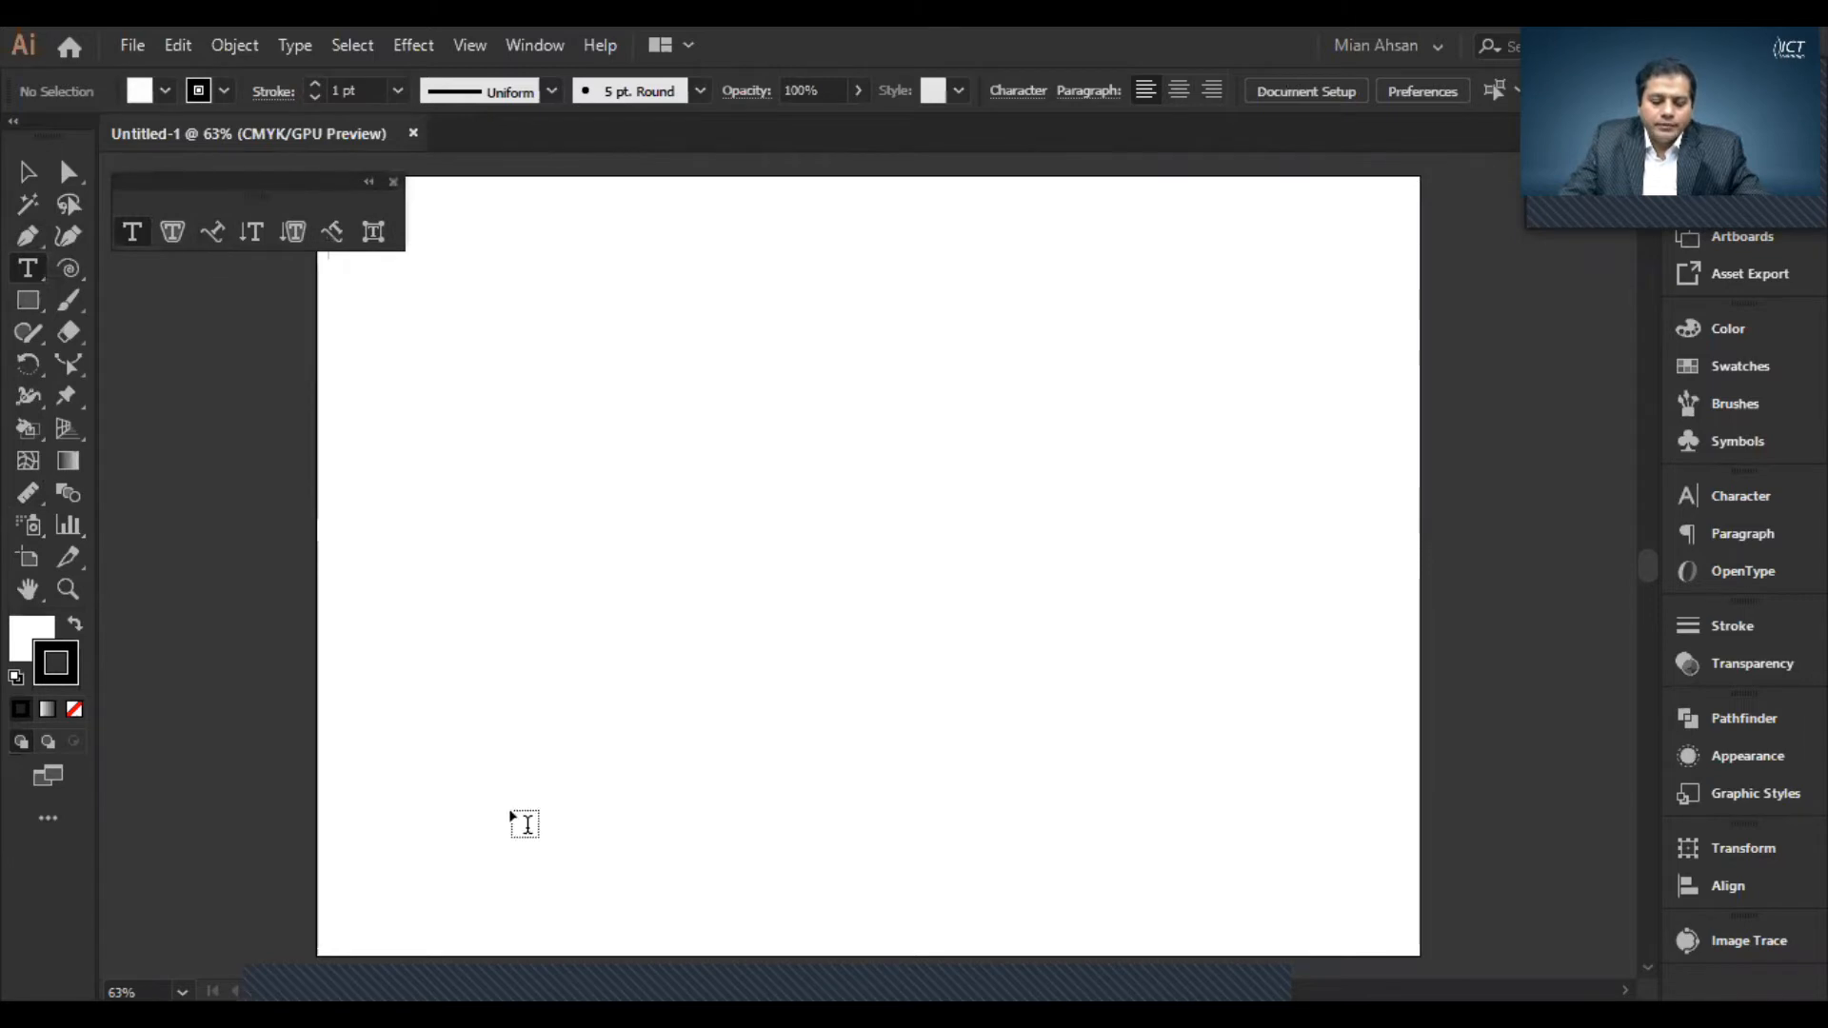
mouse_move(615, 389)
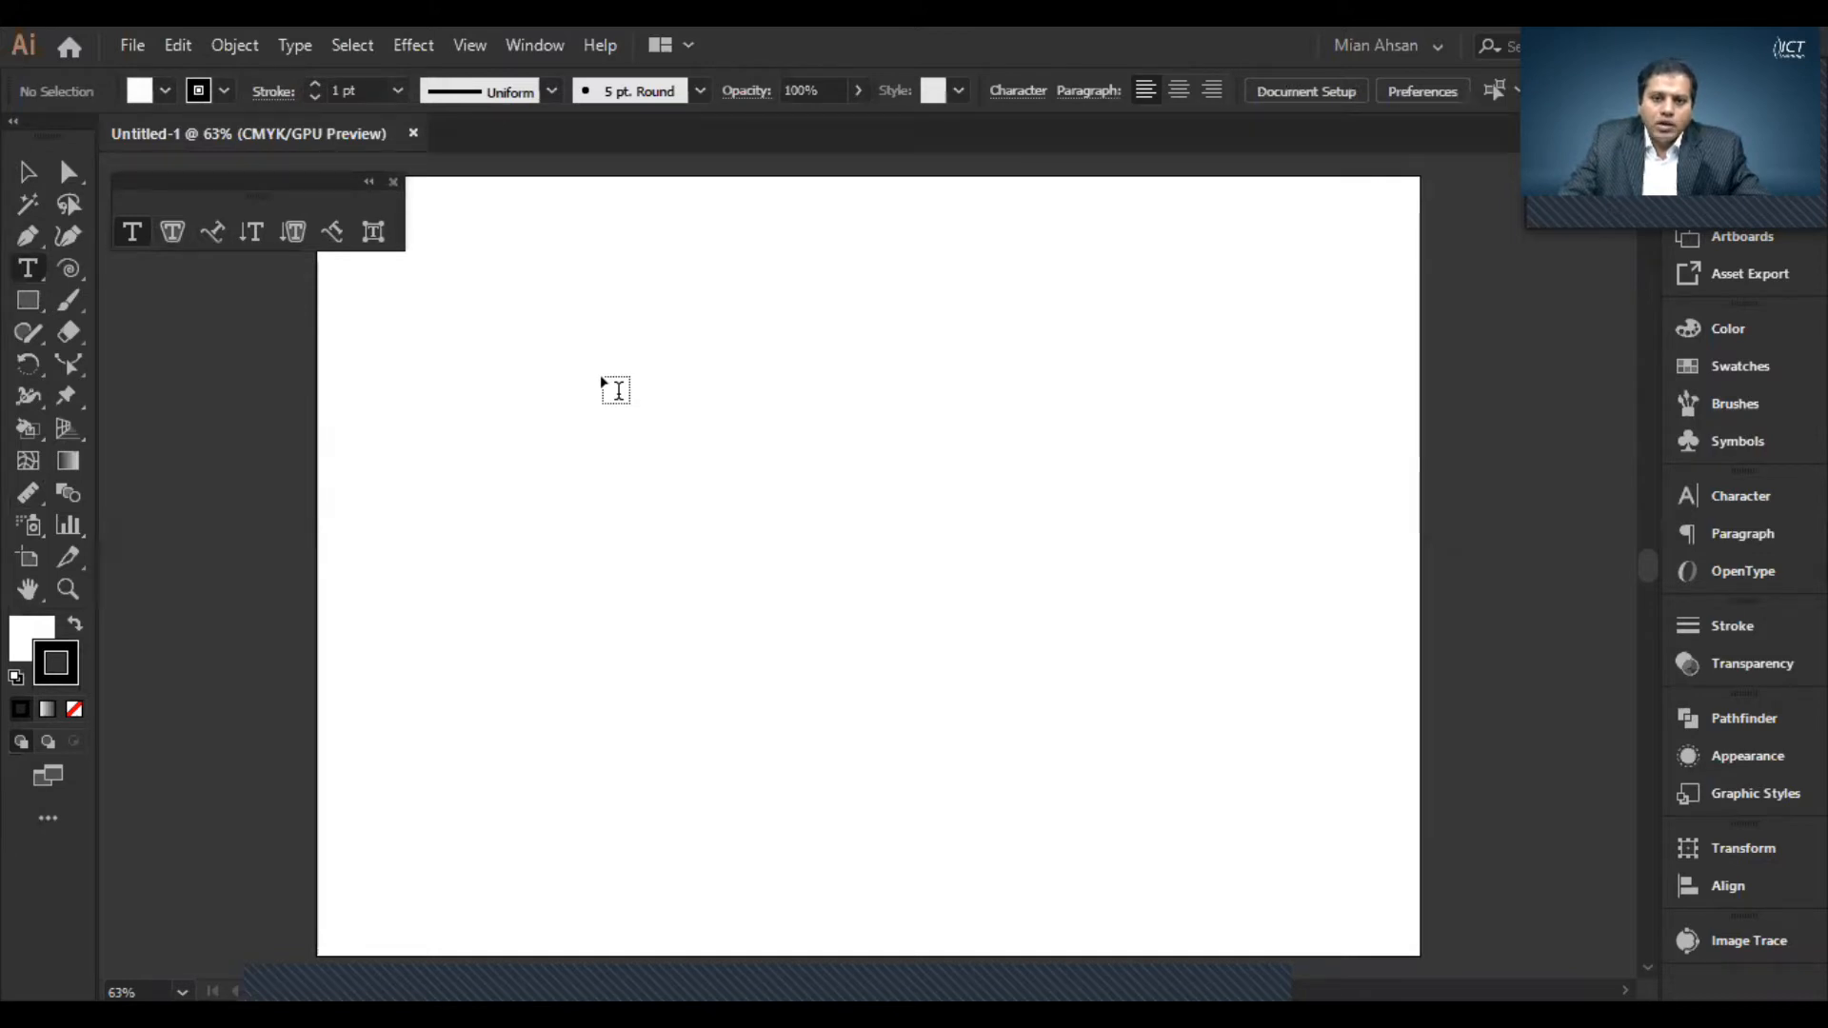
mouse_move(514, 324)
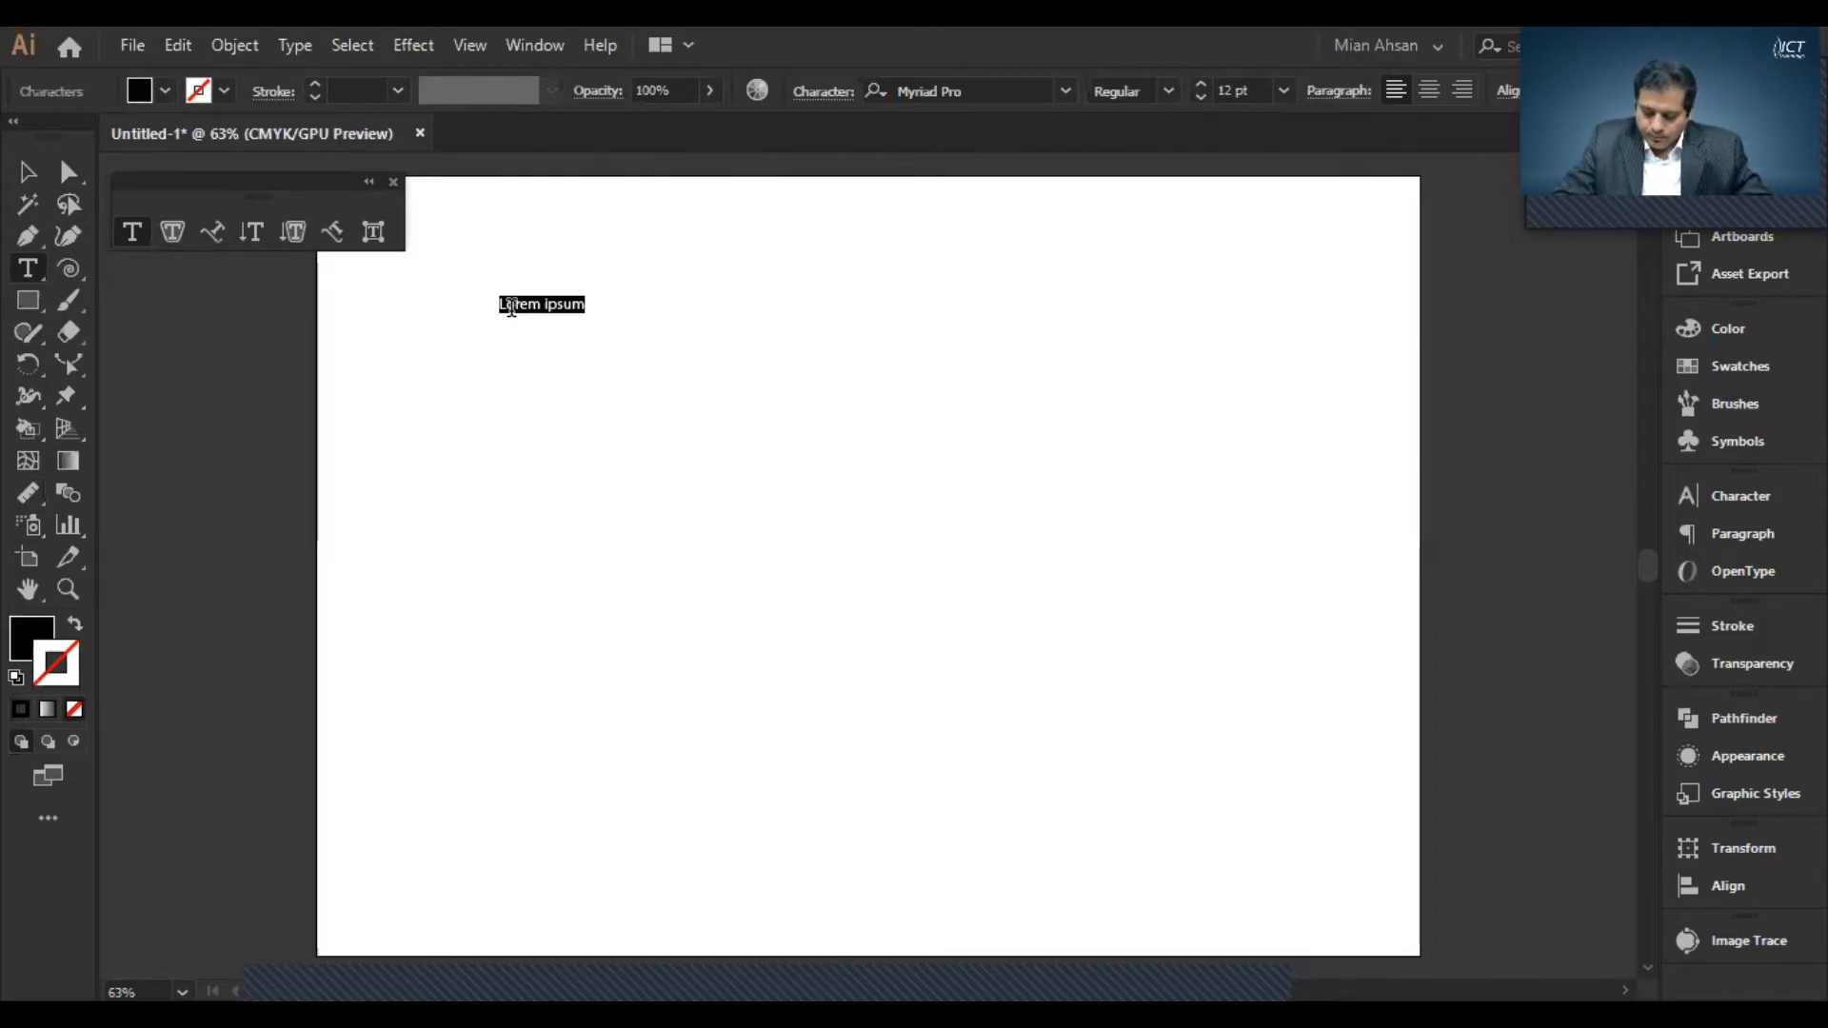
- Type 'Learn Illustrator with Mian Ahsan @ ICT Trainings' as the point text
type("Learn")
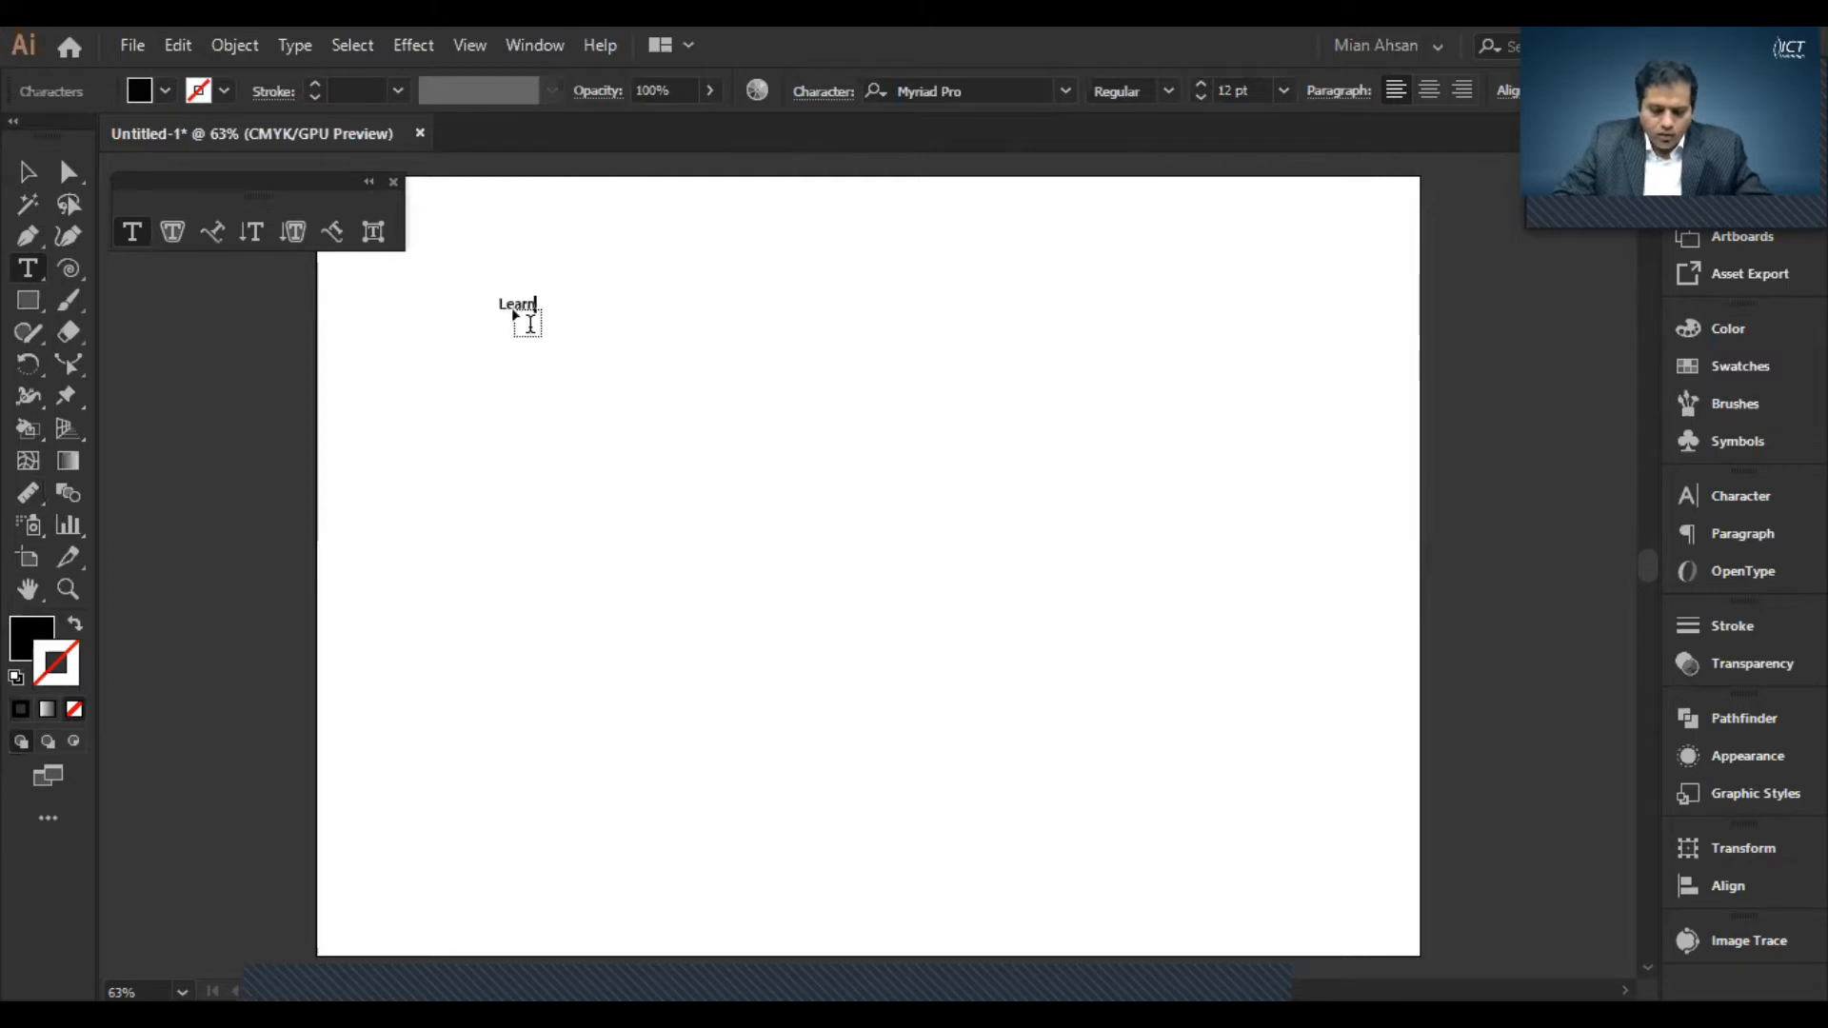
type("Illust")
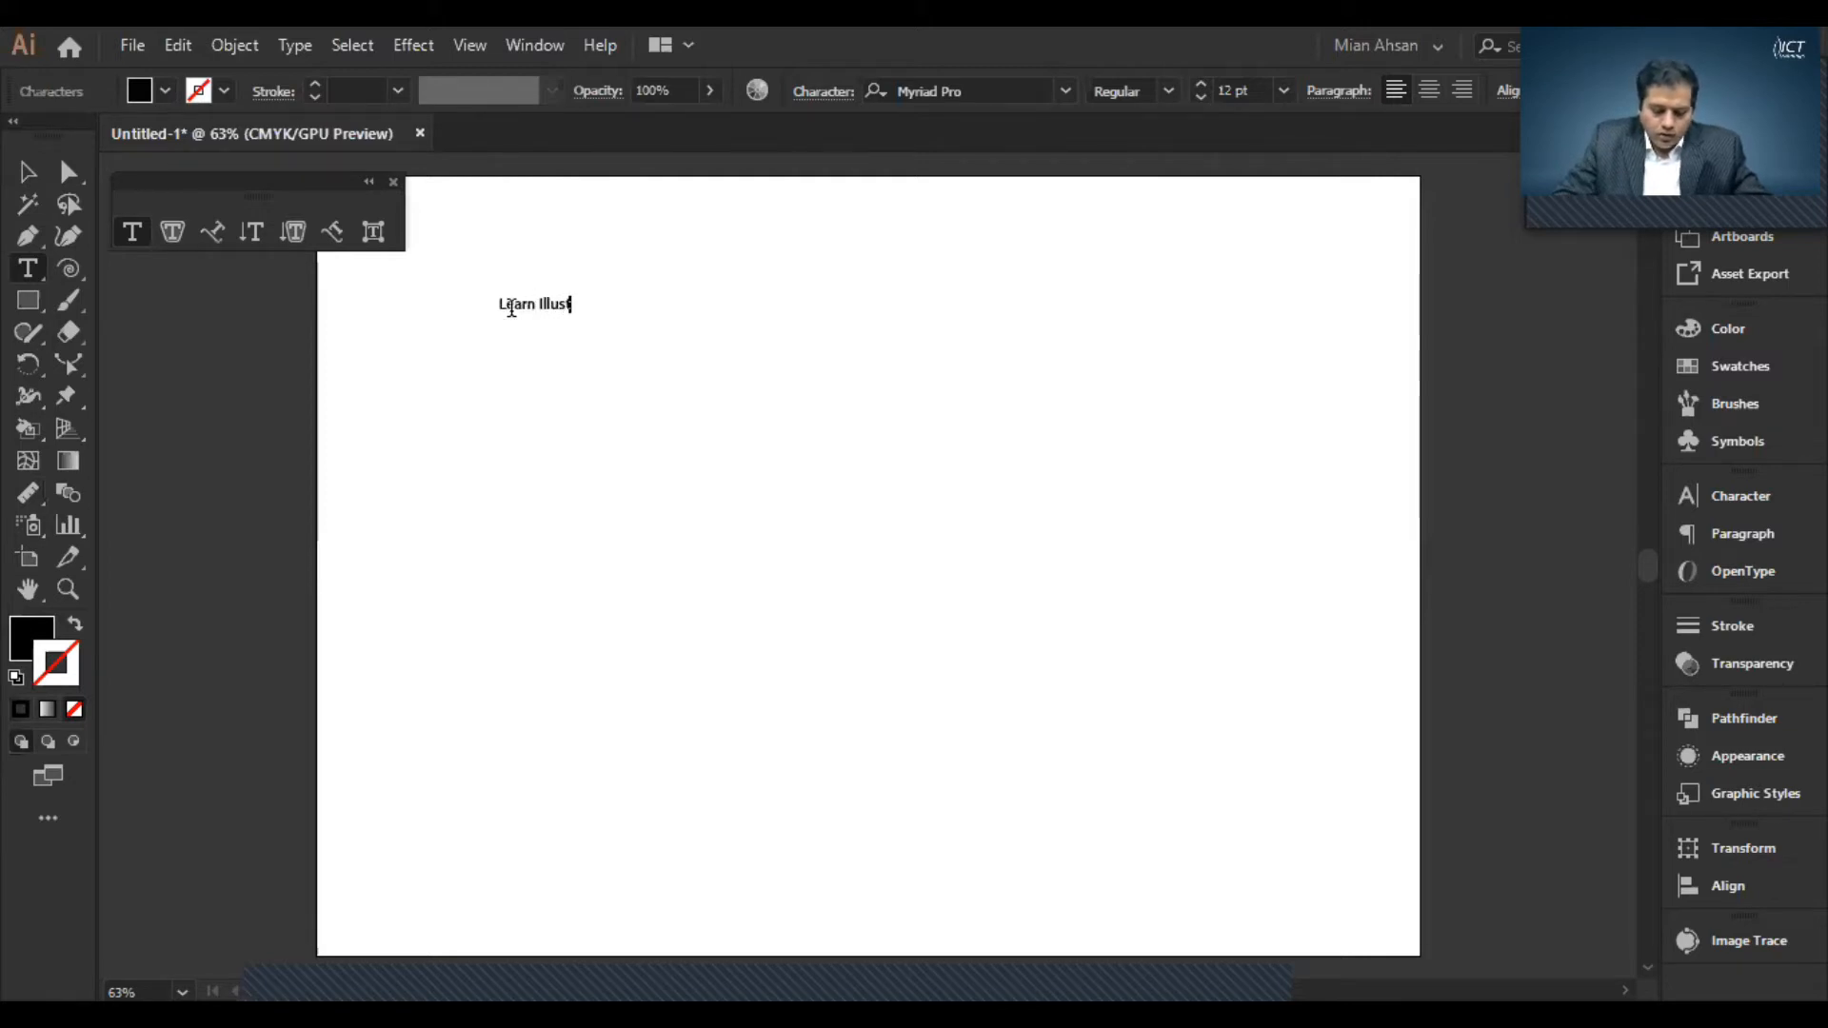
type("rator")
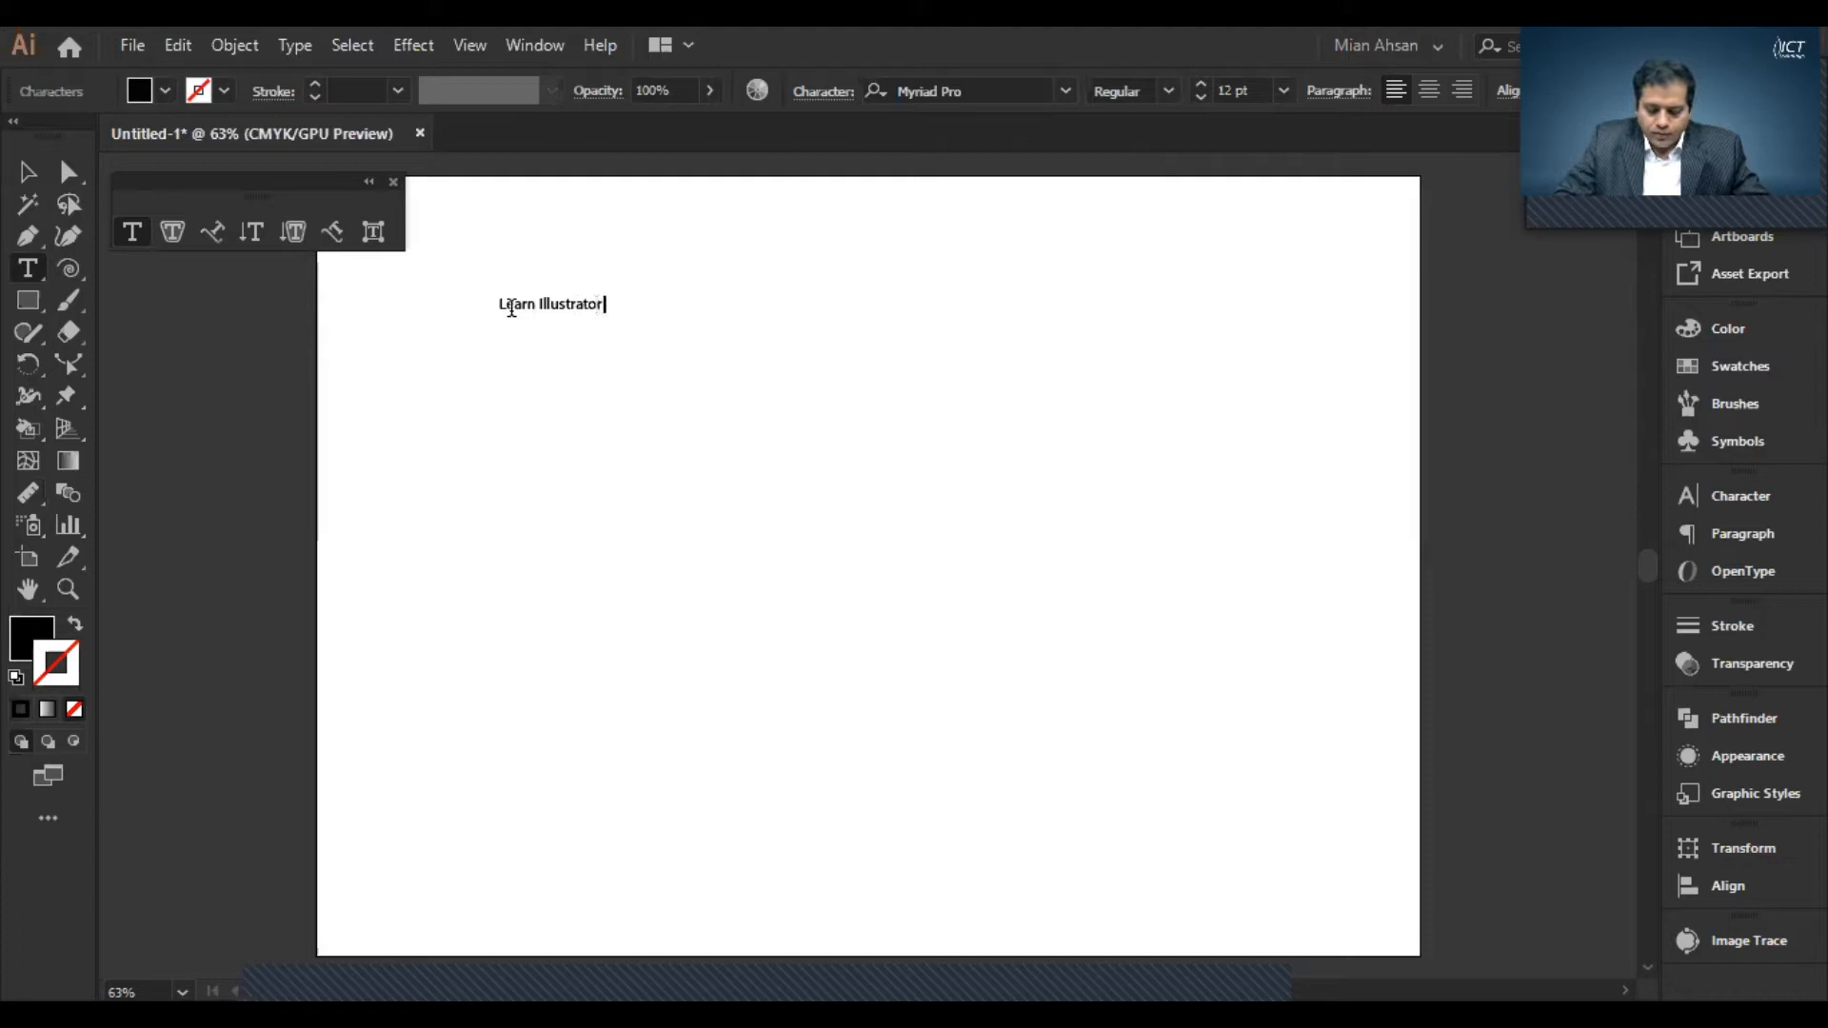
type("with")
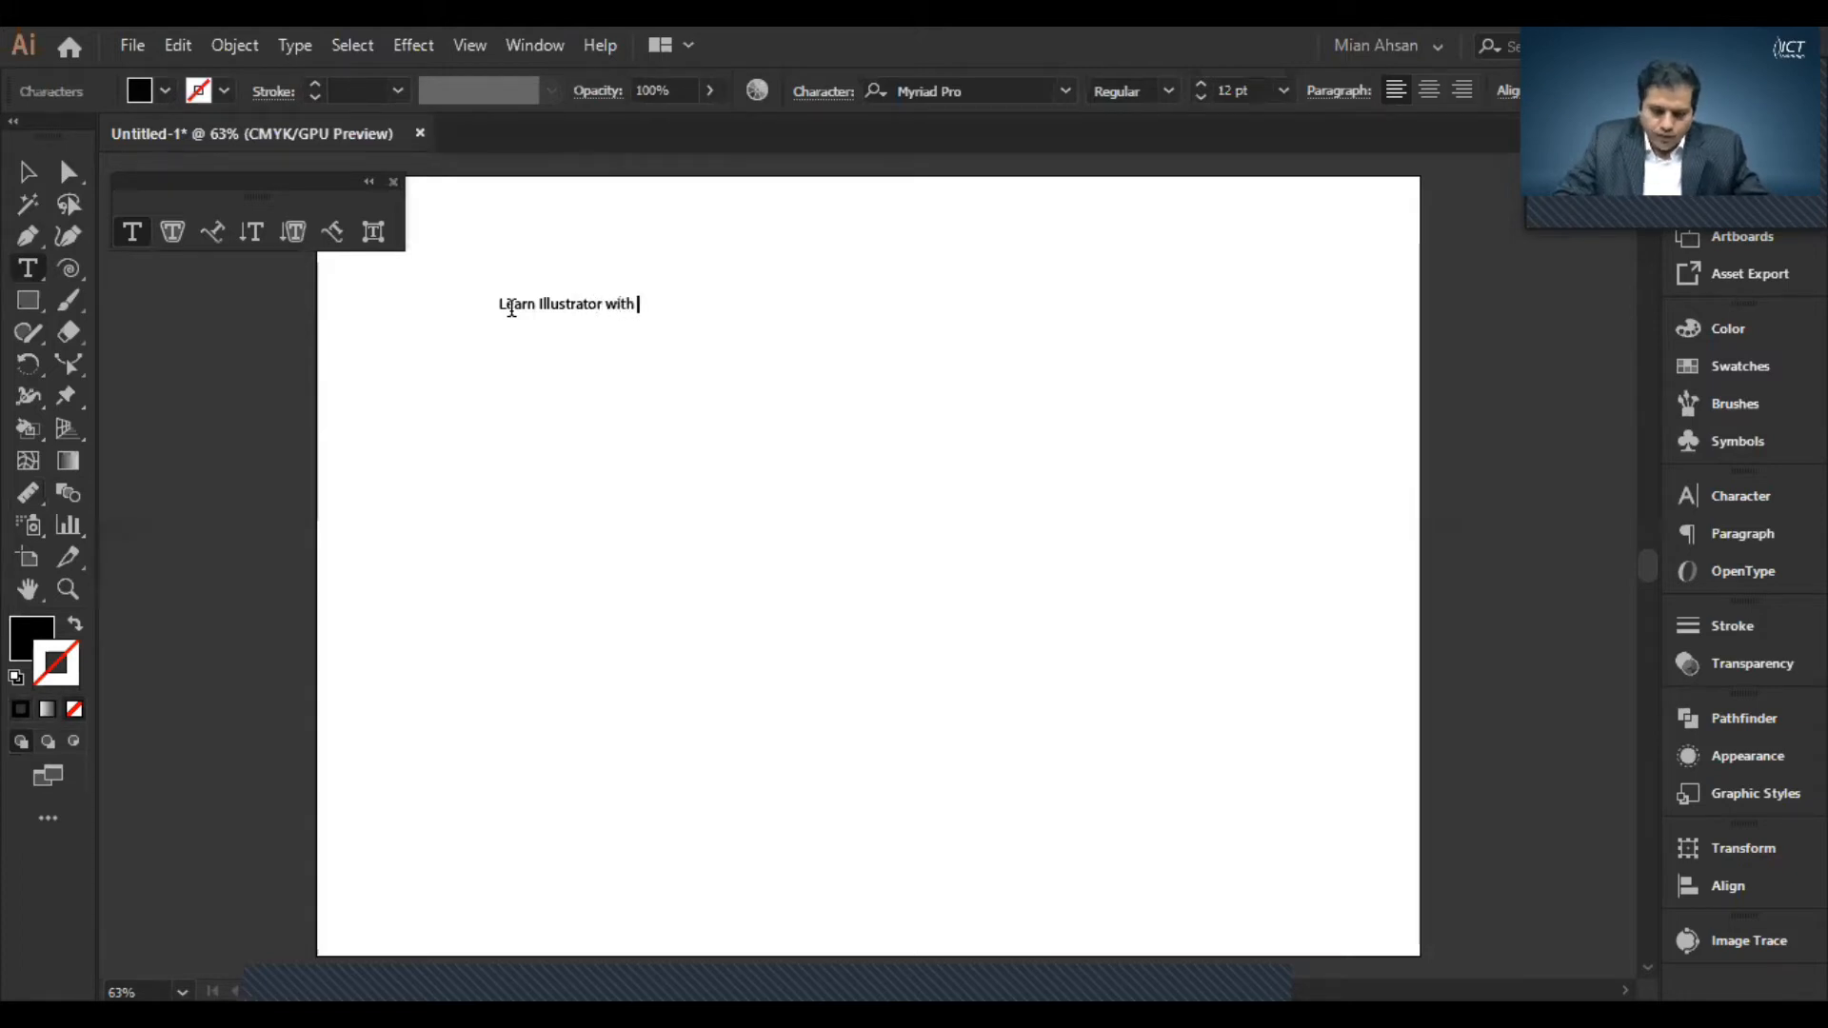
type("Mian Ah")
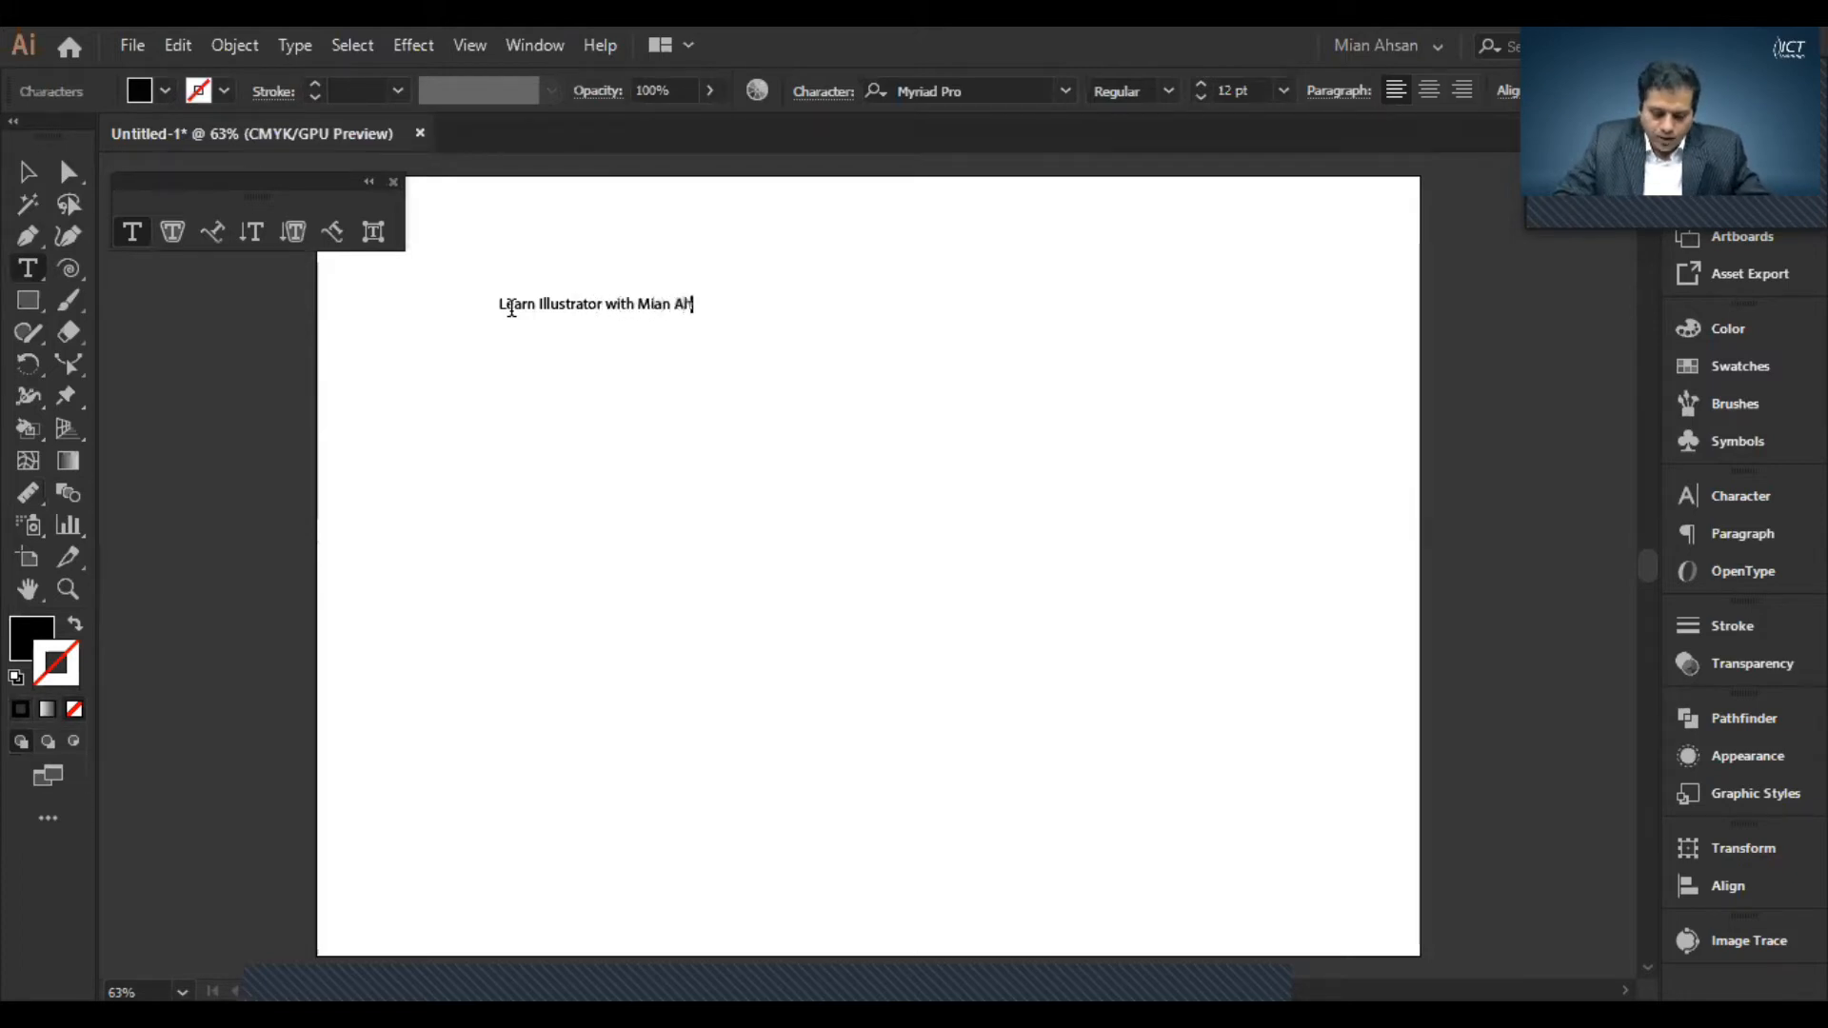
type("san @")
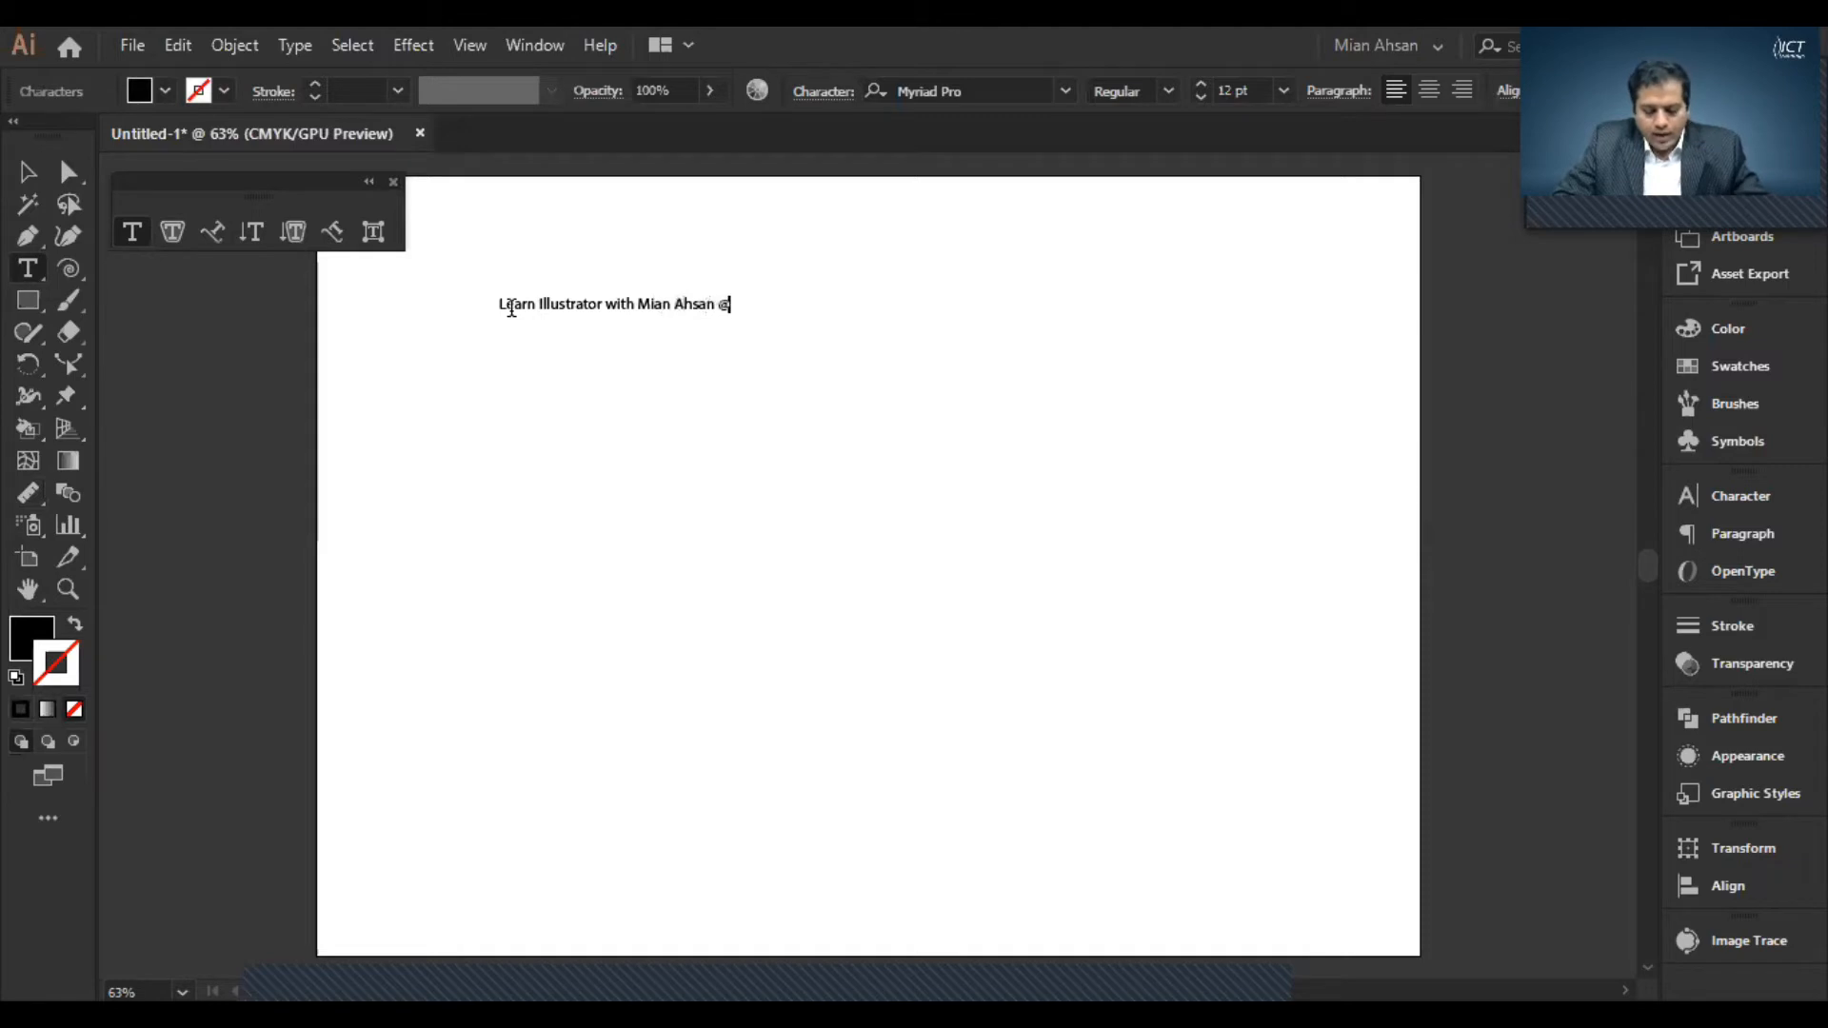
type("ICT Ti")
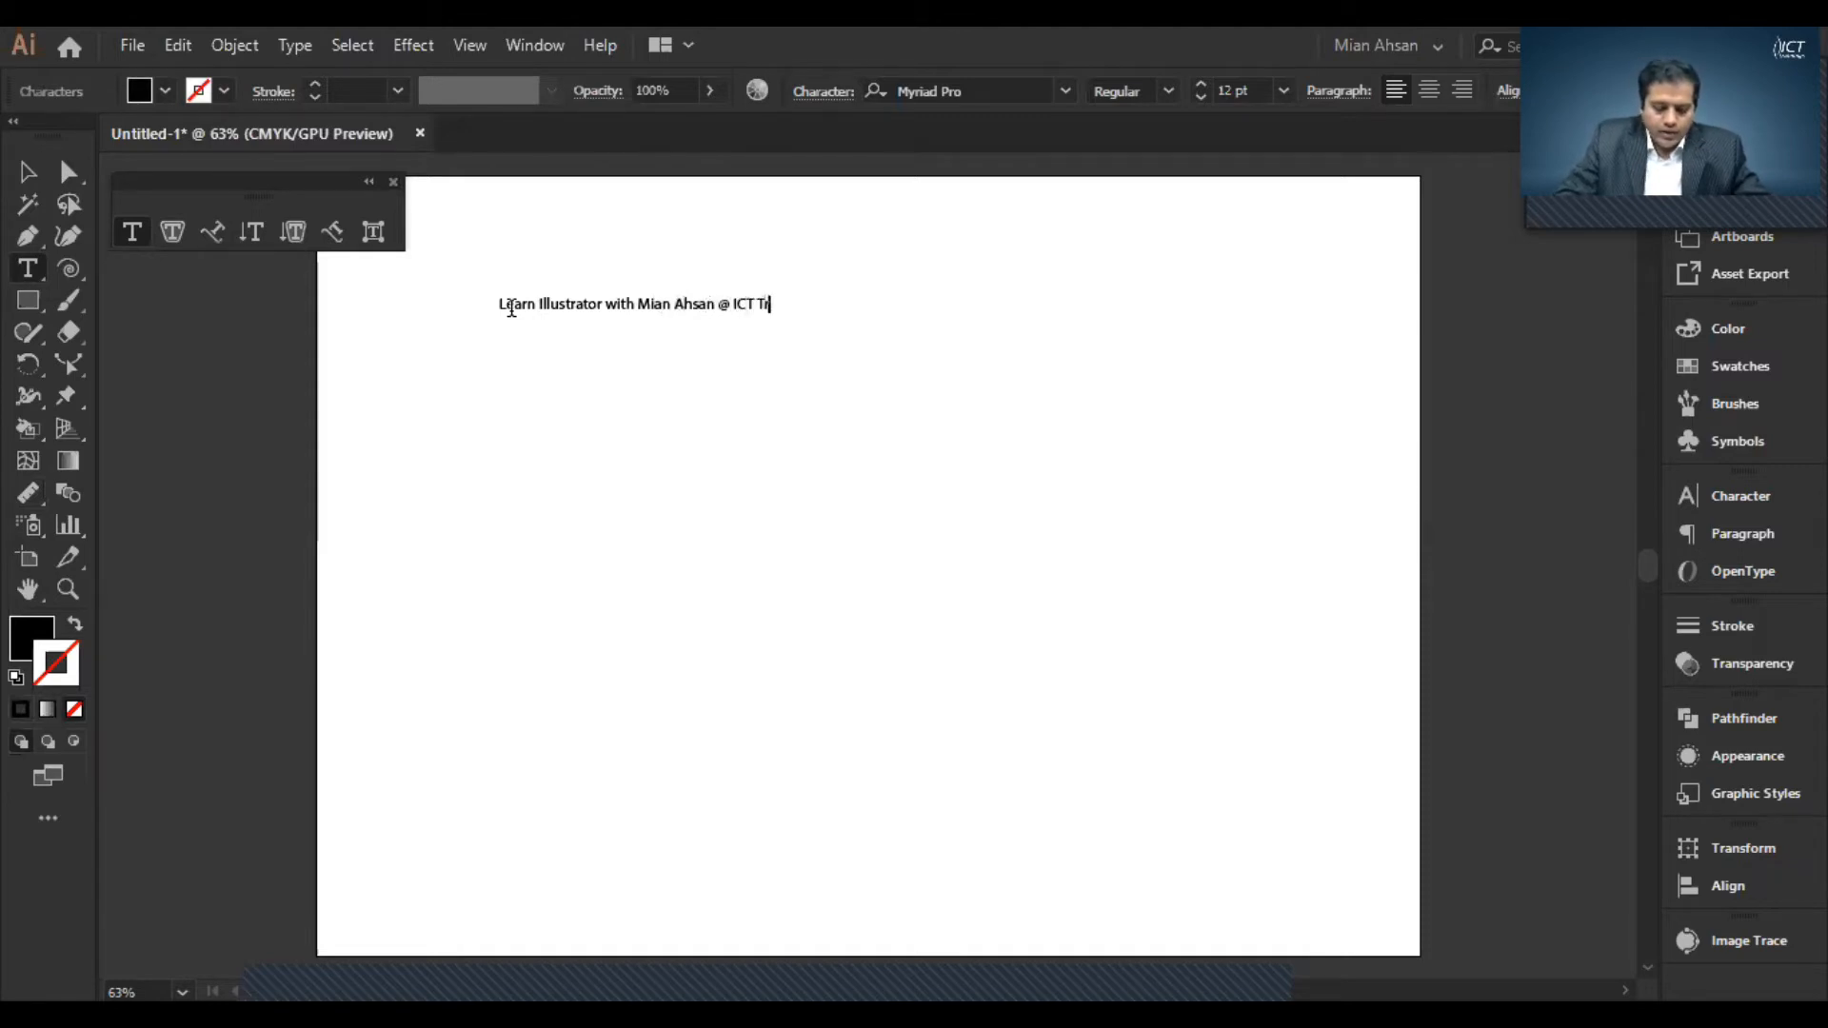
type("ainings")
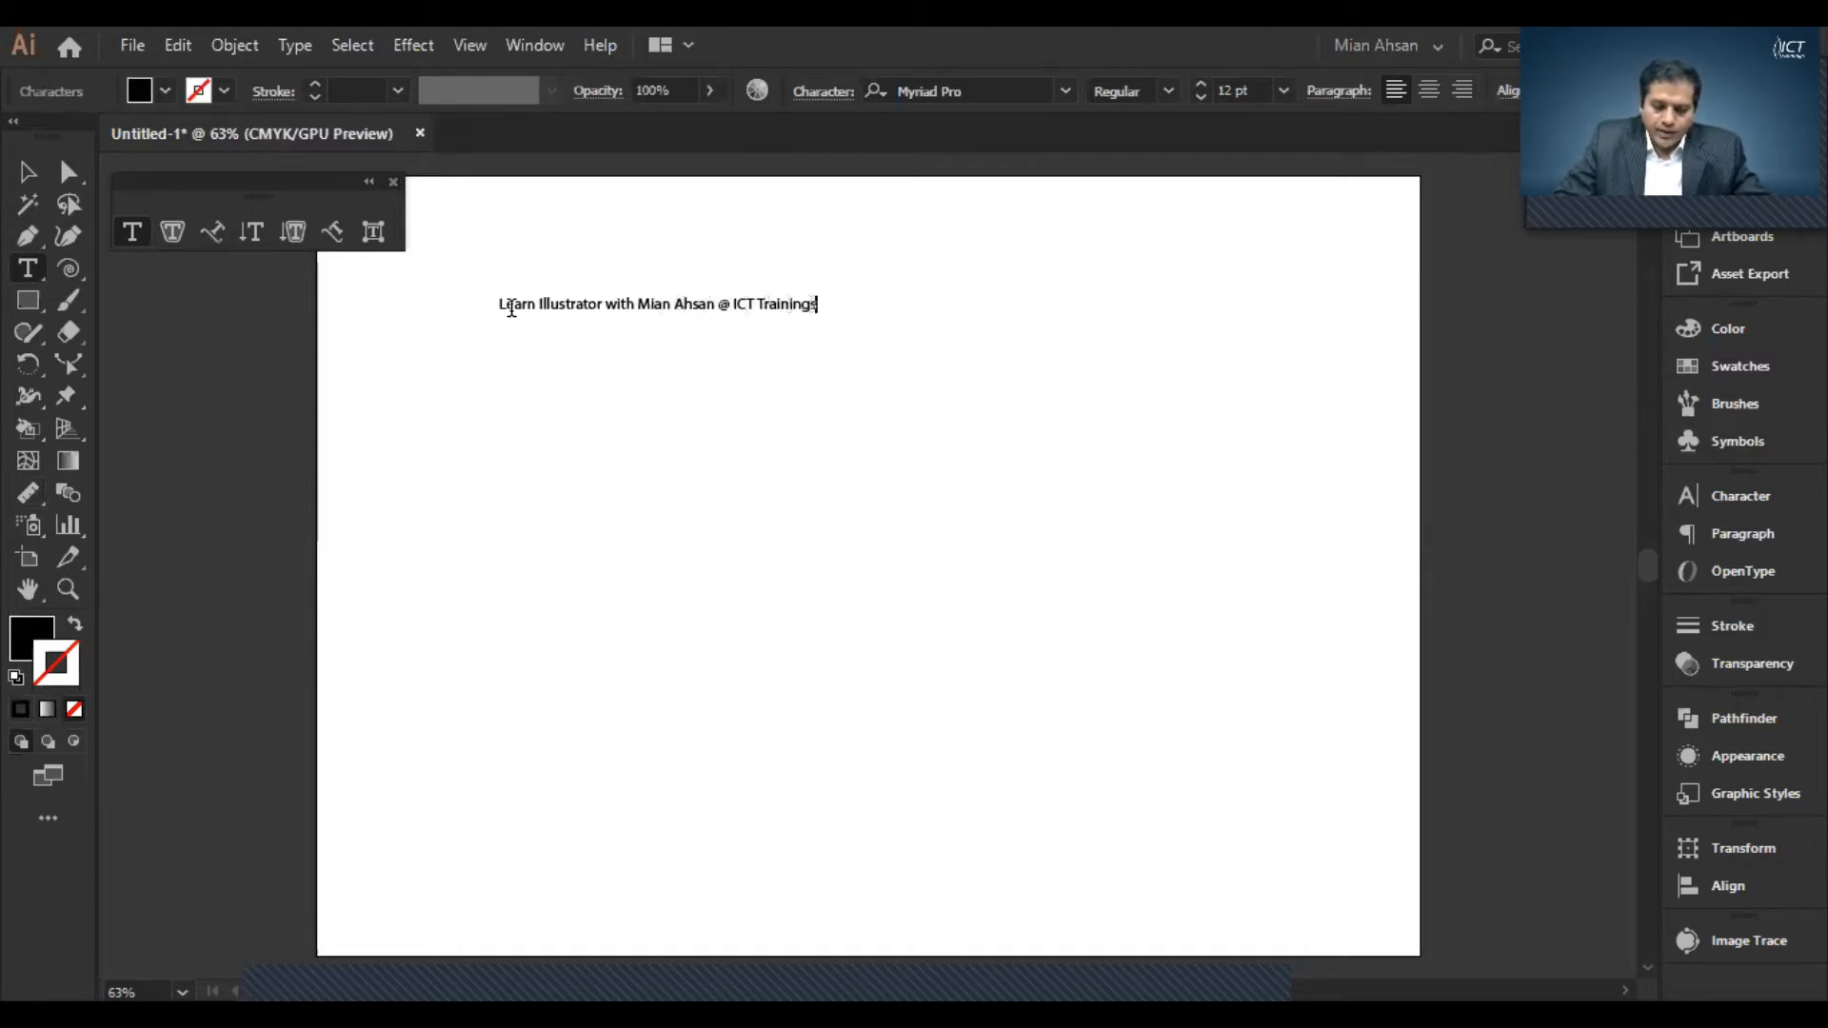
key("Backspace")
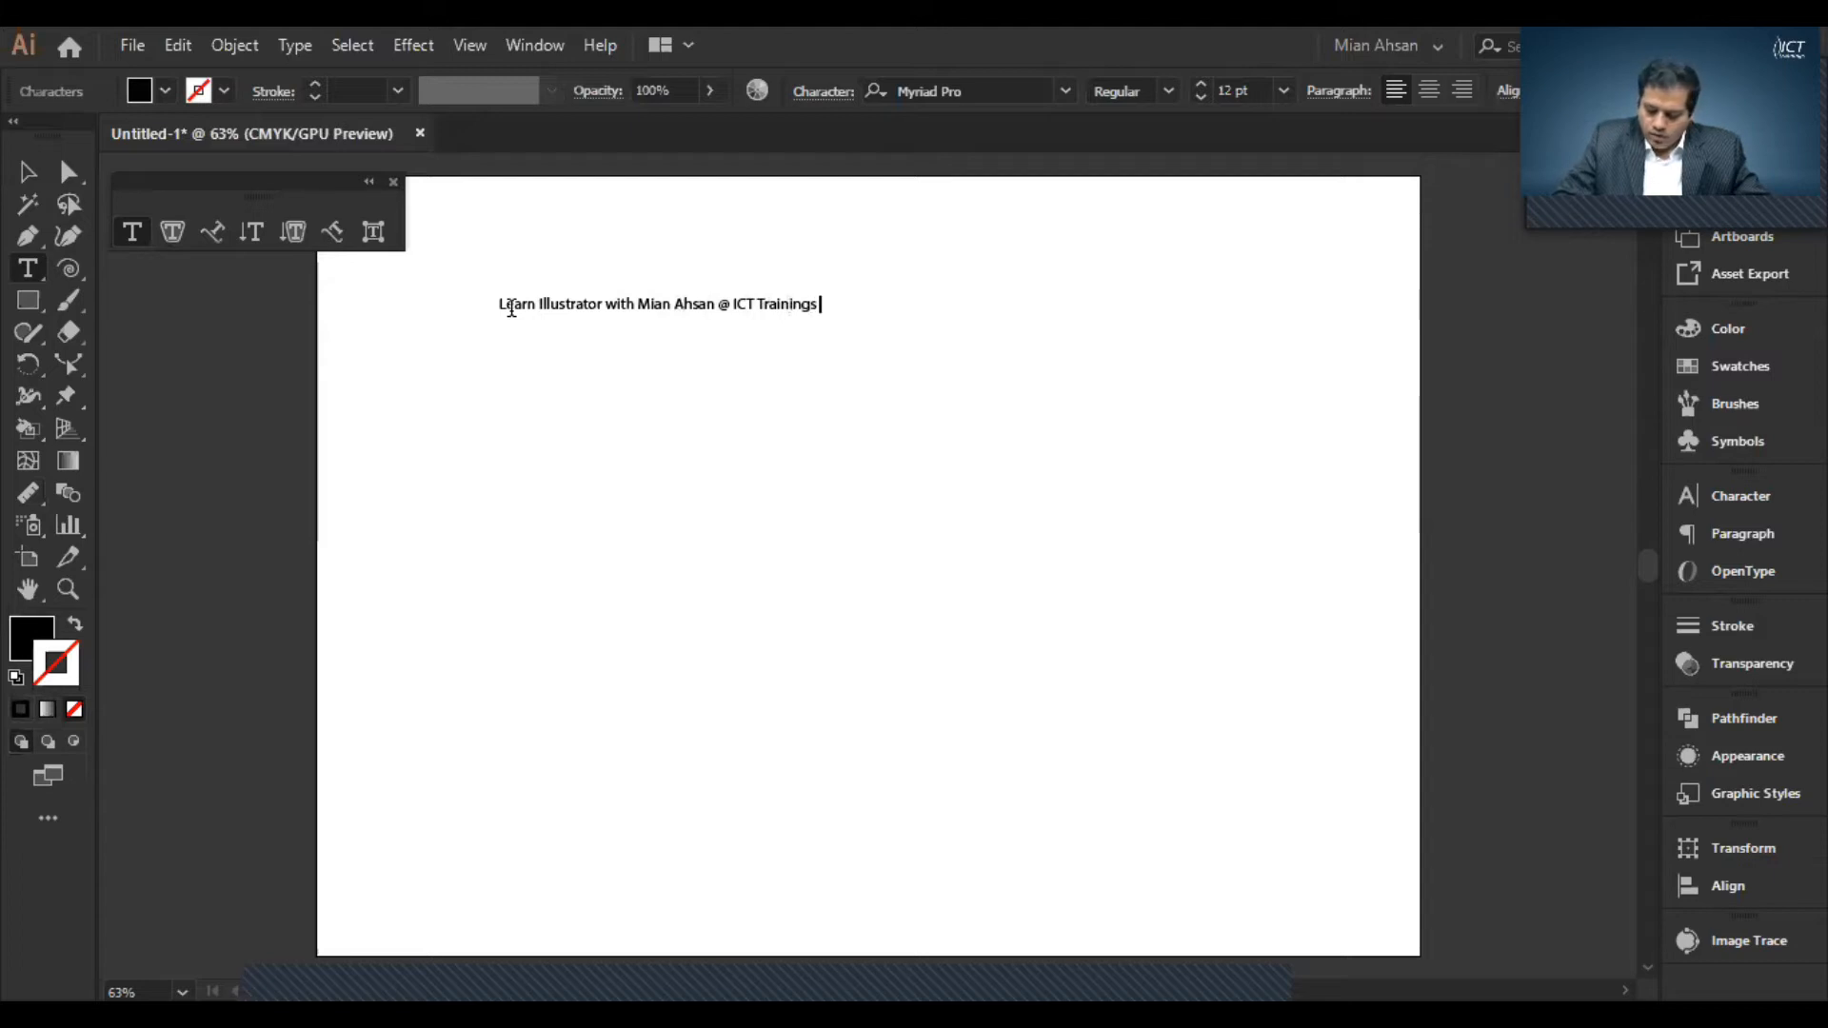
- Continue with 'for more Information call 3 499 131' and finish the text object
type("for more")
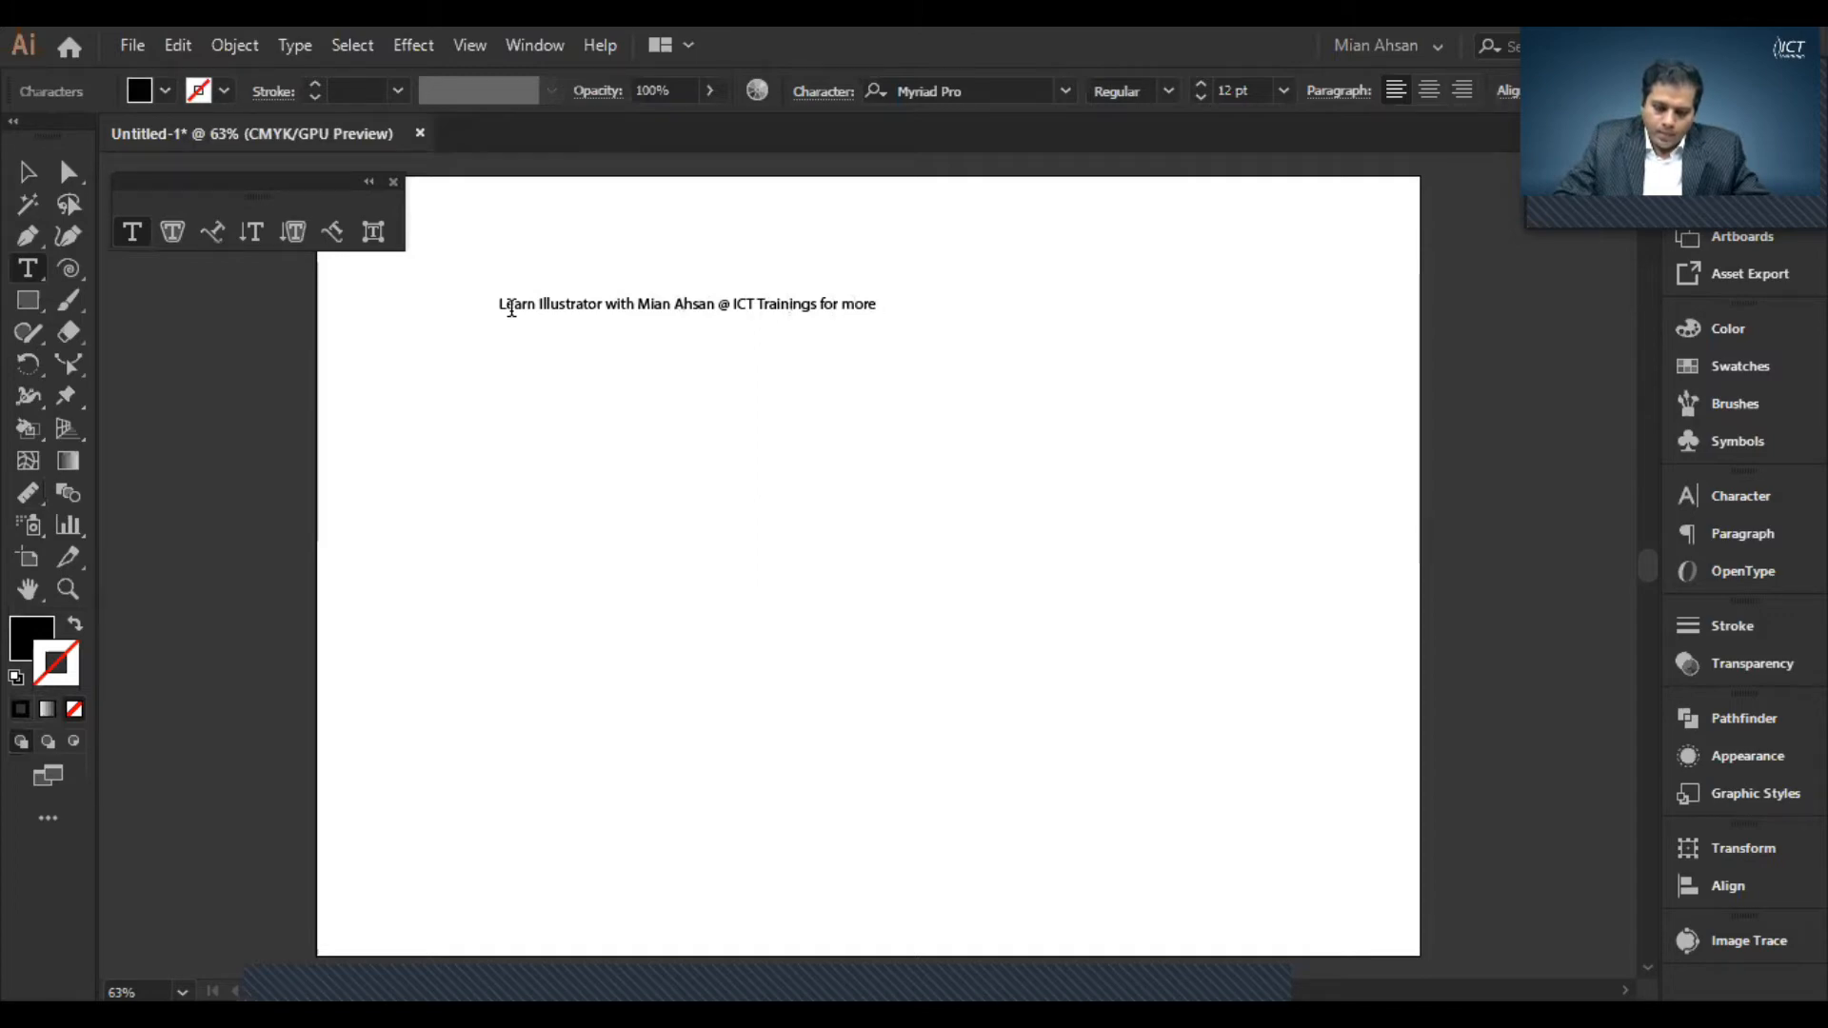
type("Informat")
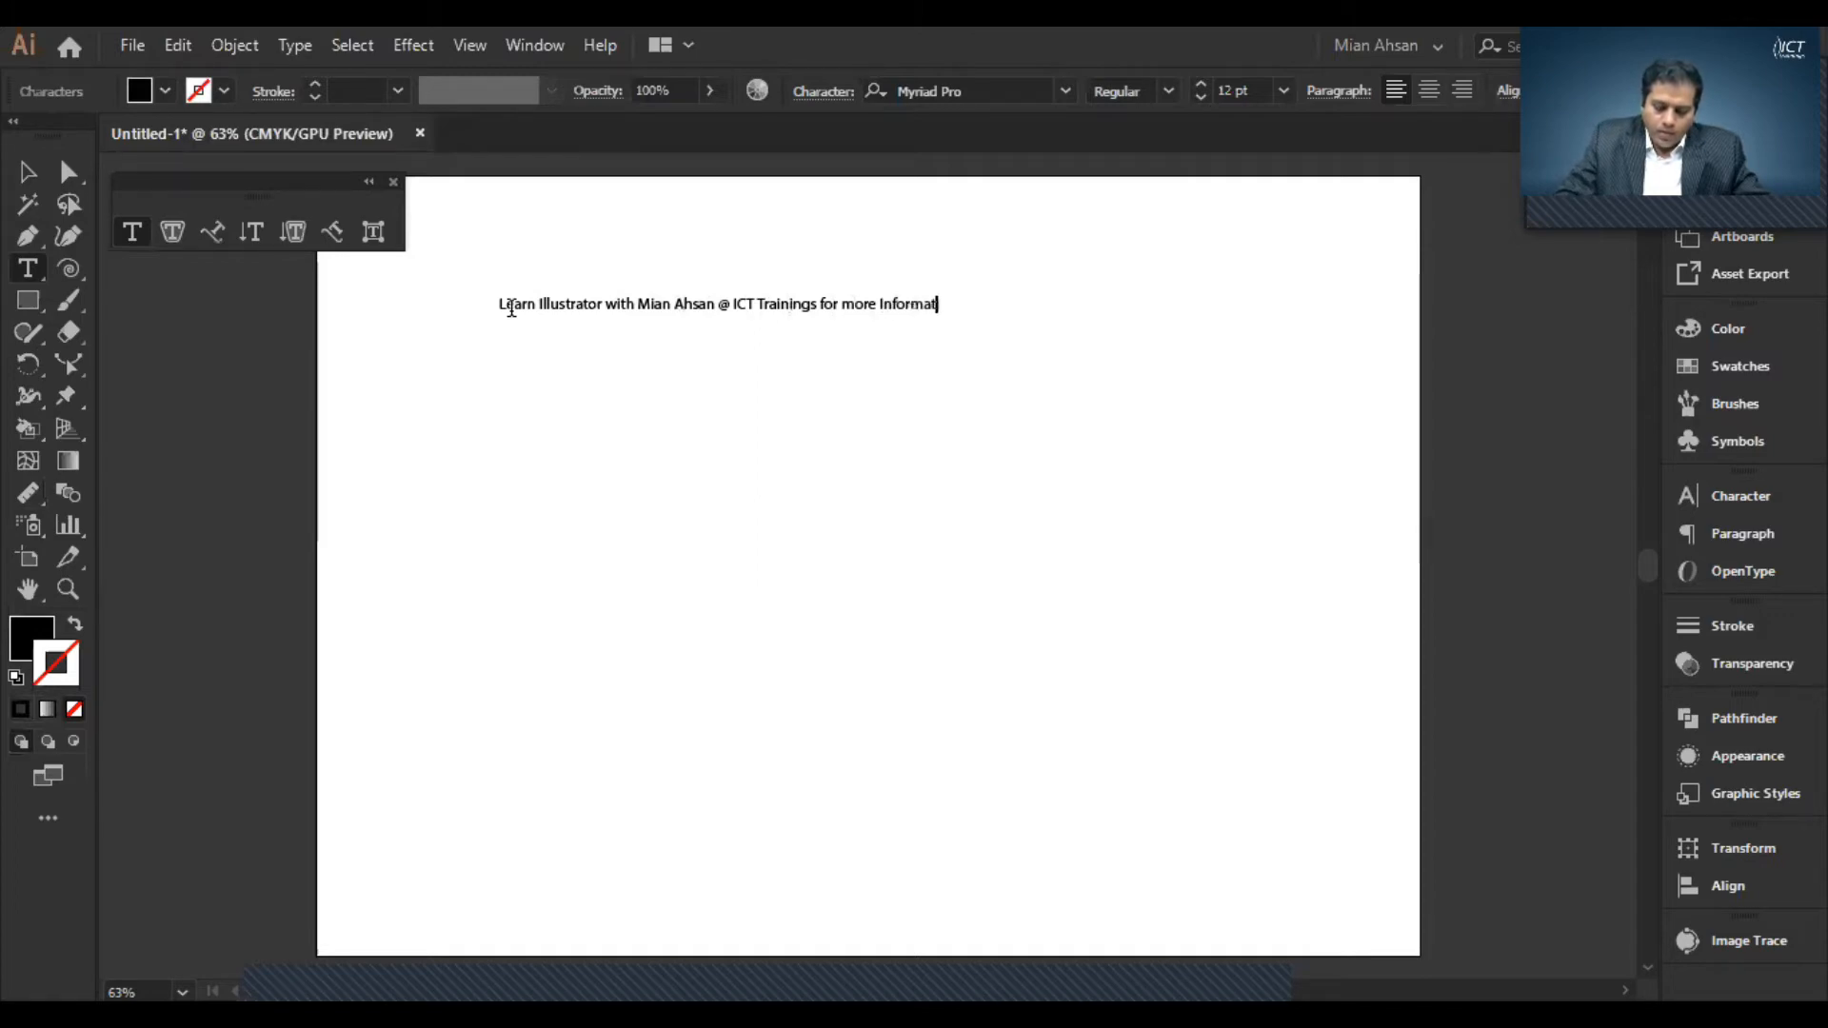
type("ion")
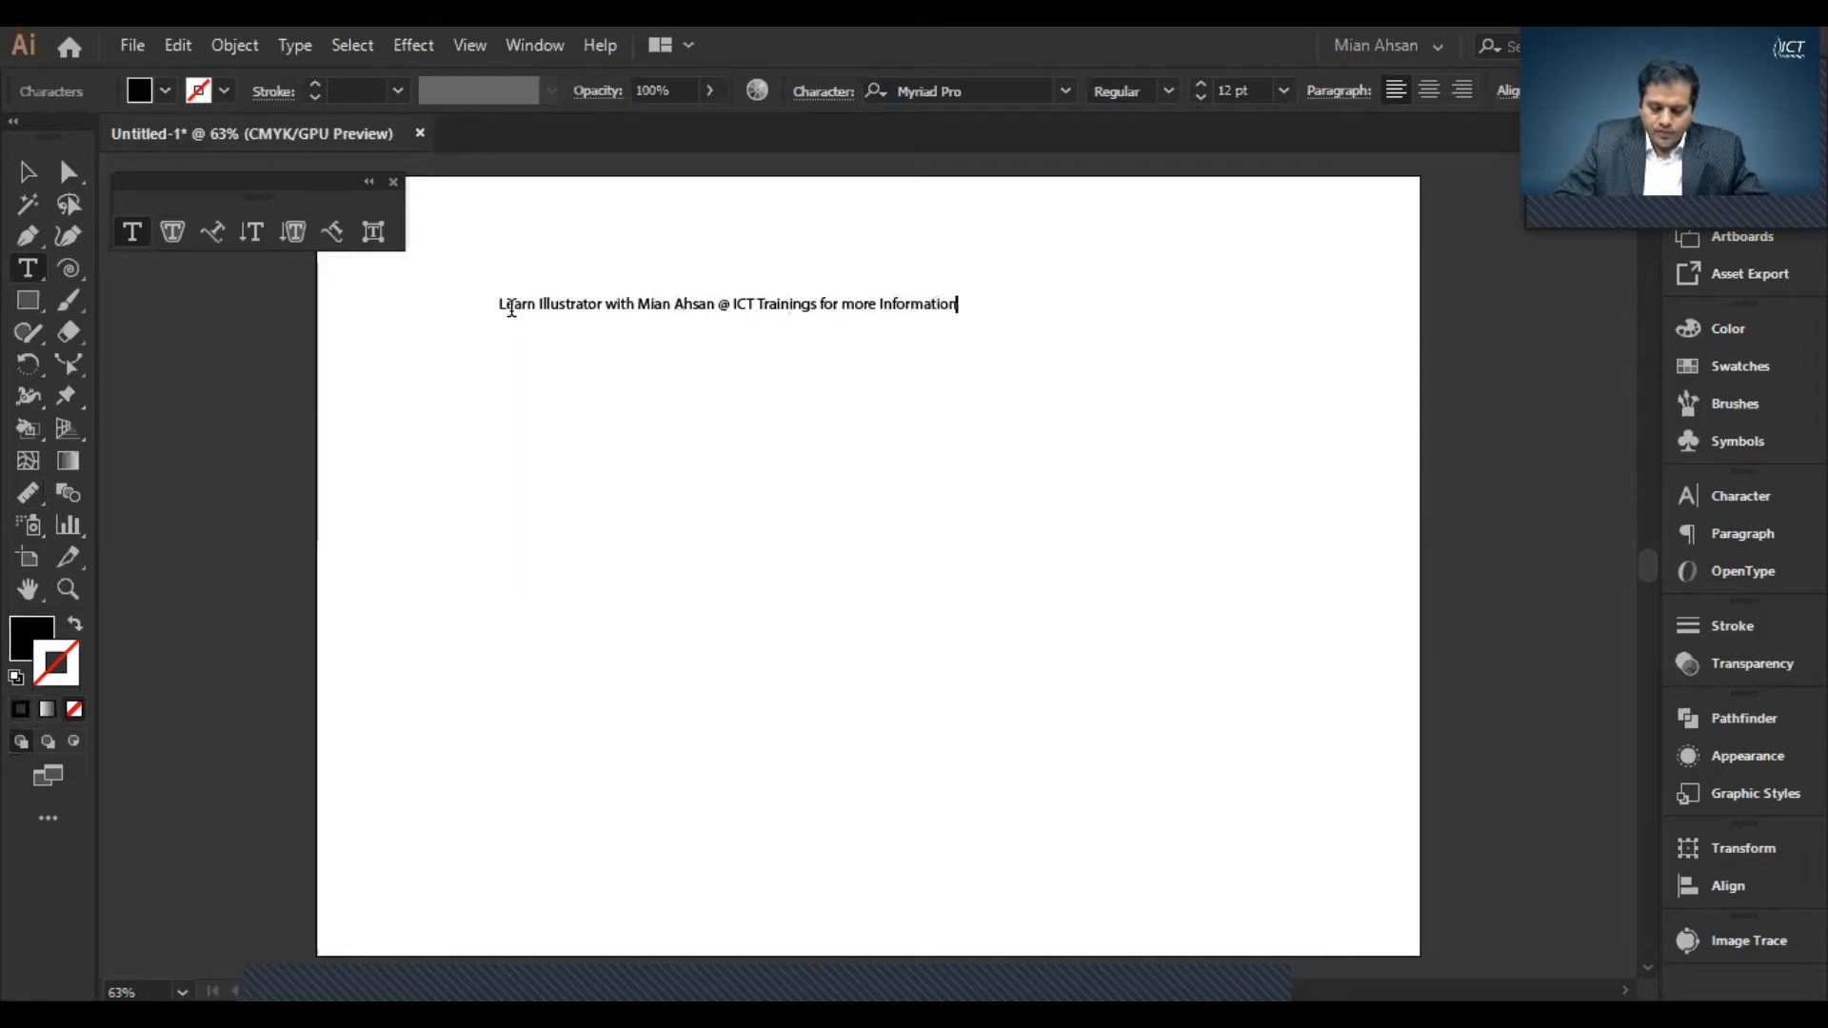
type("call 0321")
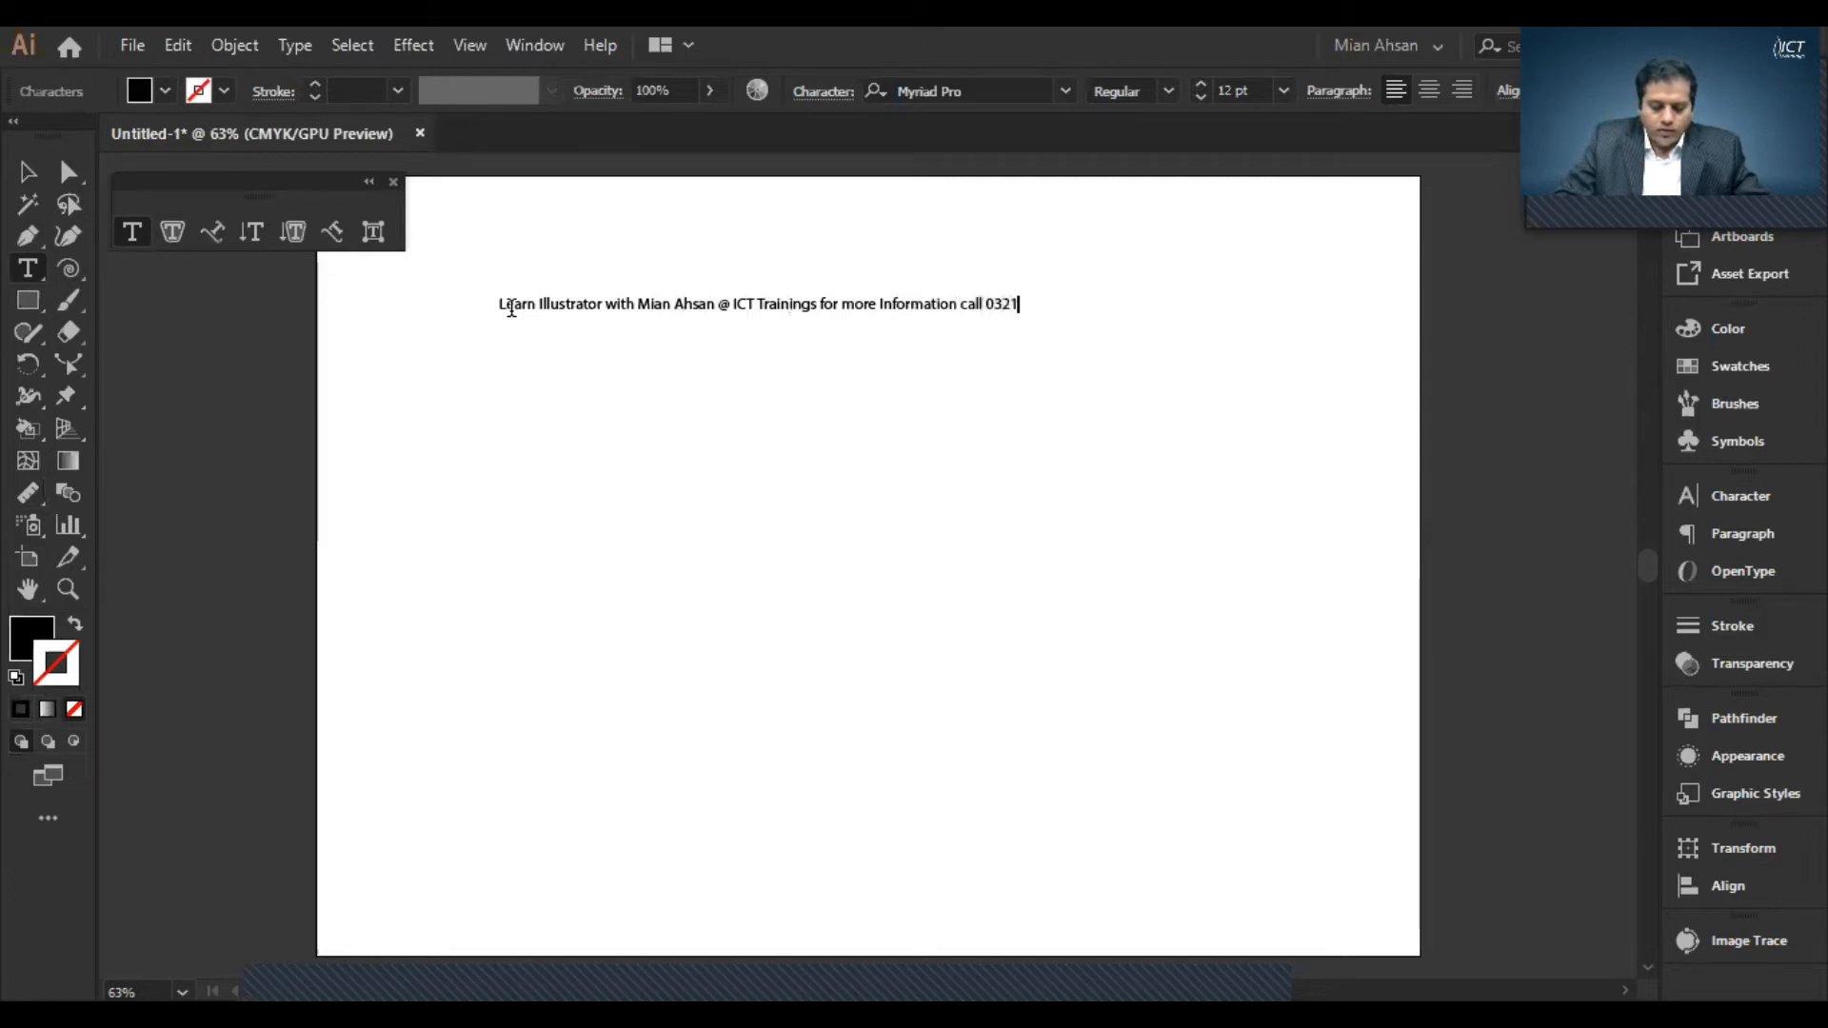
type("3")
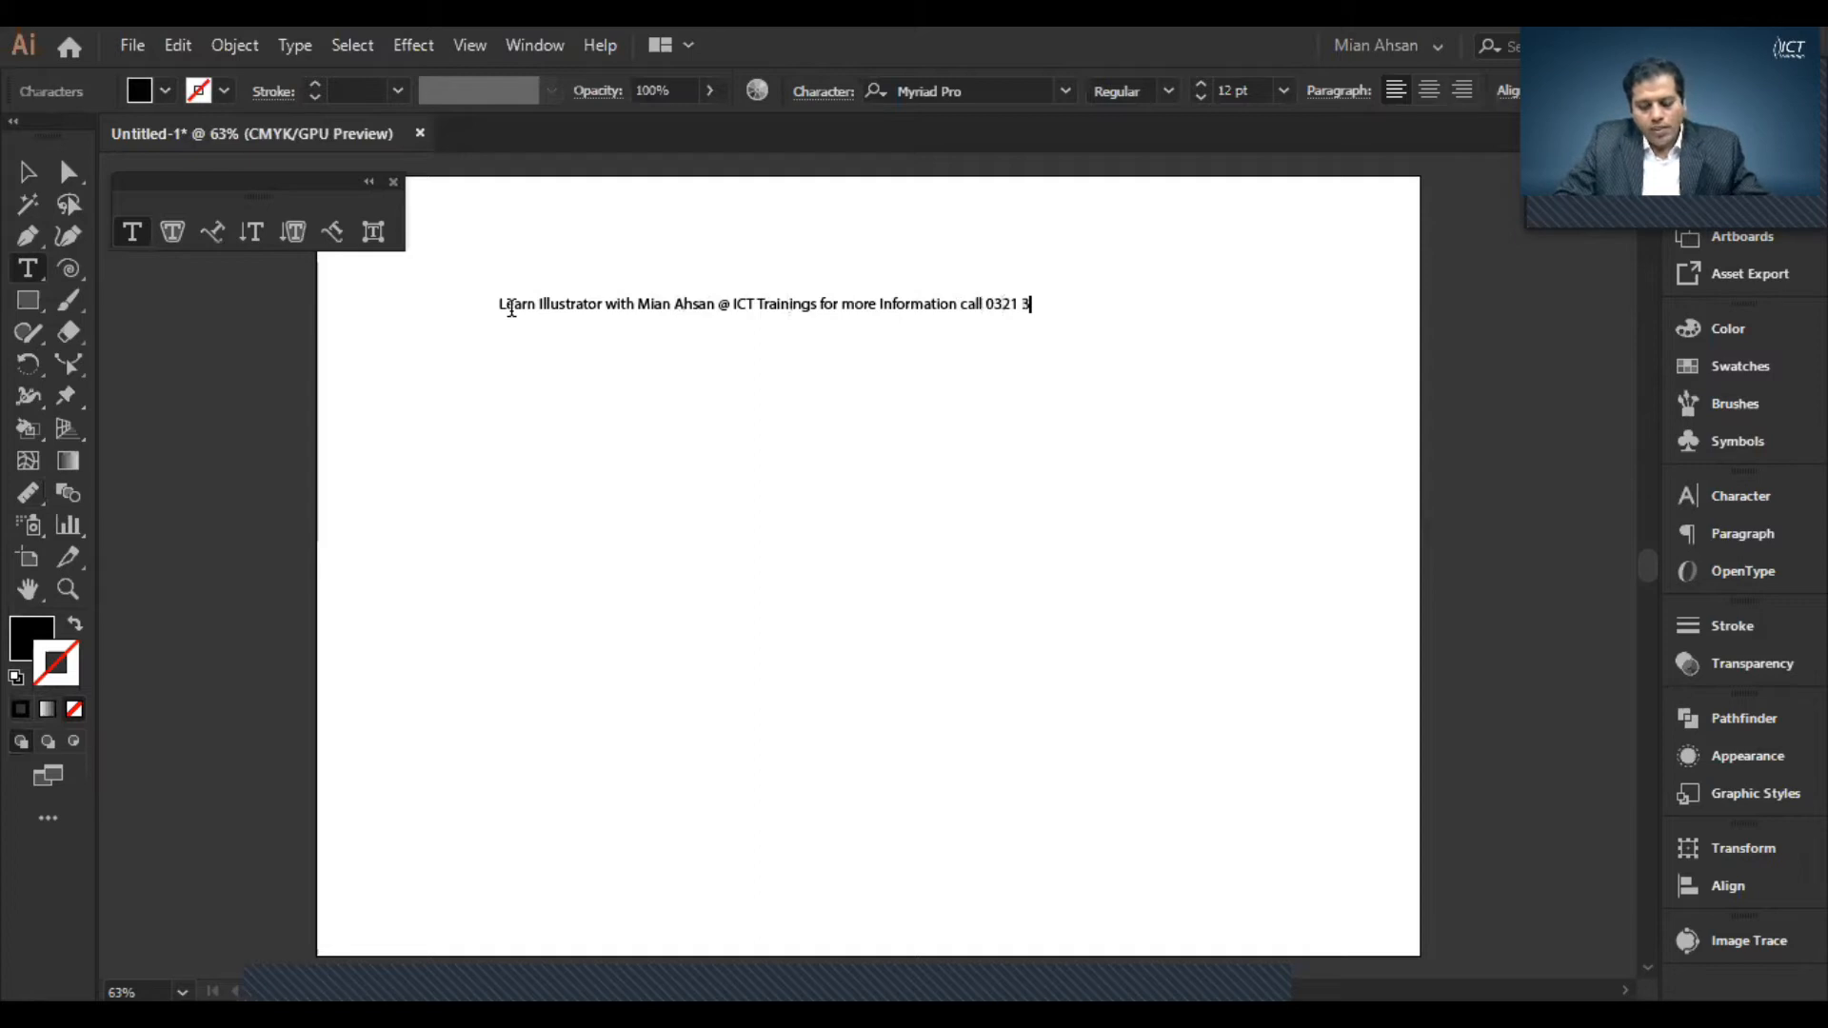
type("499")
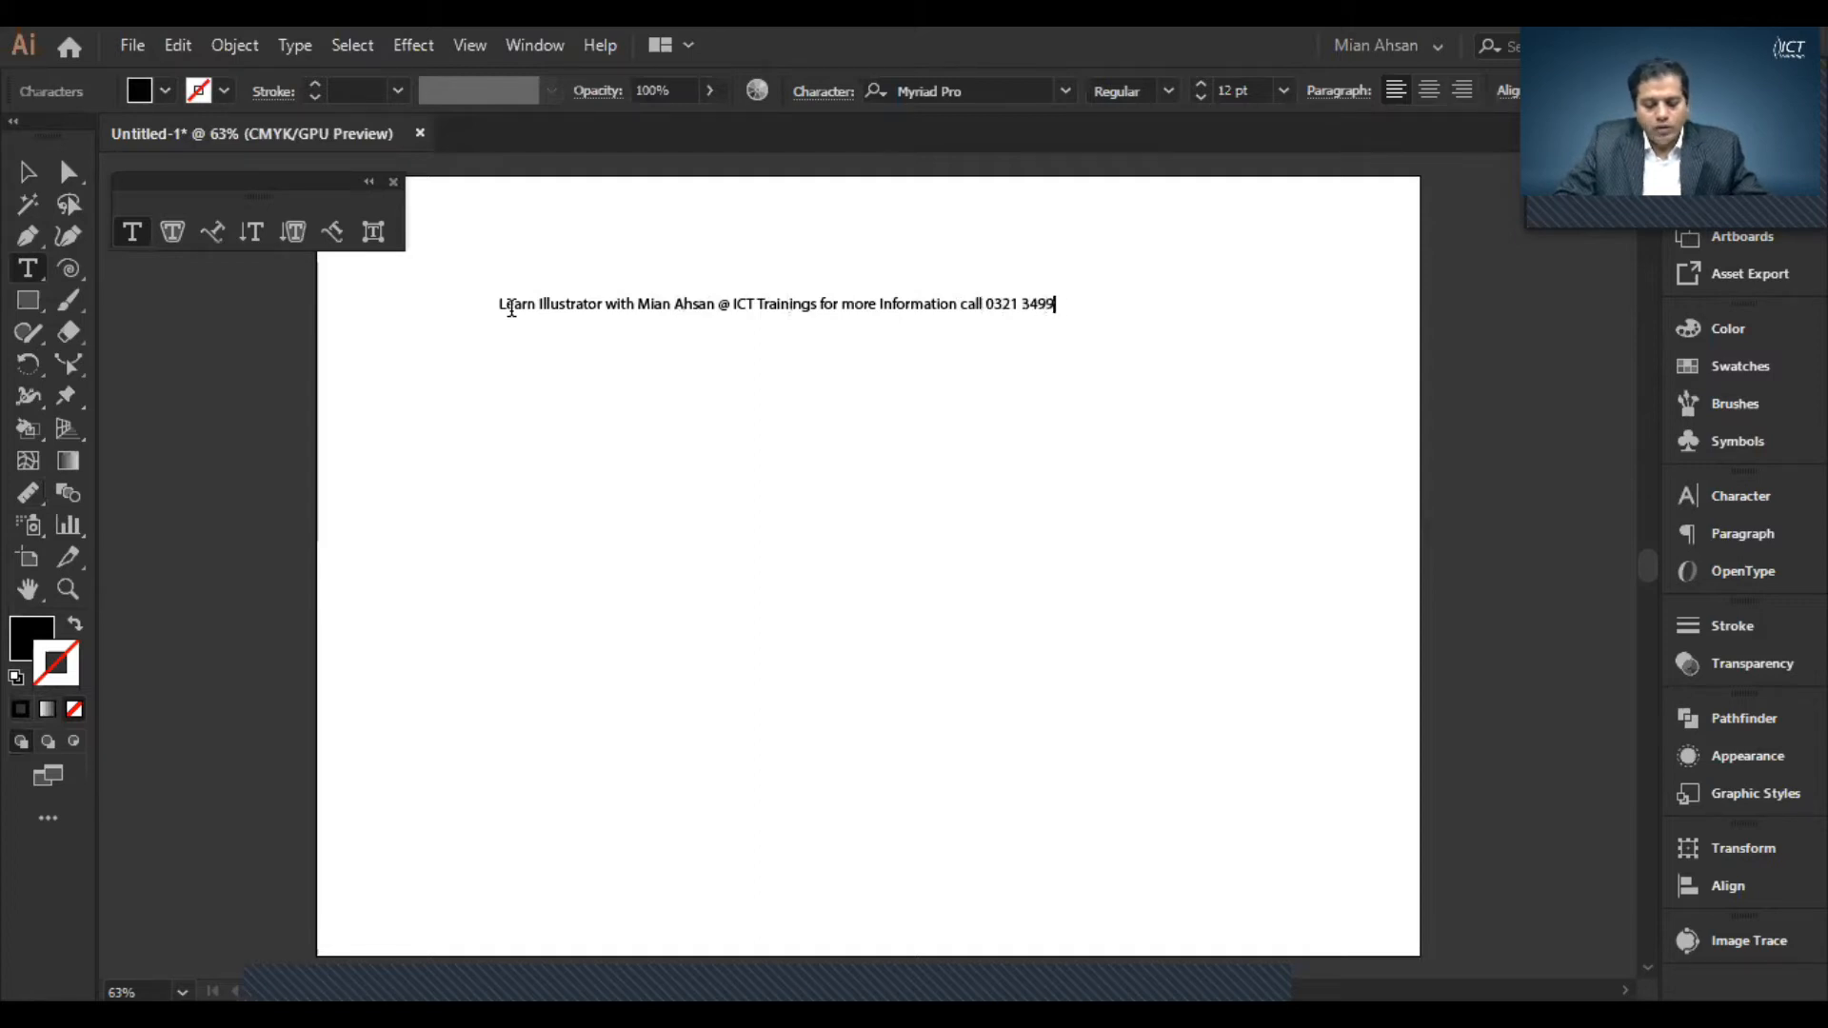
type("131")
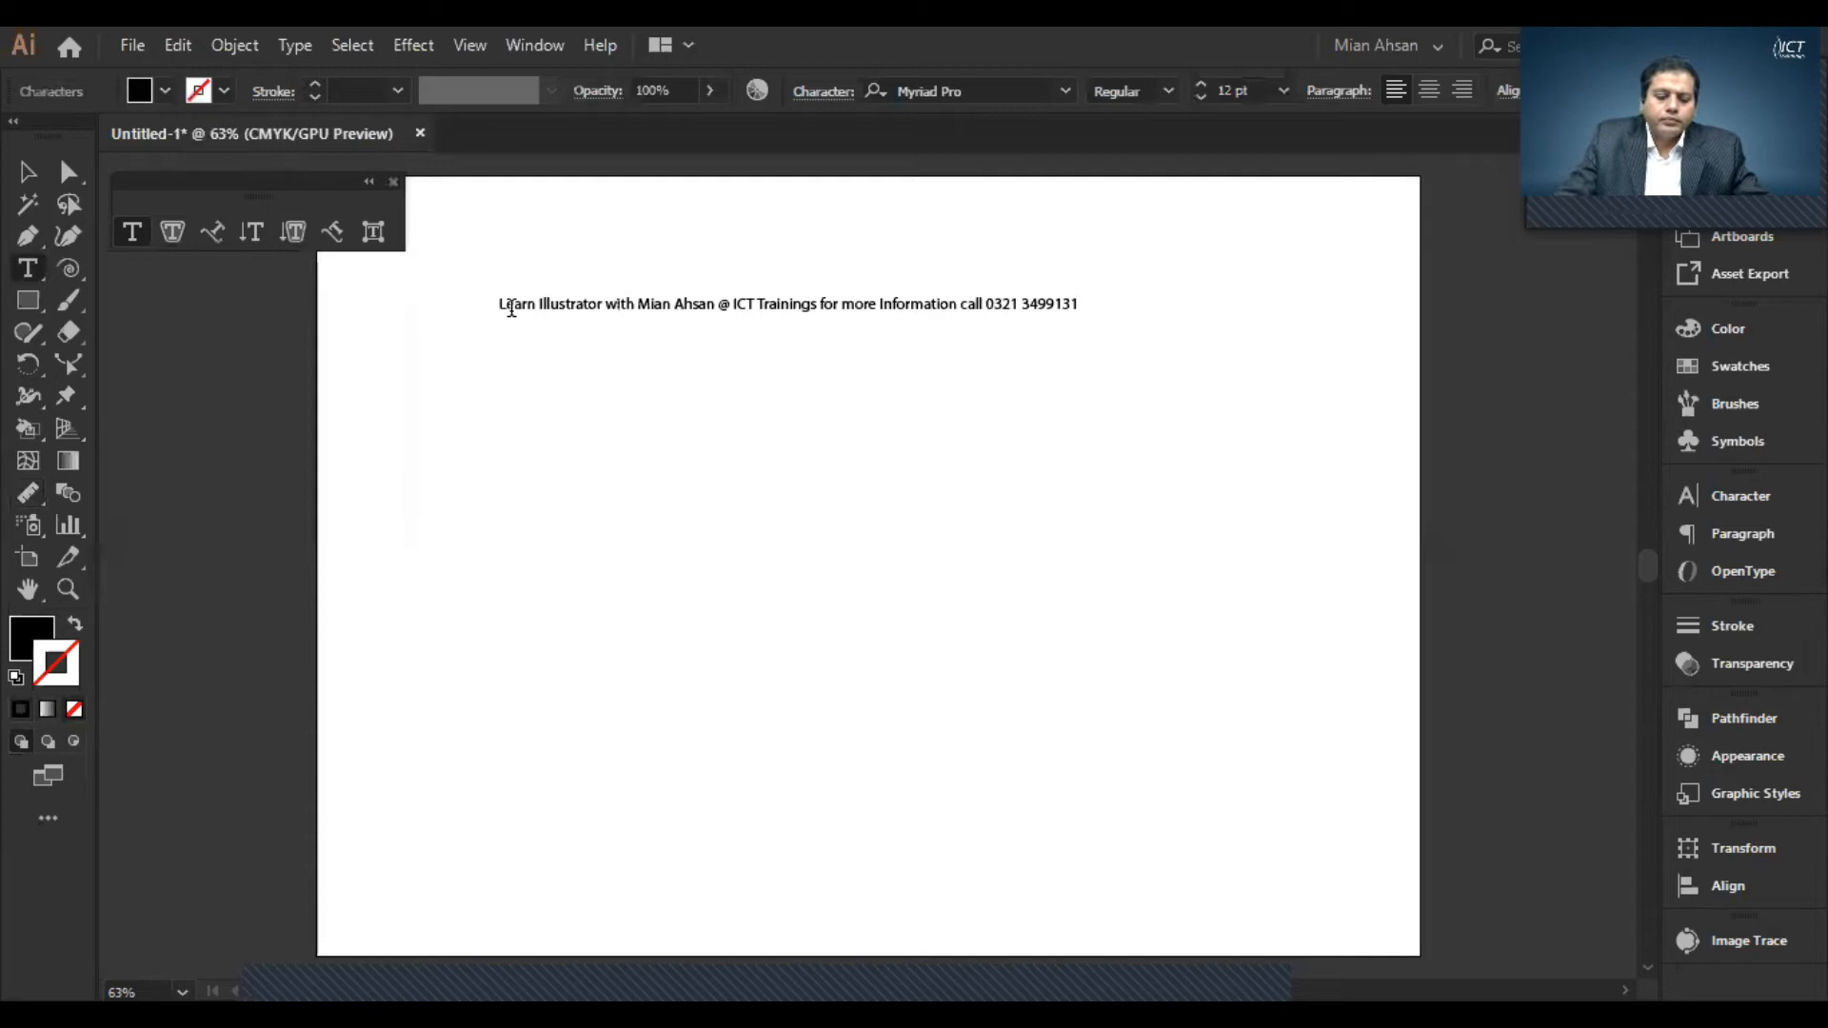
left_click(780, 304)
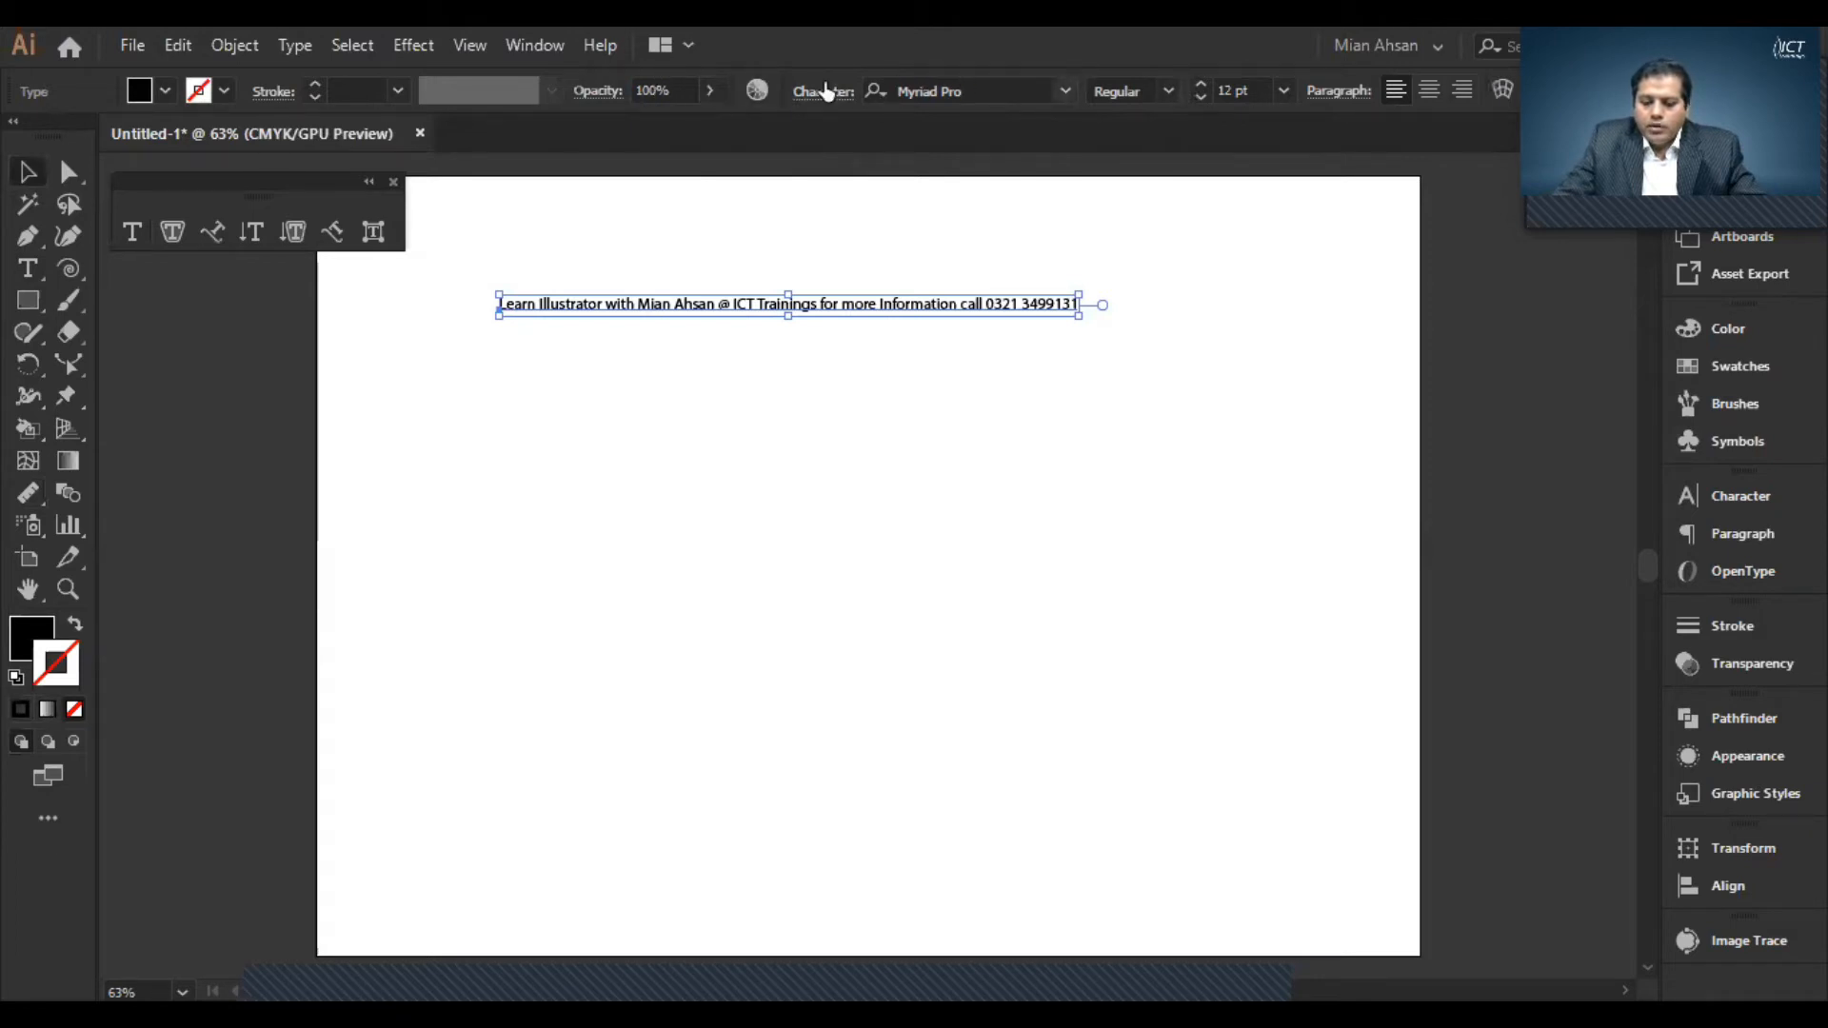
mouse_move(971, 92)
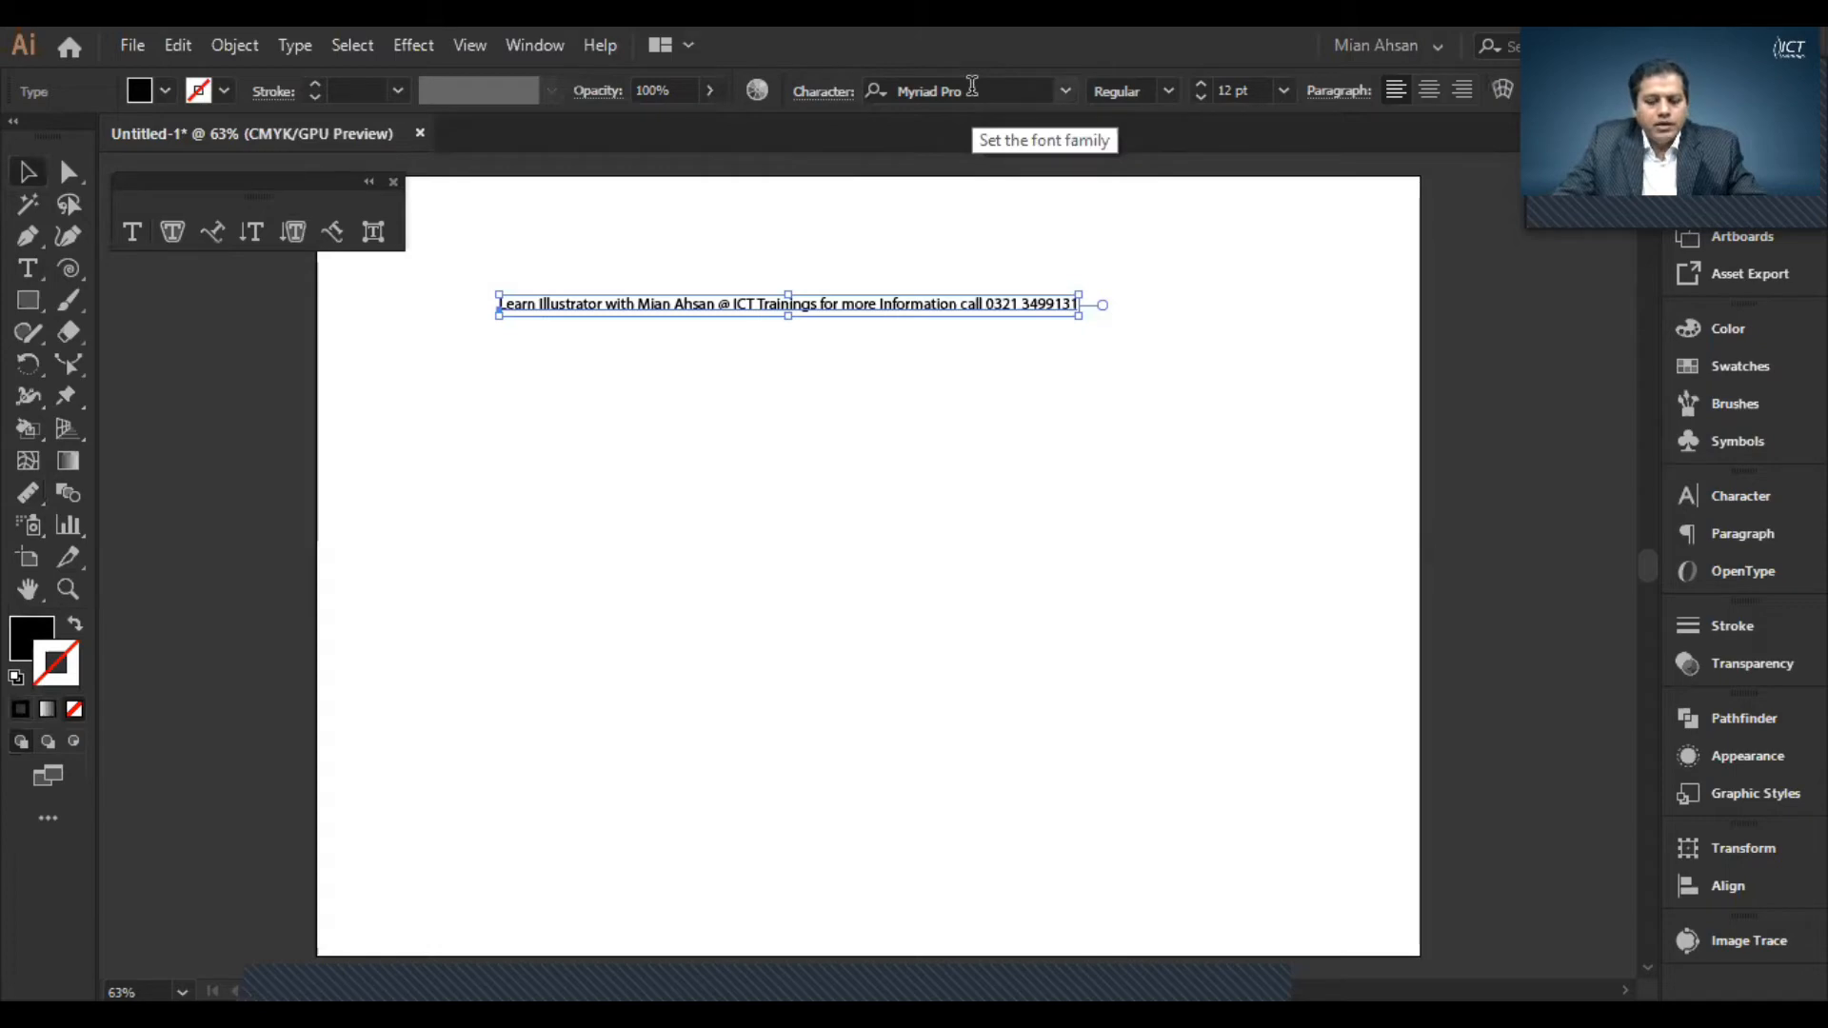
mouse_move(1146, 91)
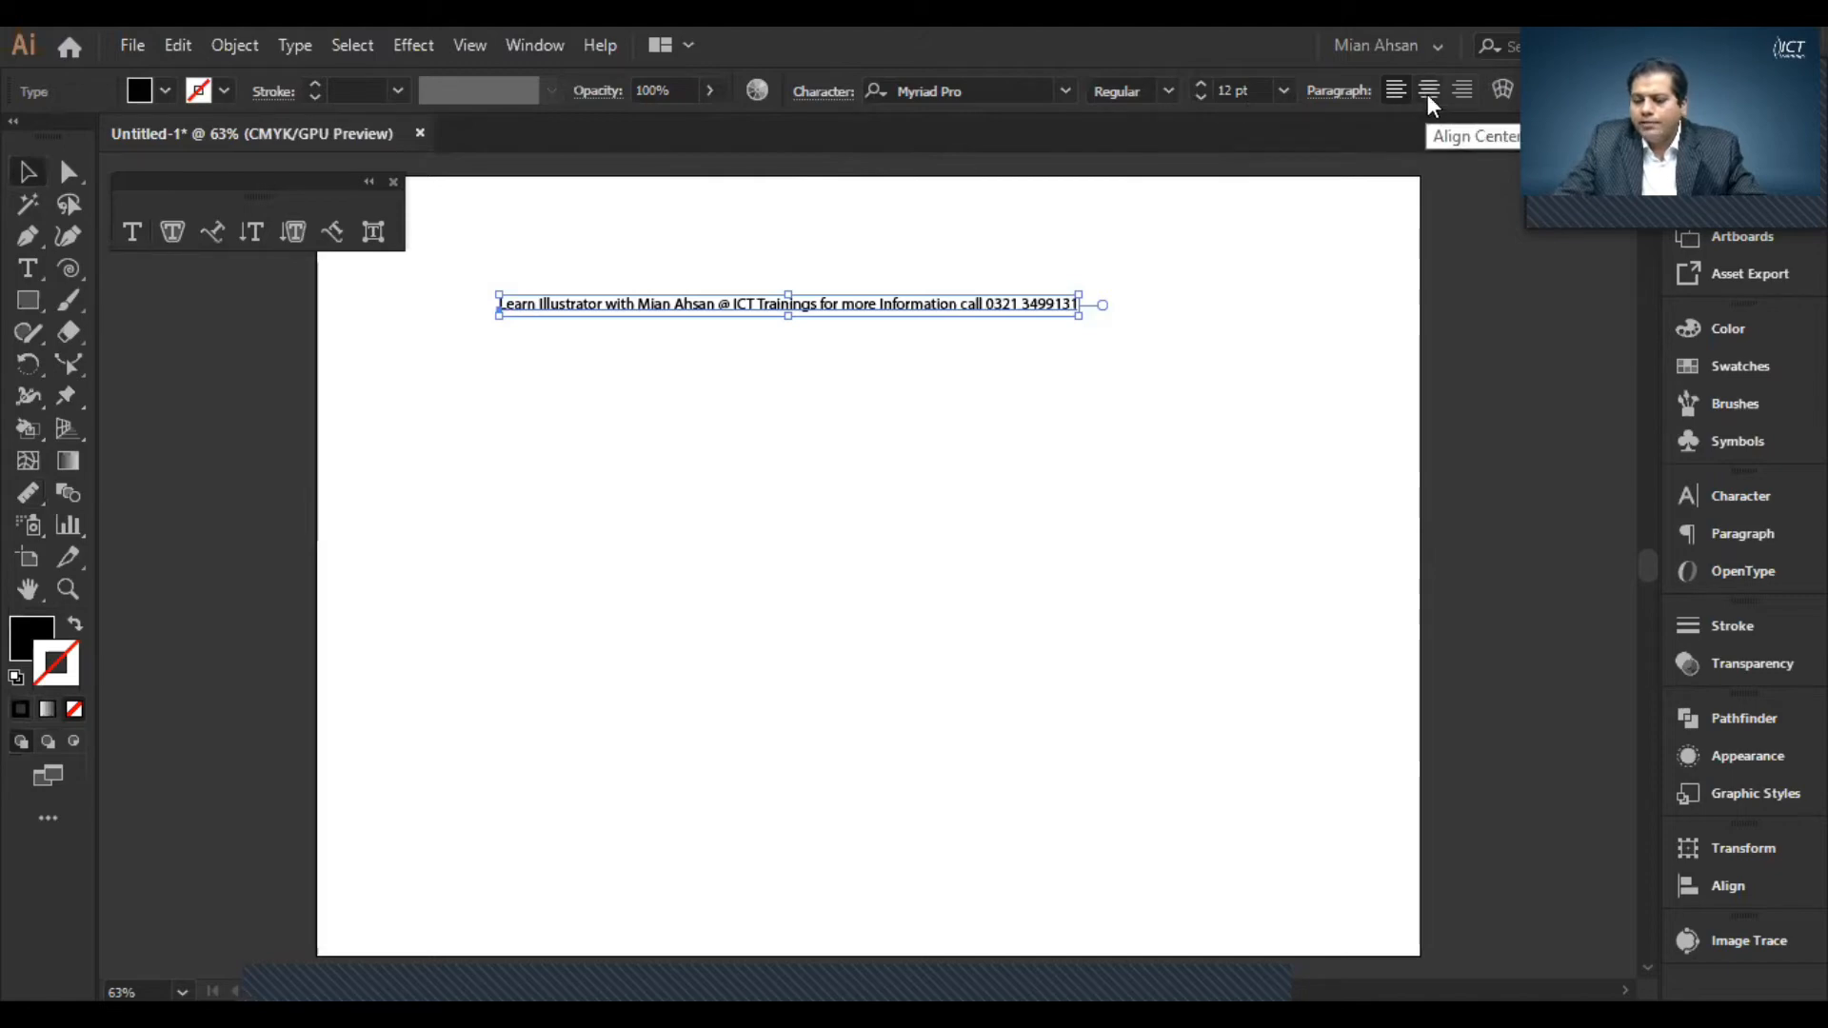
mouse_move(718, 143)
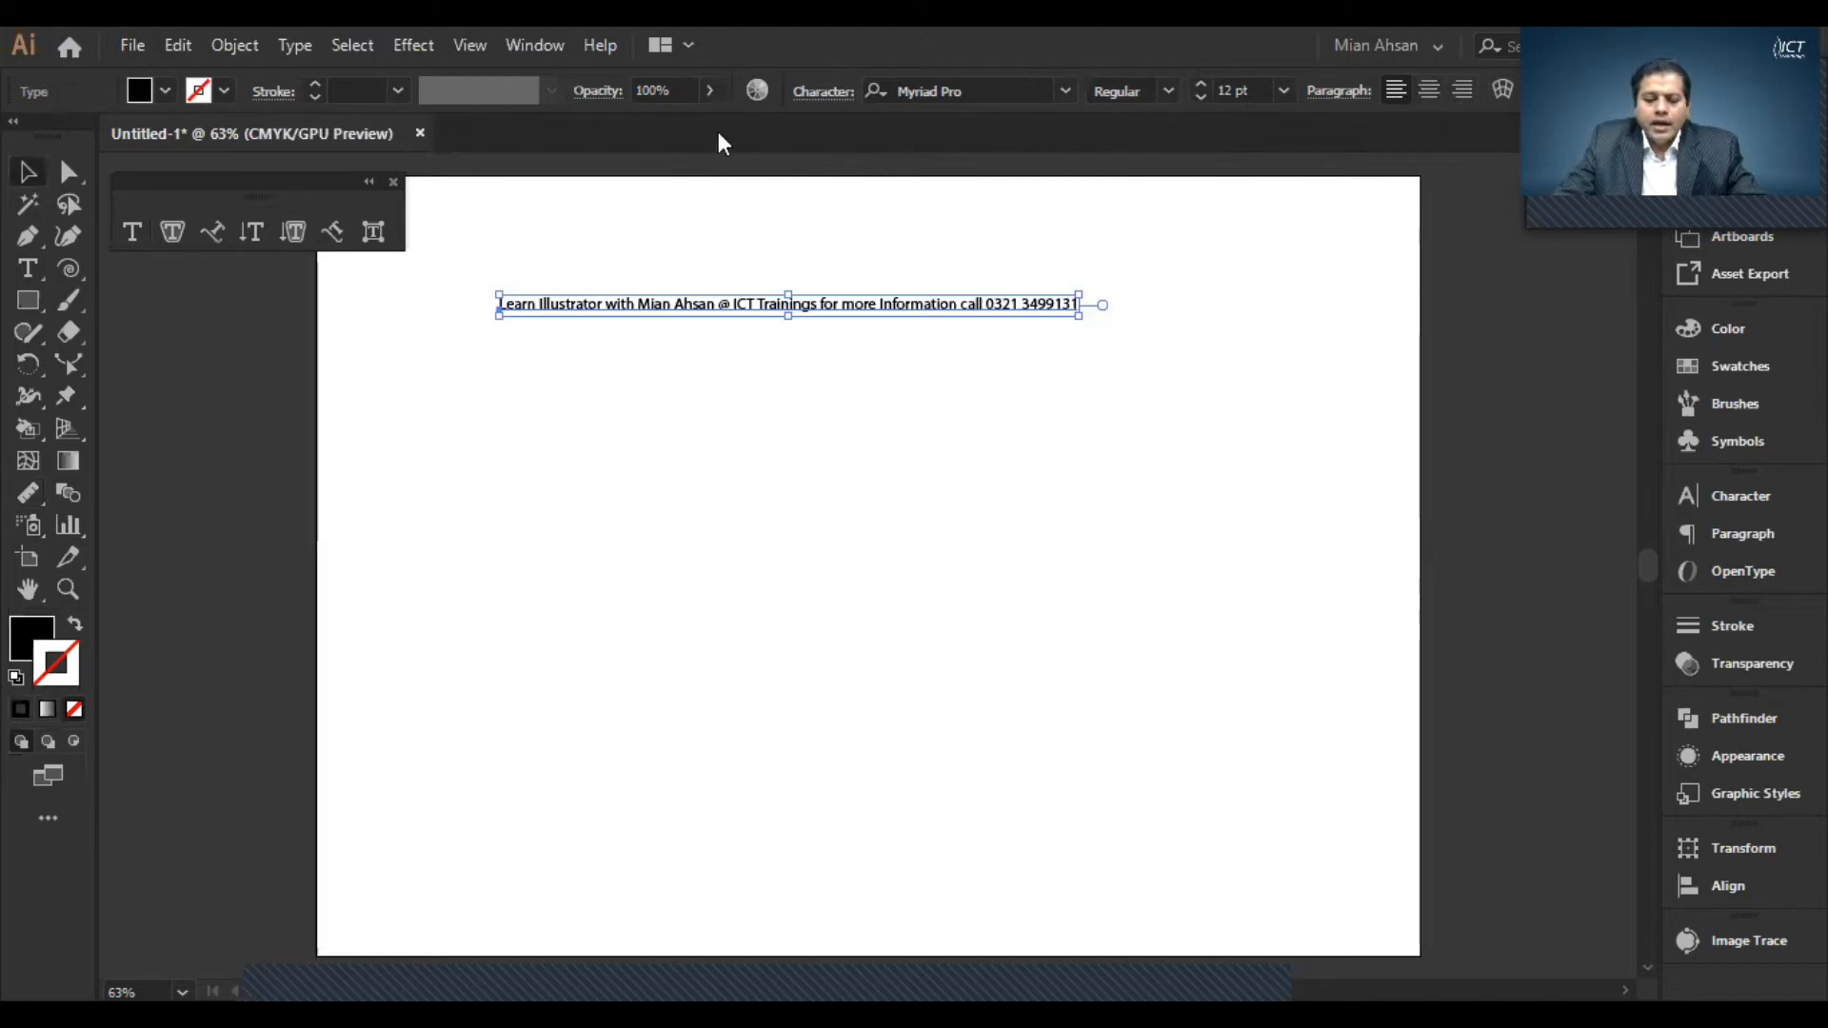
mouse_move(1136, 173)
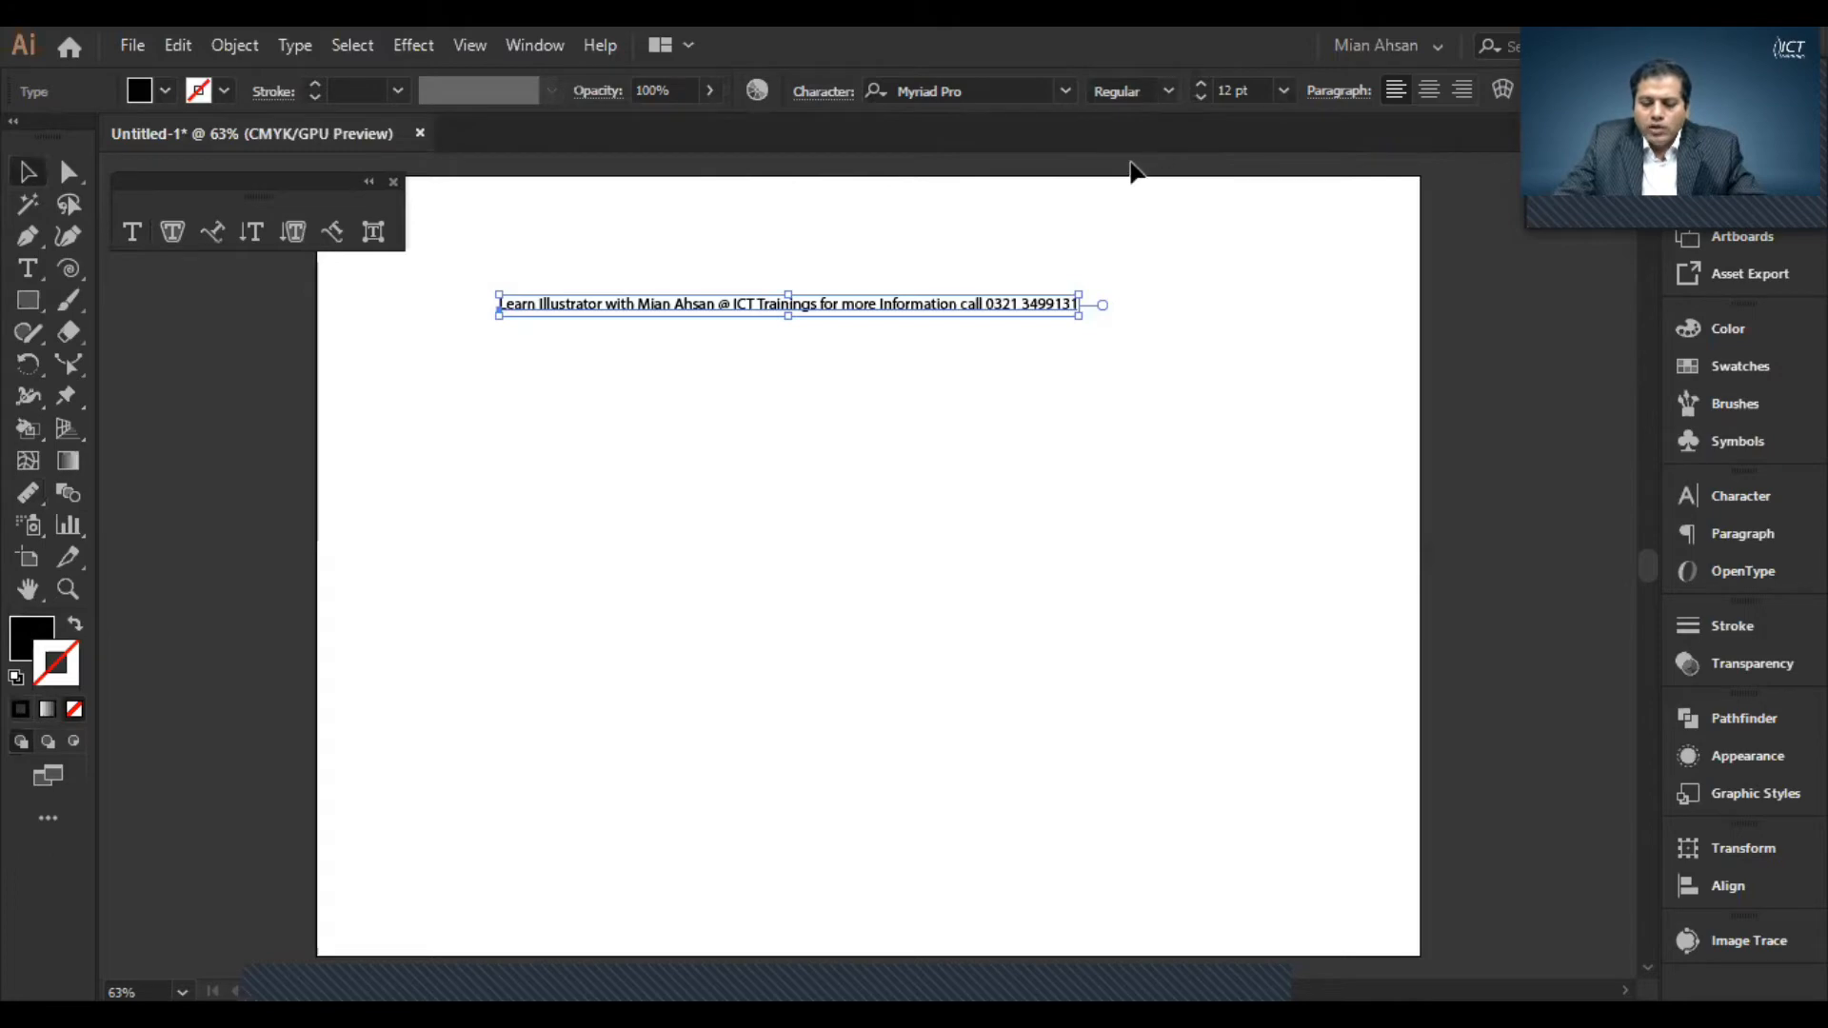
mouse_move(960, 118)
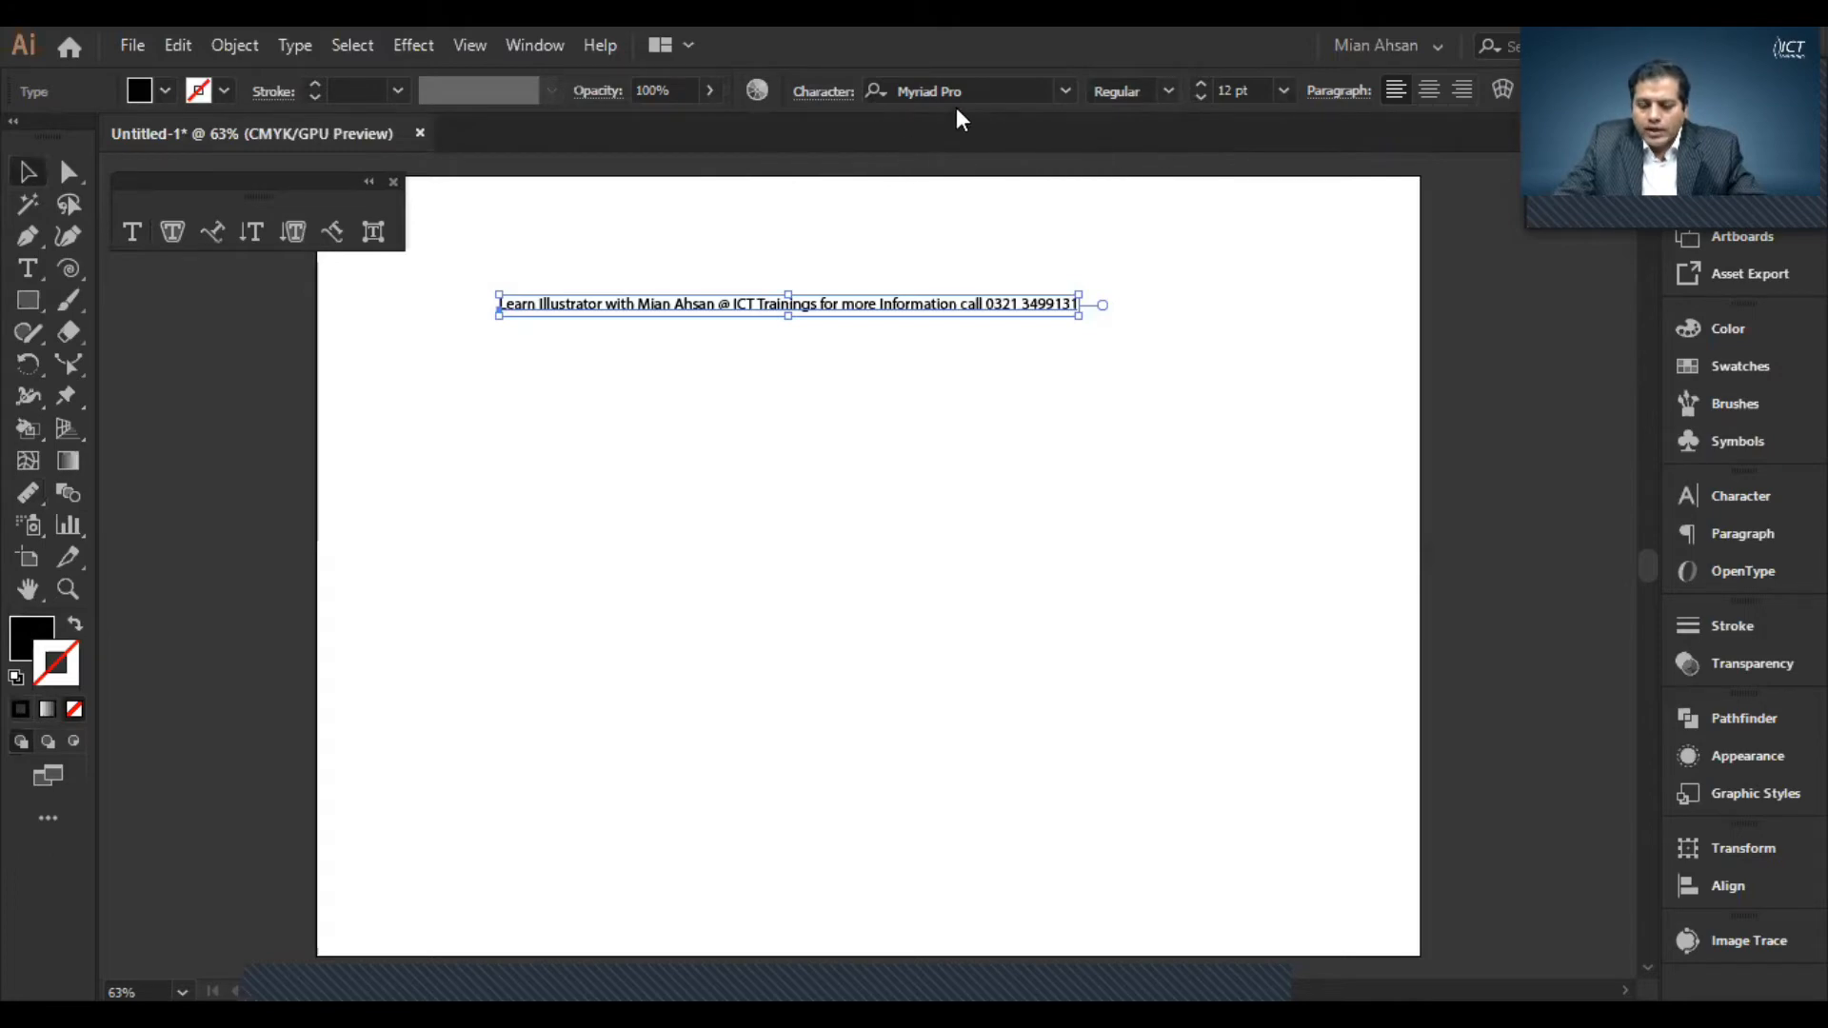
mouse_move(1062, 92)
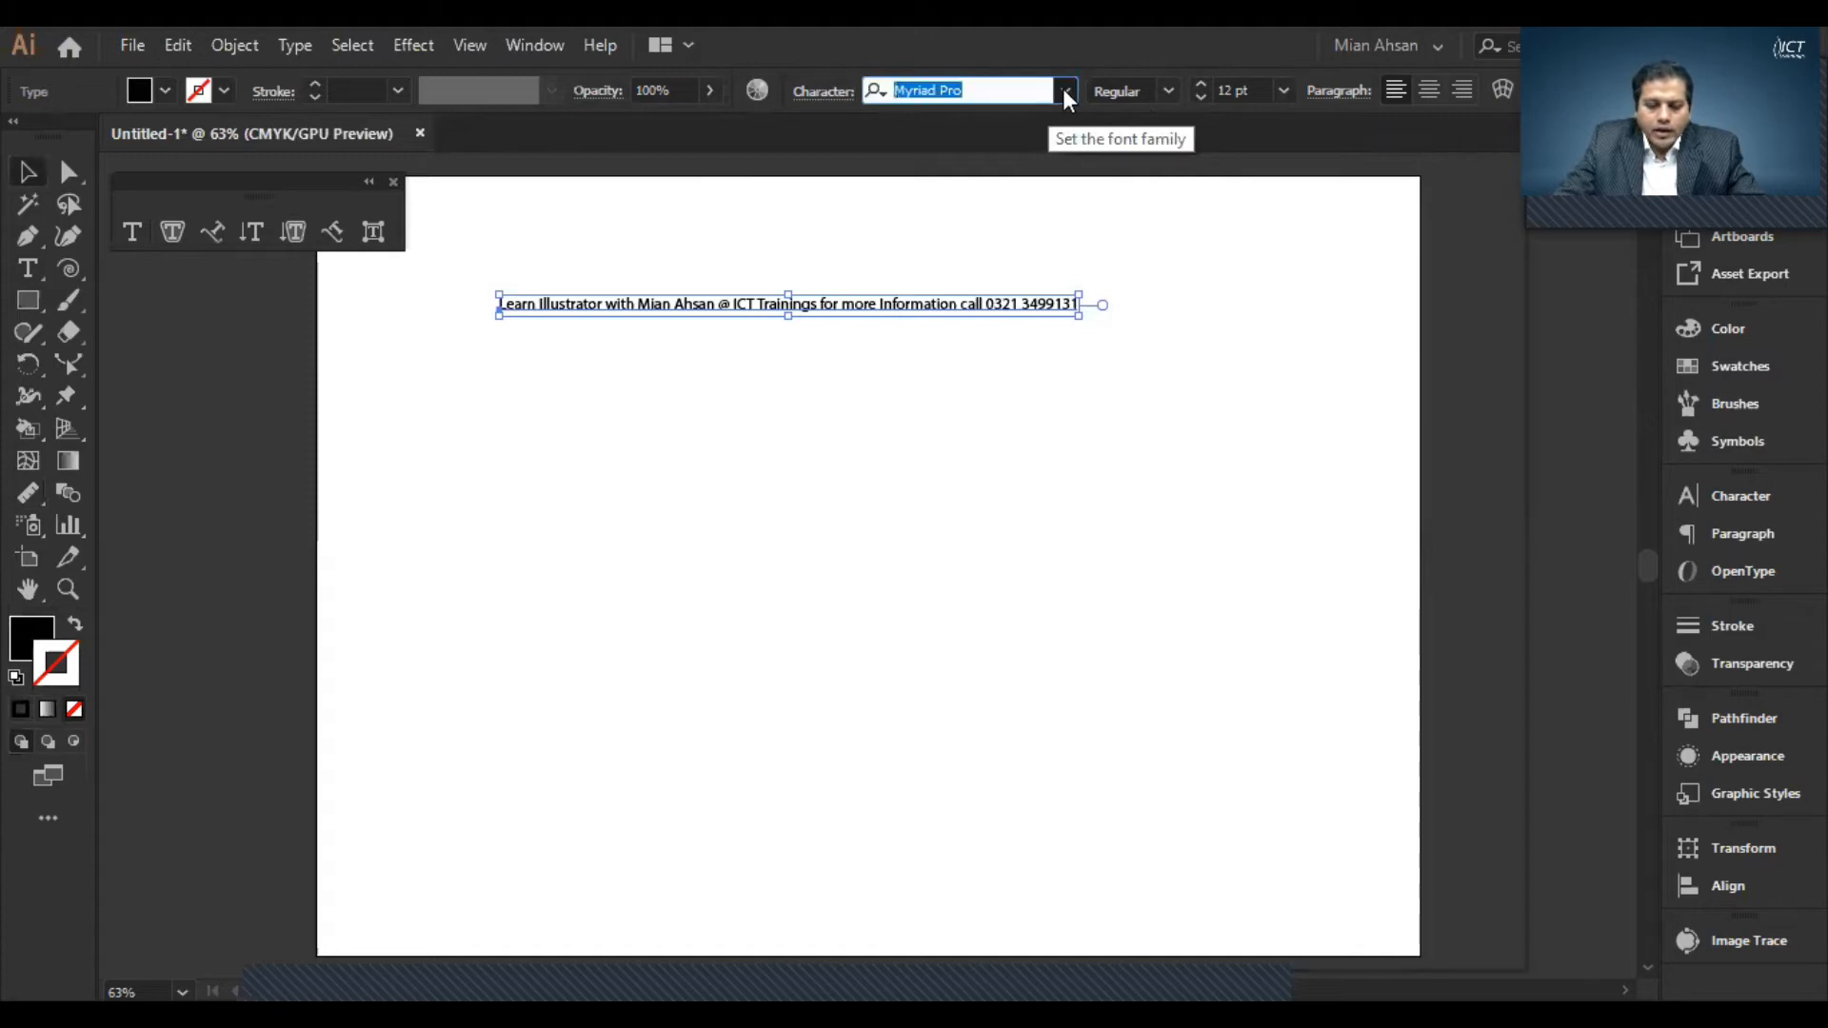
- Set the selected text line's font family to Roboto from the control bar
left_click(1063, 89)
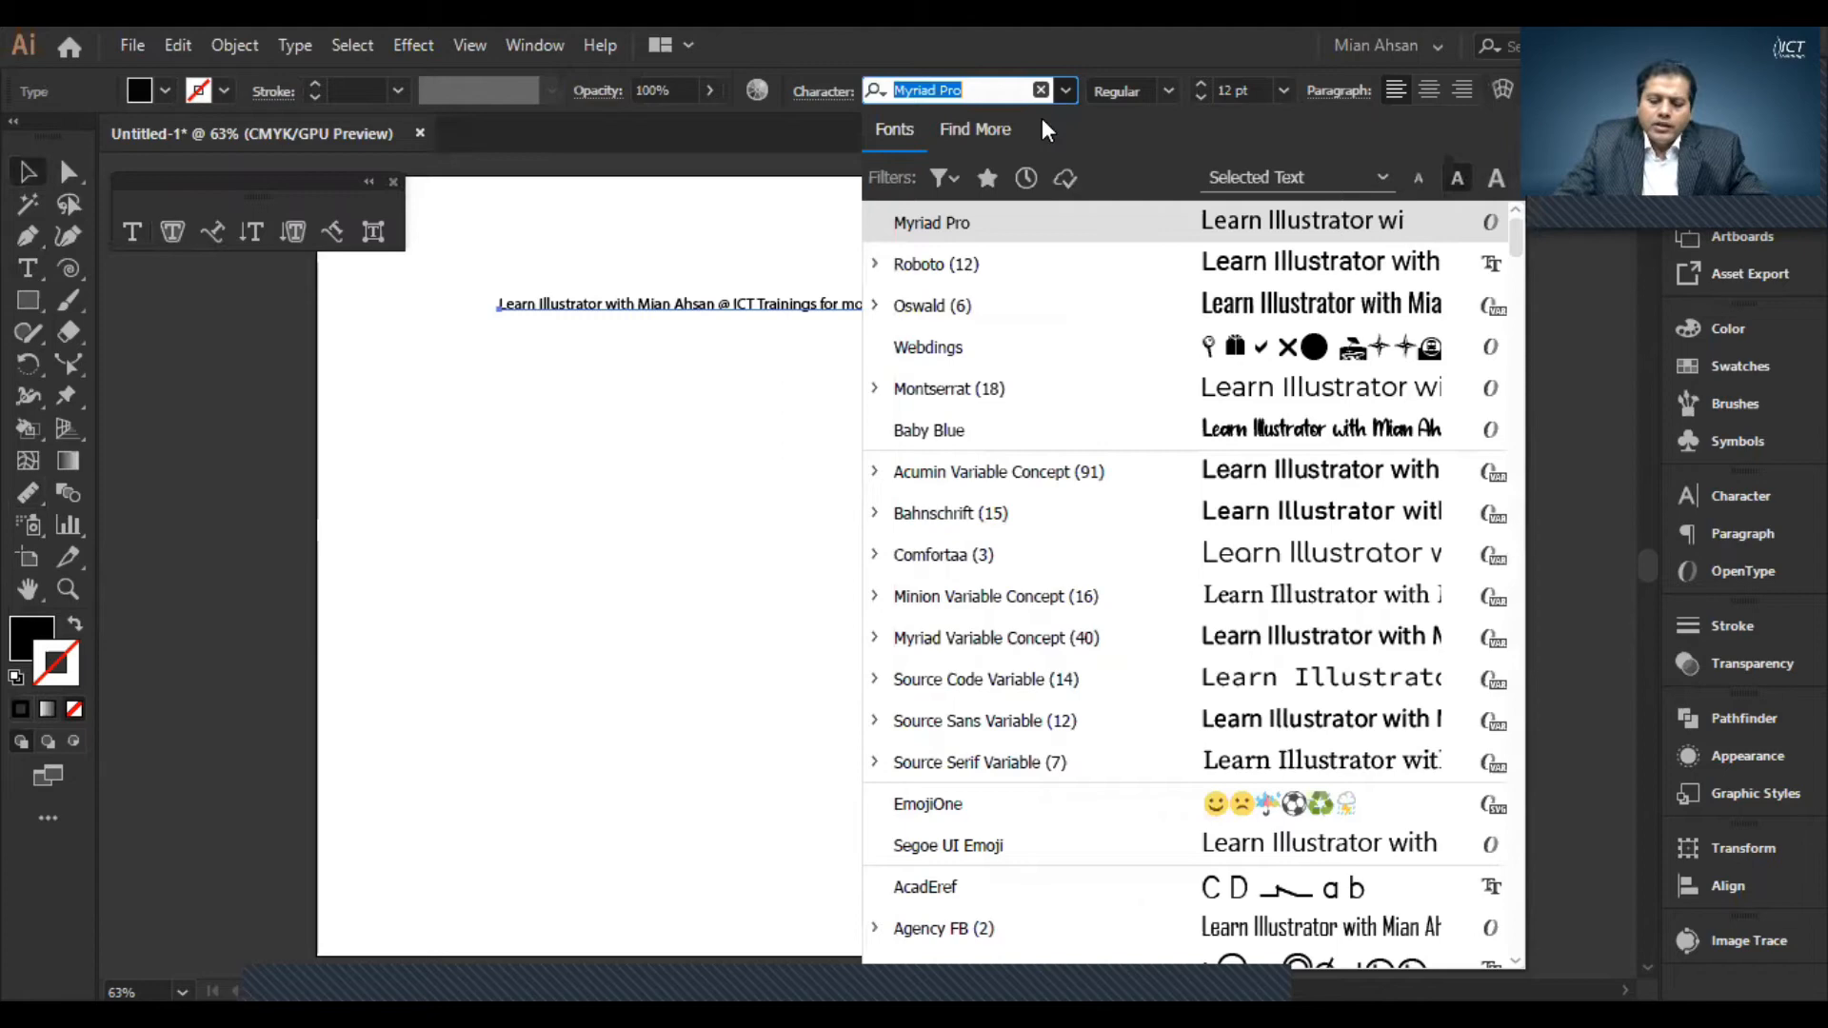
mouse_move(1036, 143)
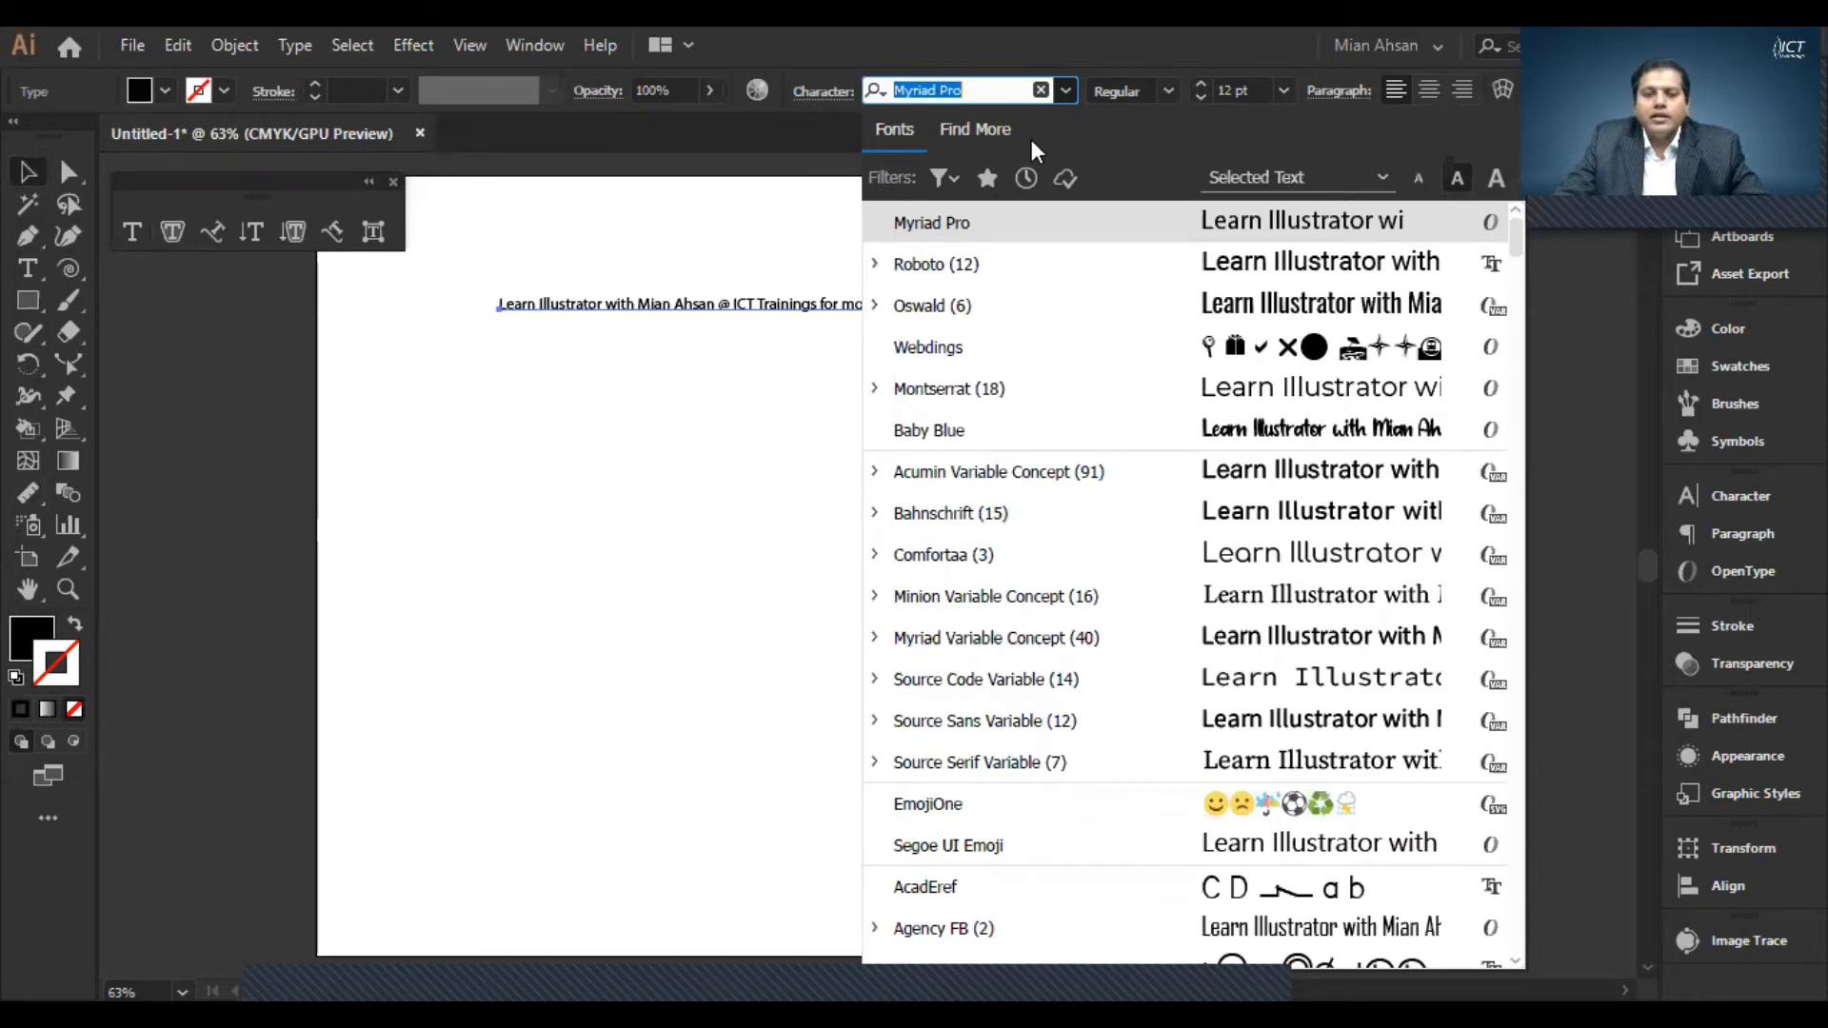
mouse_move(988, 223)
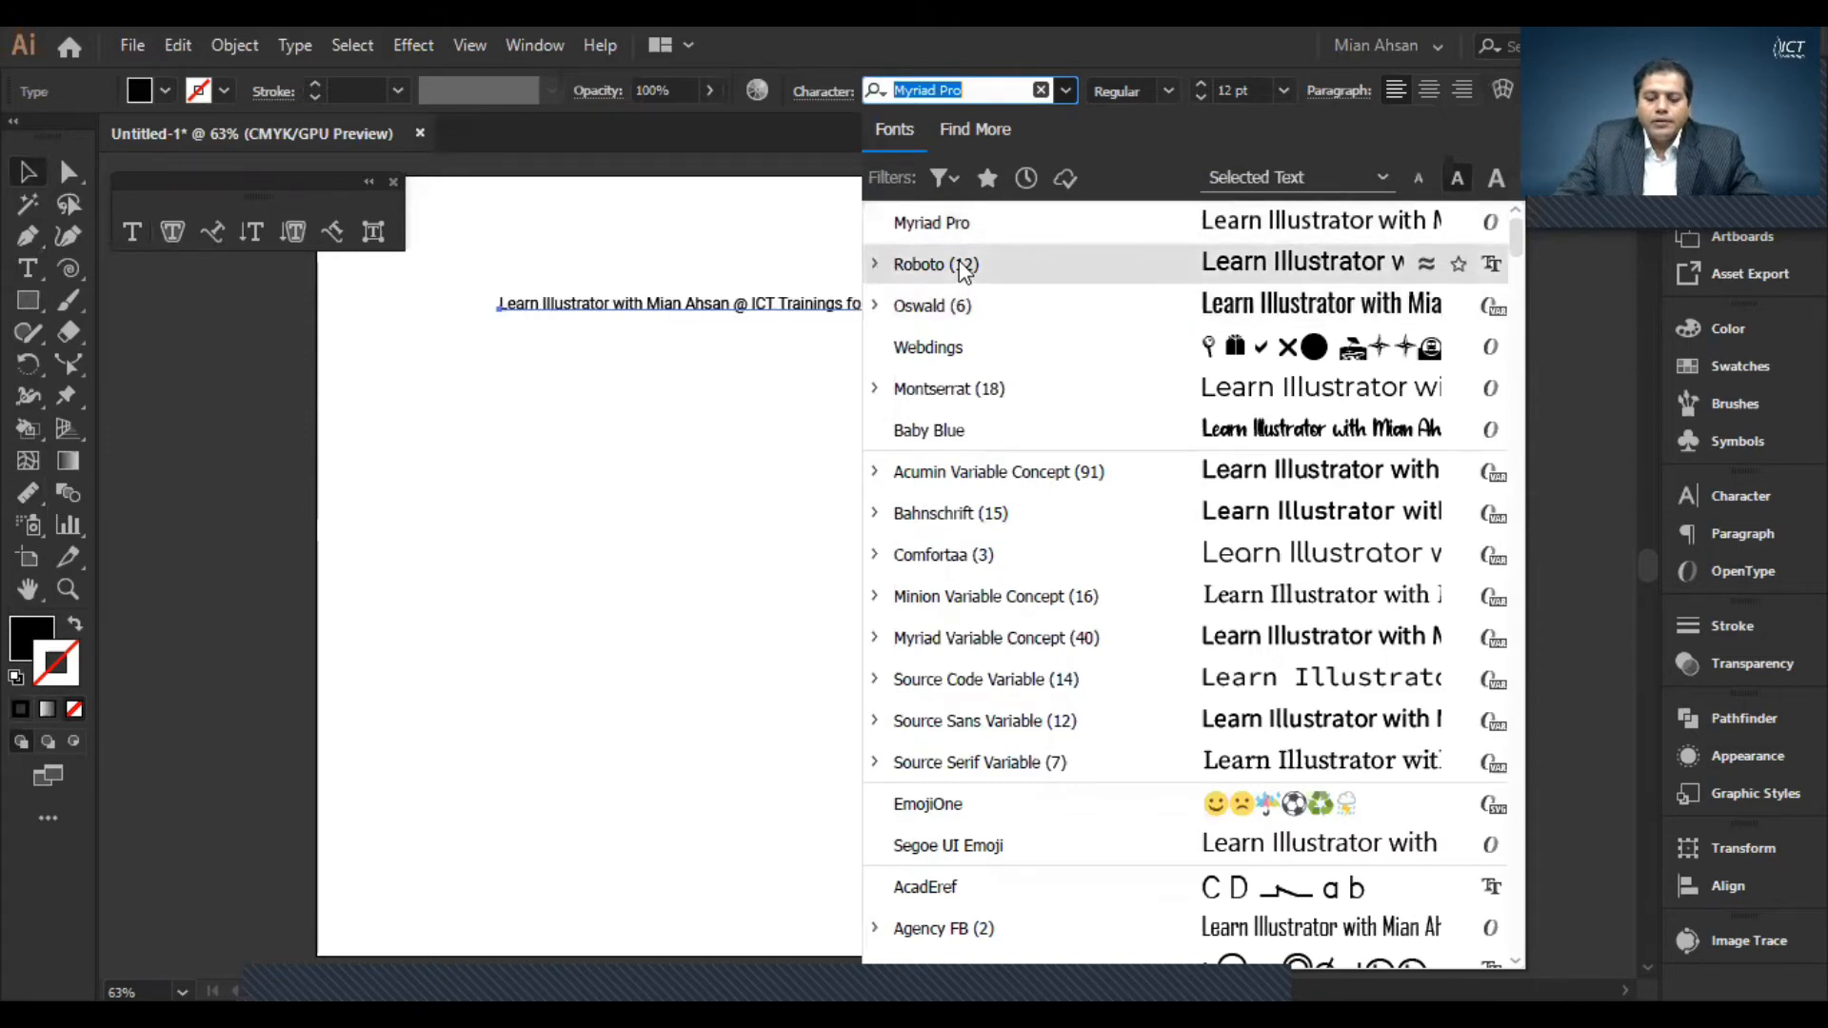
left_click(919, 263)
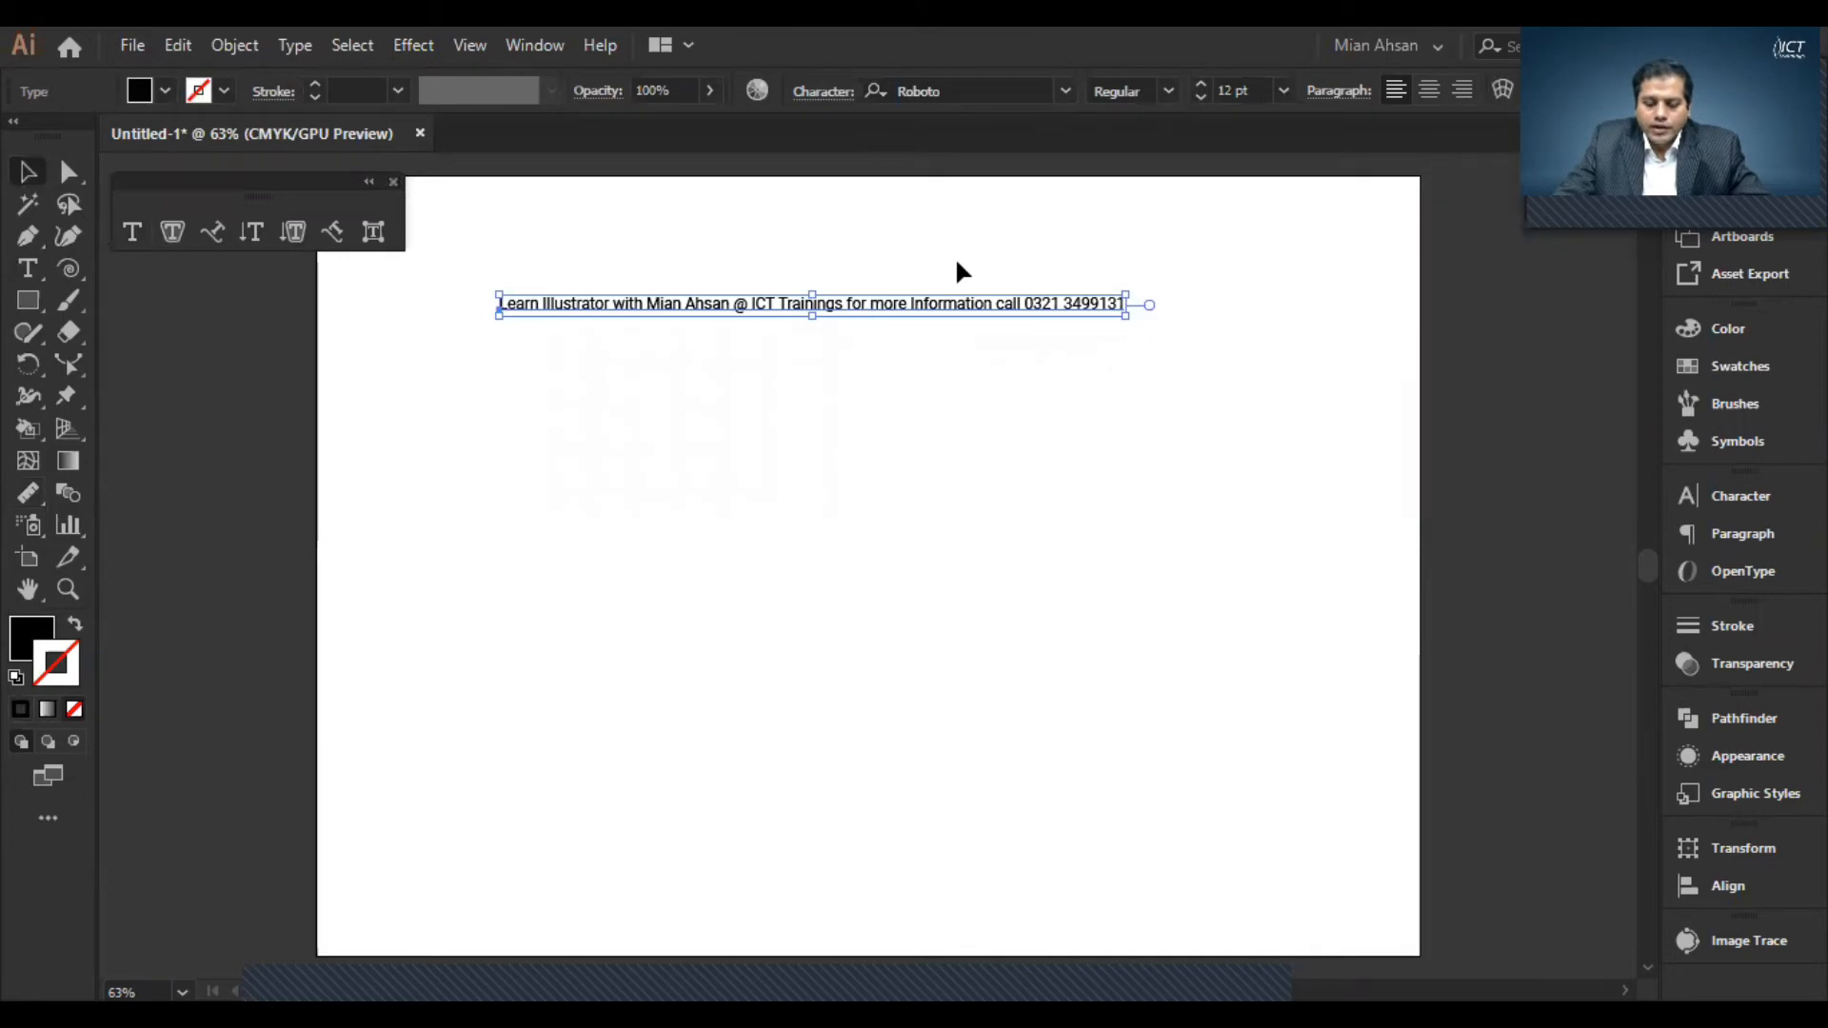
- Choose a Roboto weight from the style list and bump the font size up one step
left_click(1168, 92)
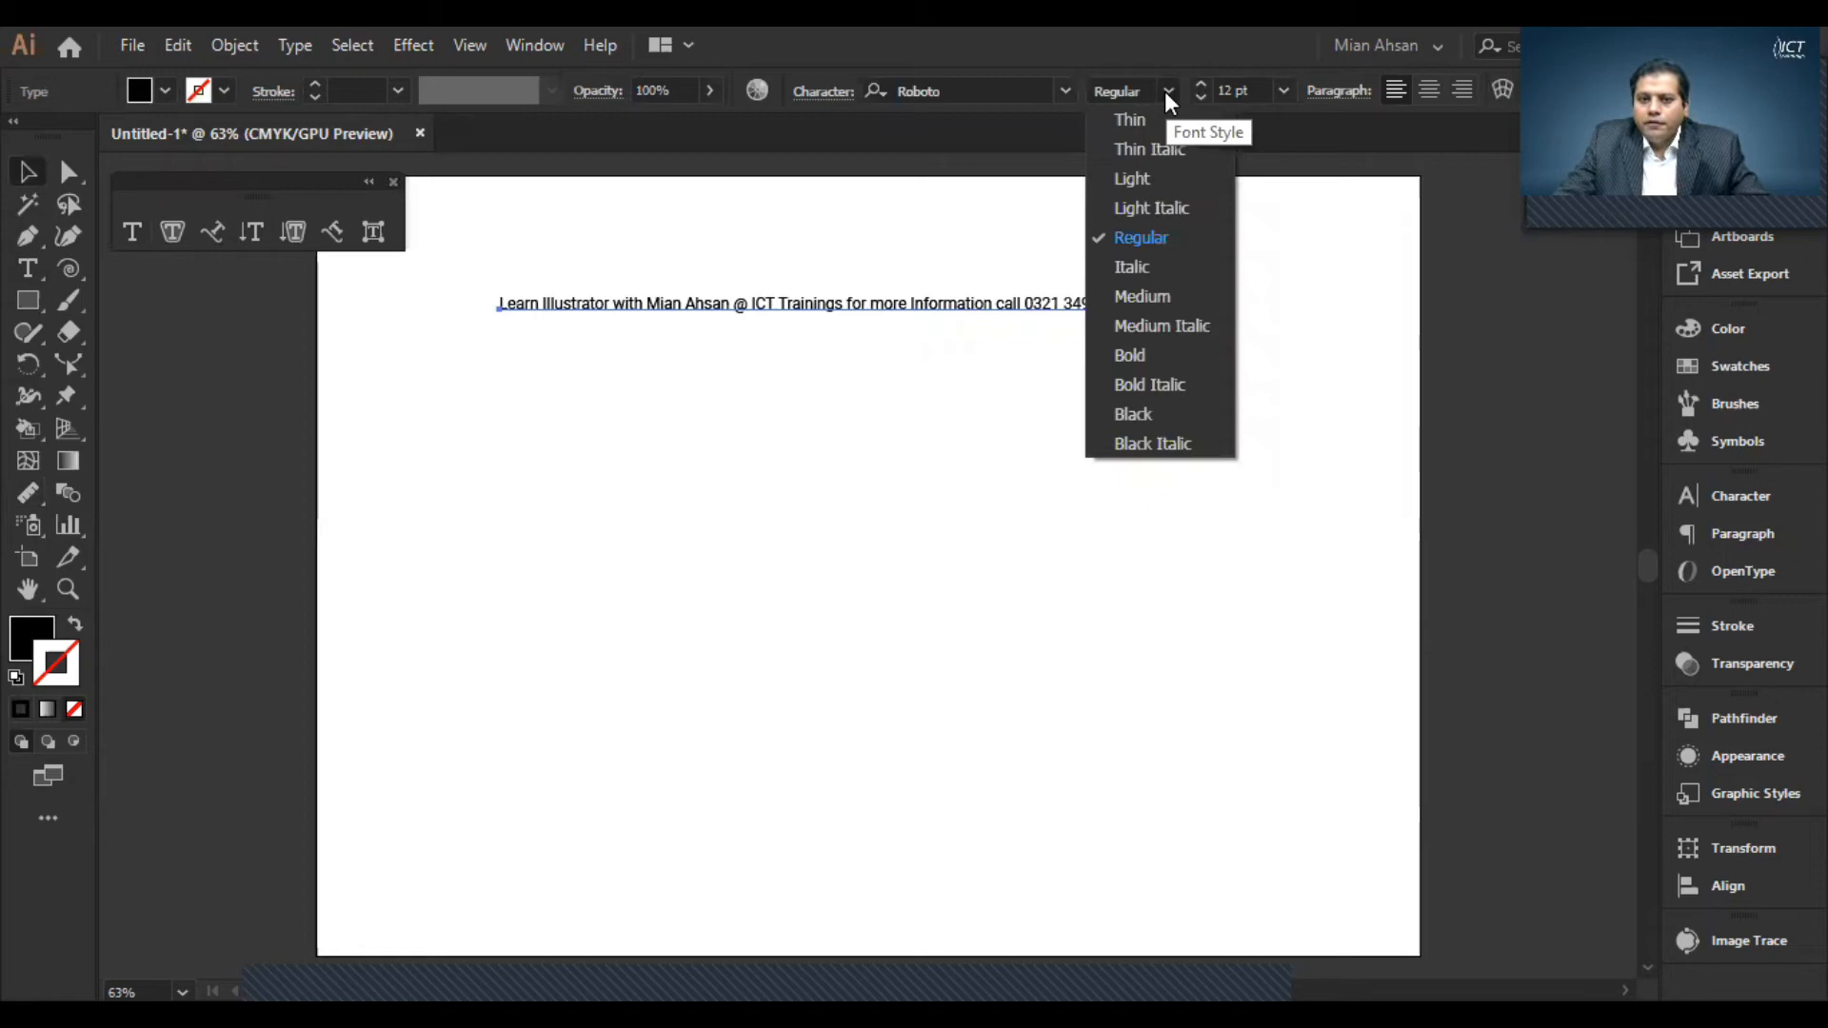
mouse_move(1152, 126)
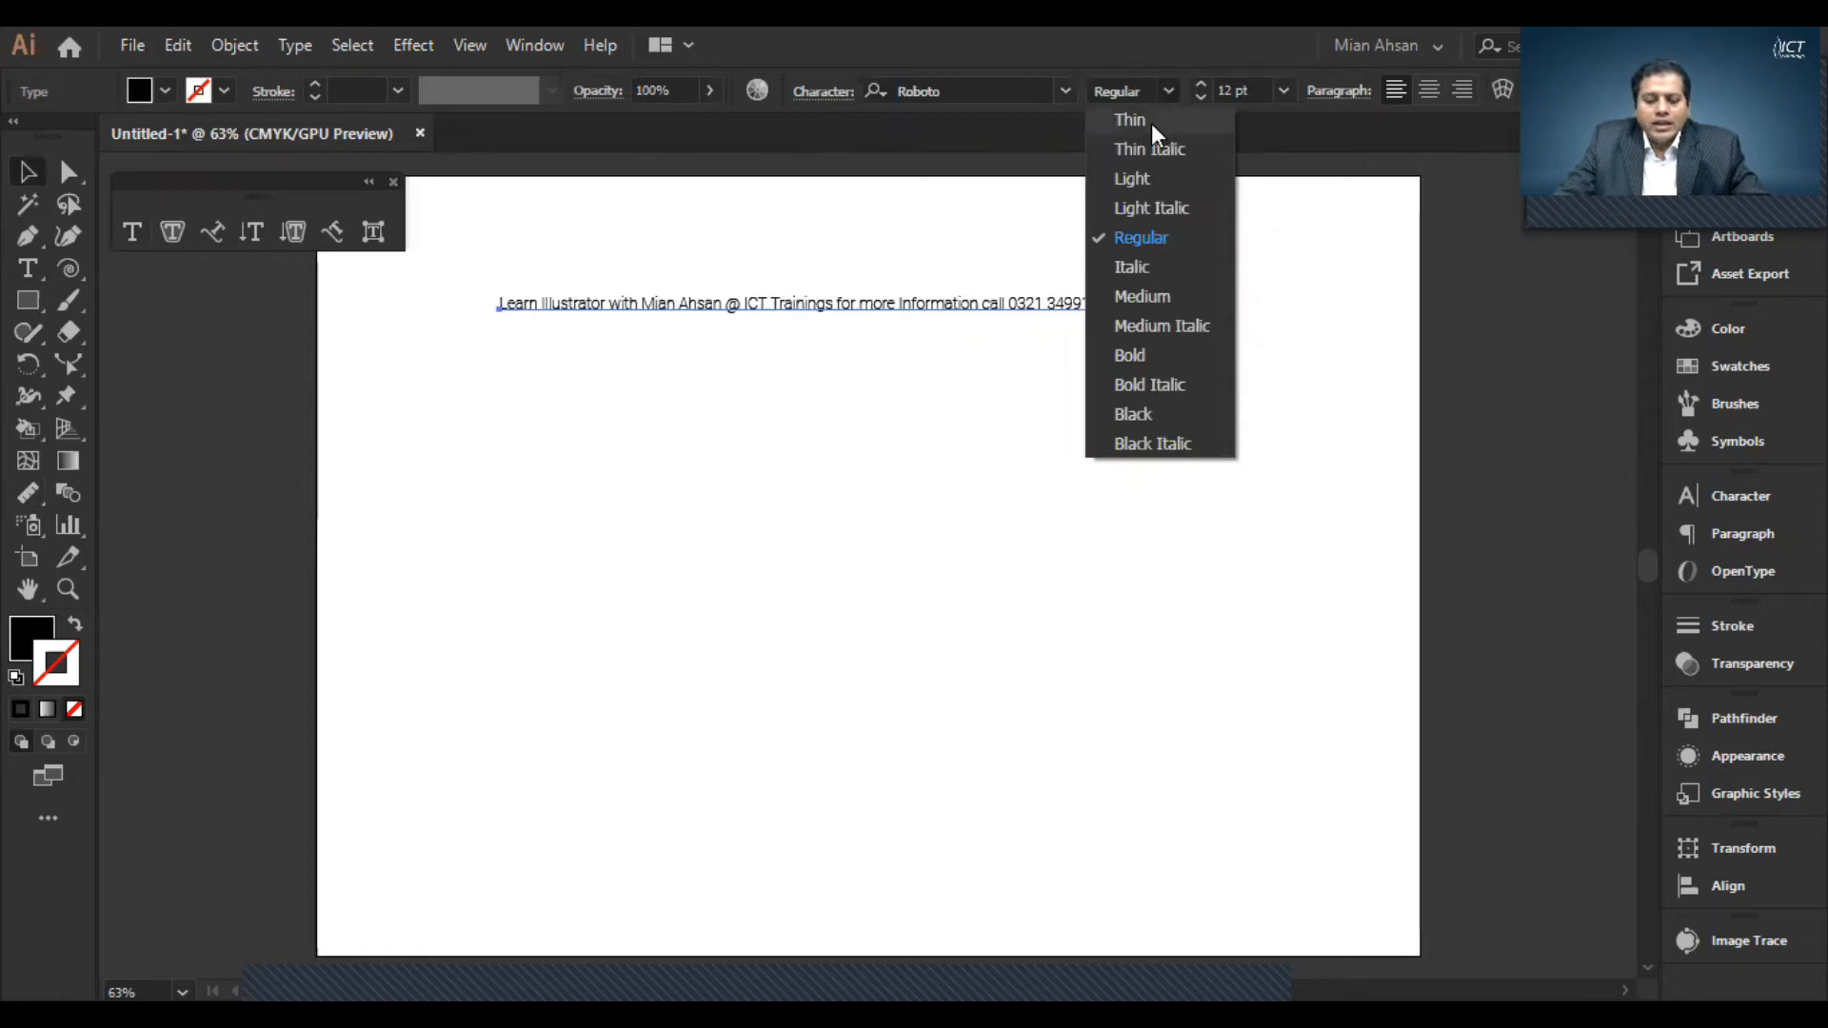
mouse_move(1154, 179)
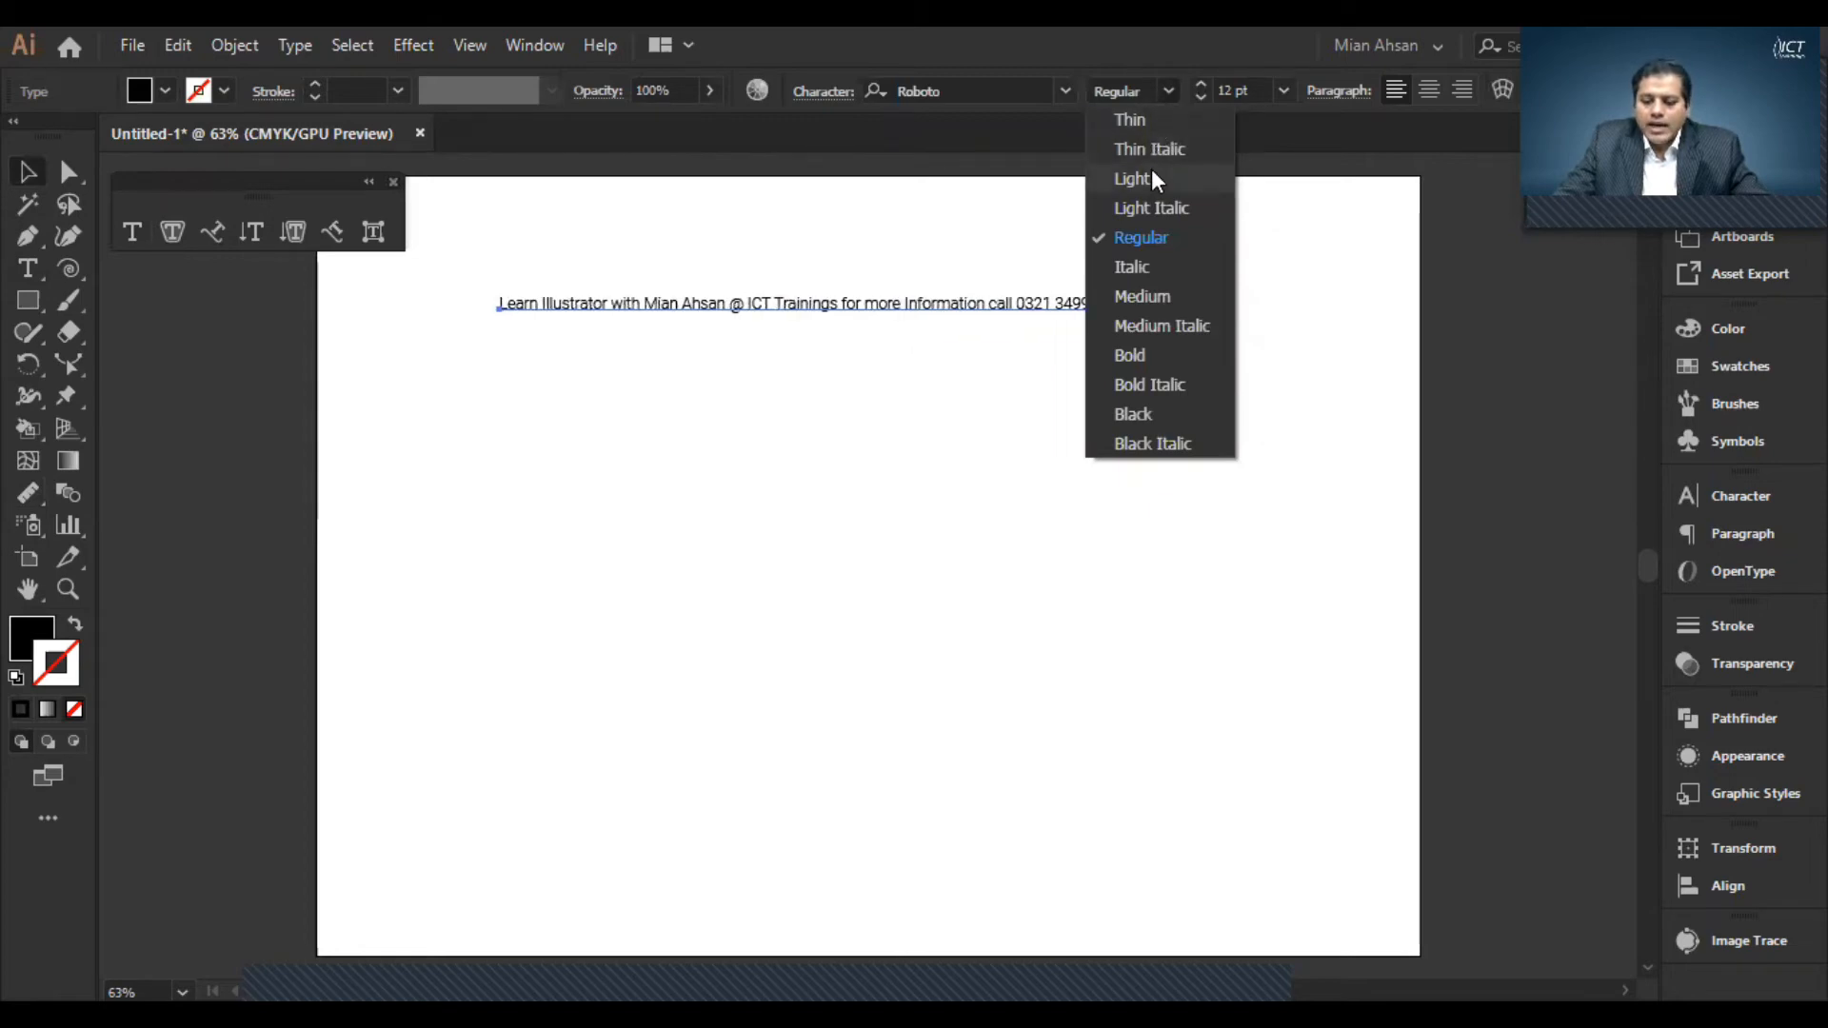
mouse_move(1146, 251)
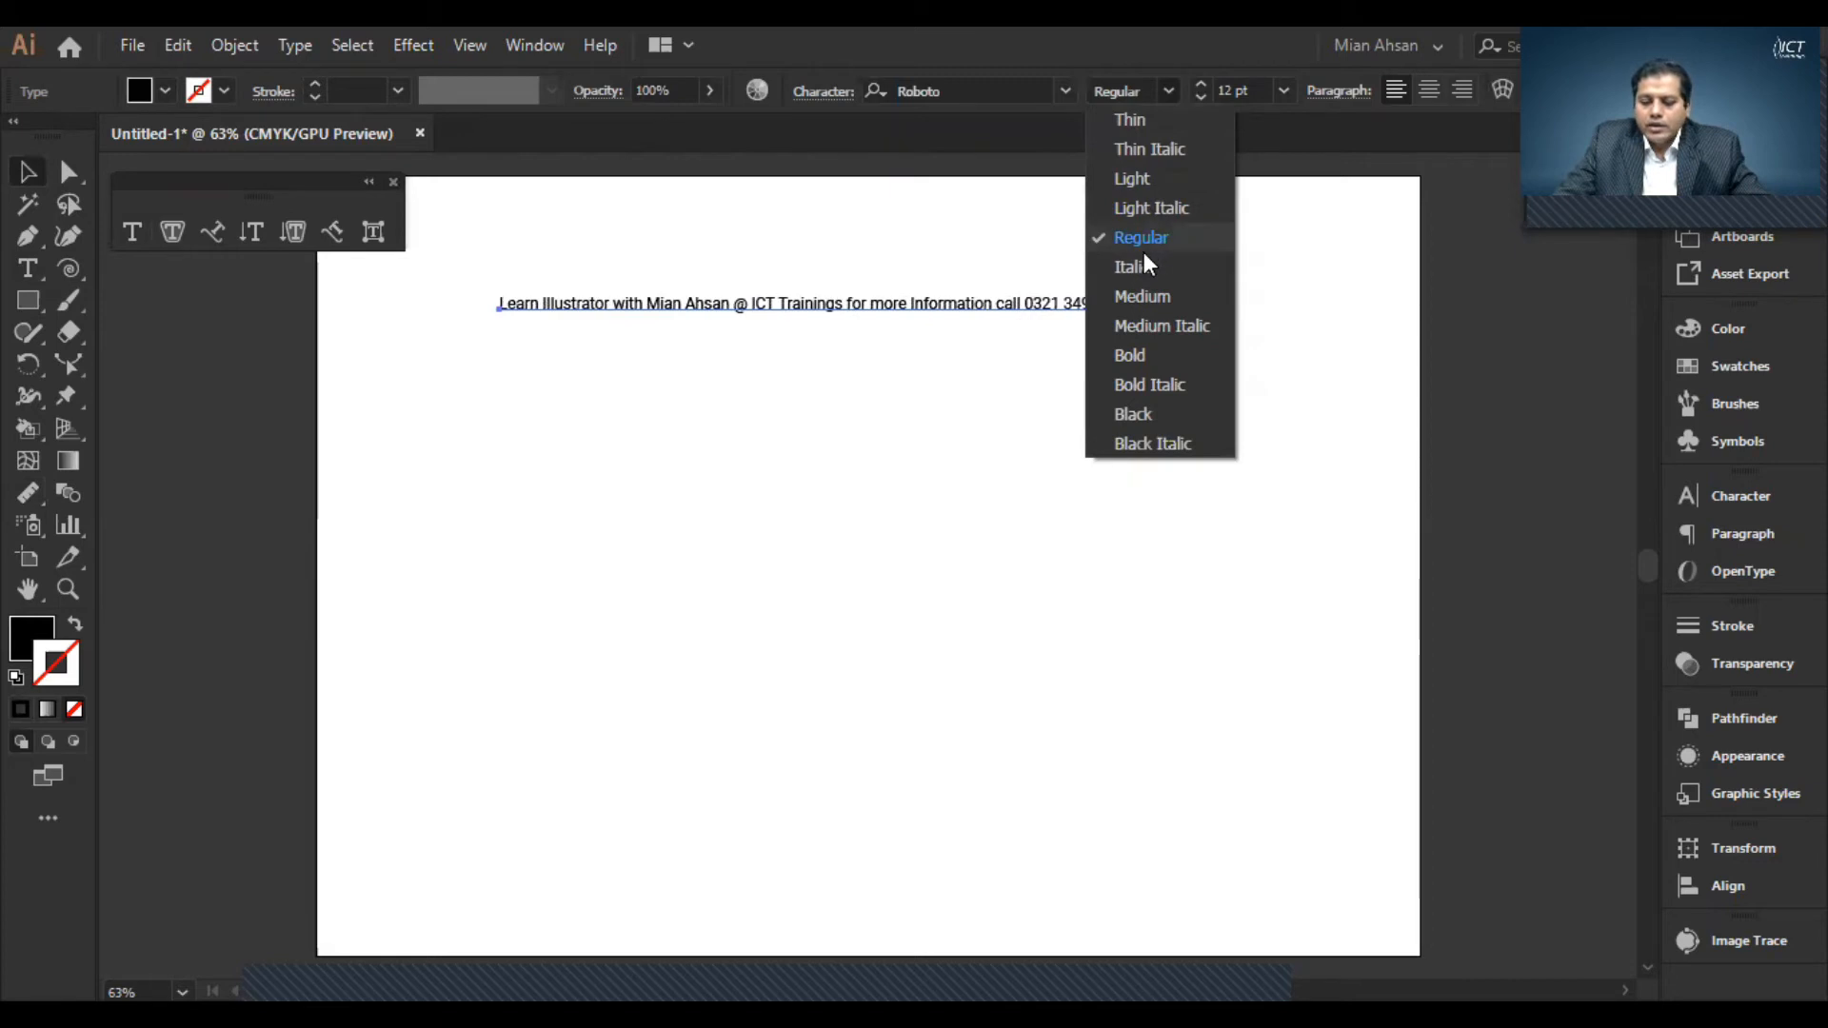
mouse_move(1162, 160)
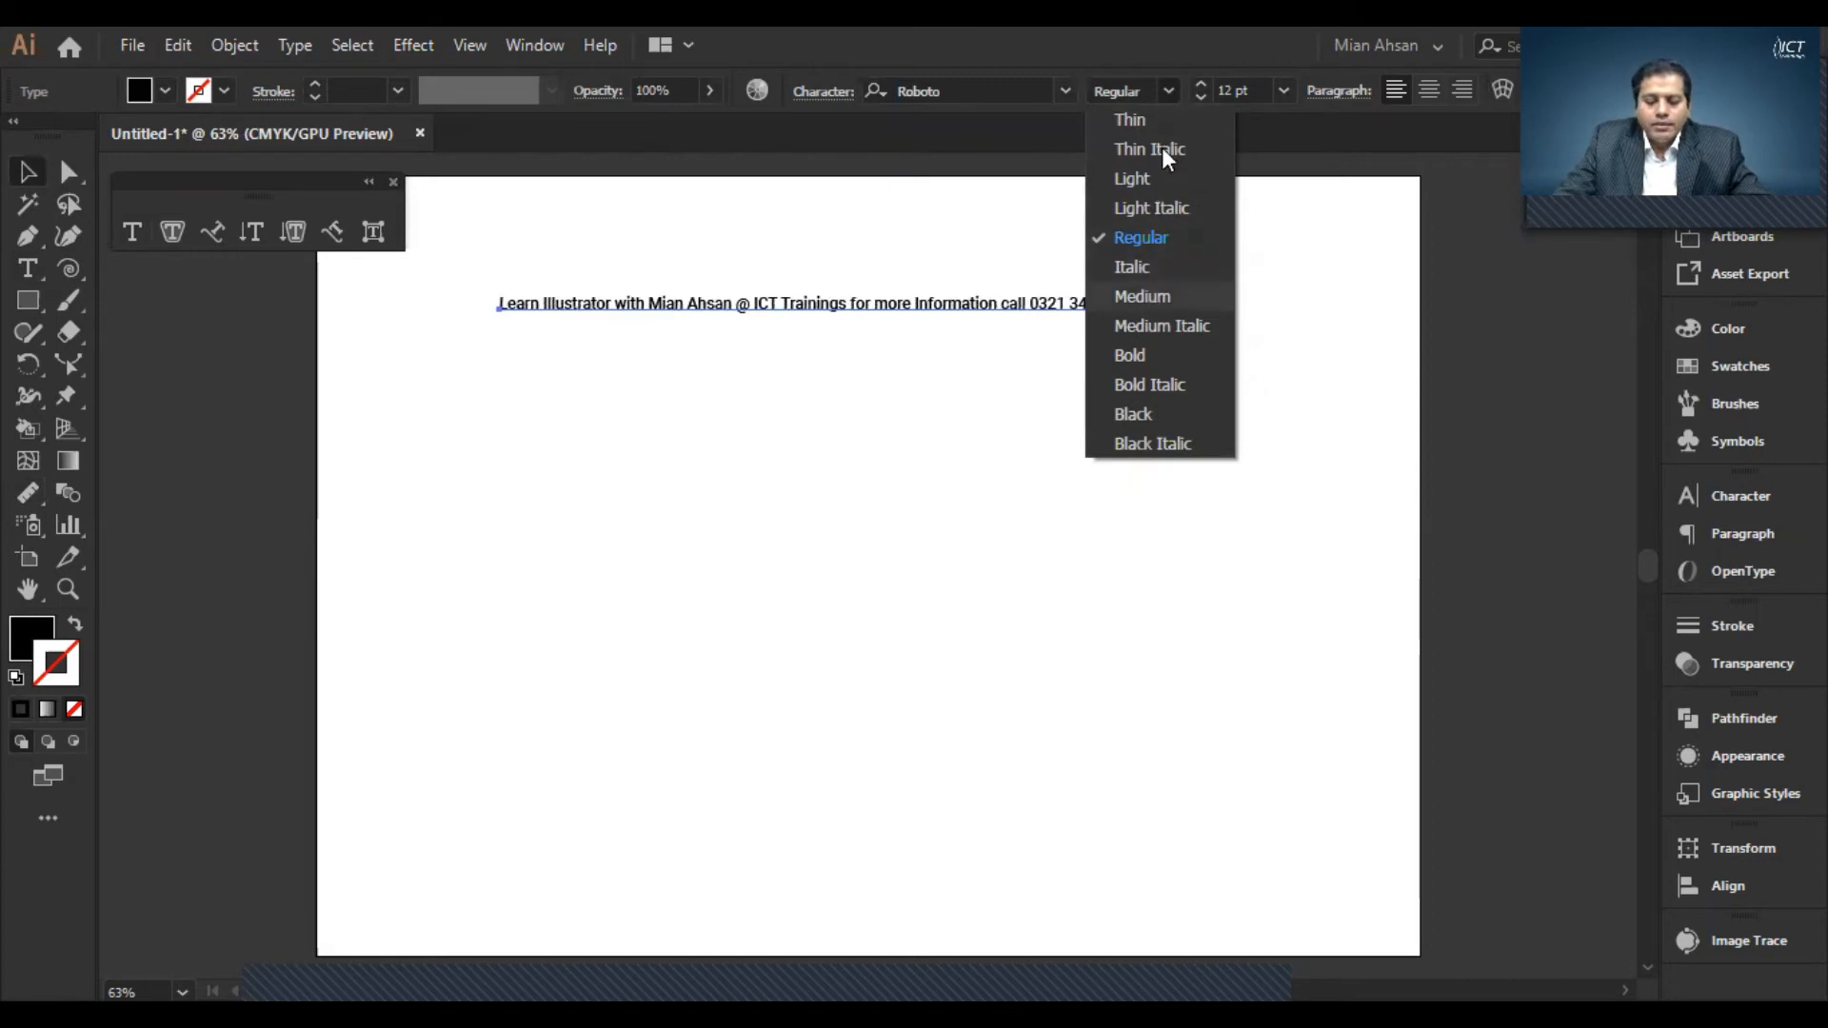
left_click(1141, 297)
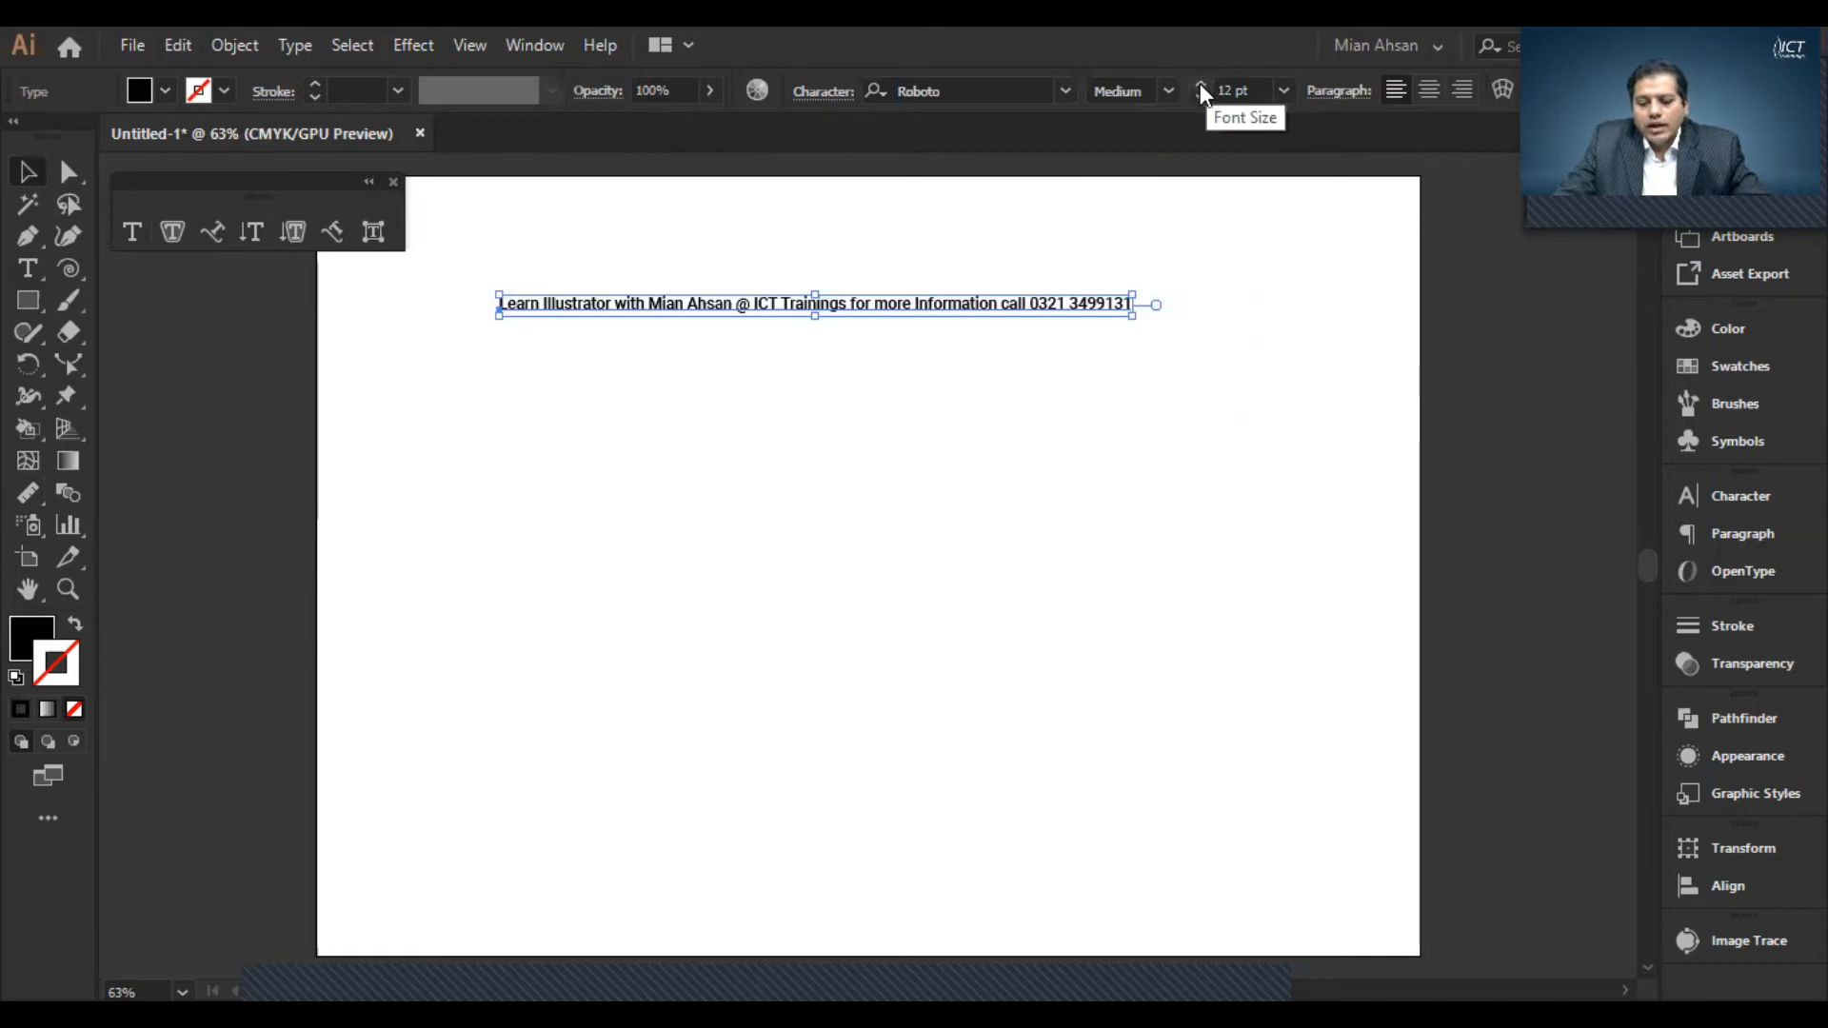
left_click(1211, 84)
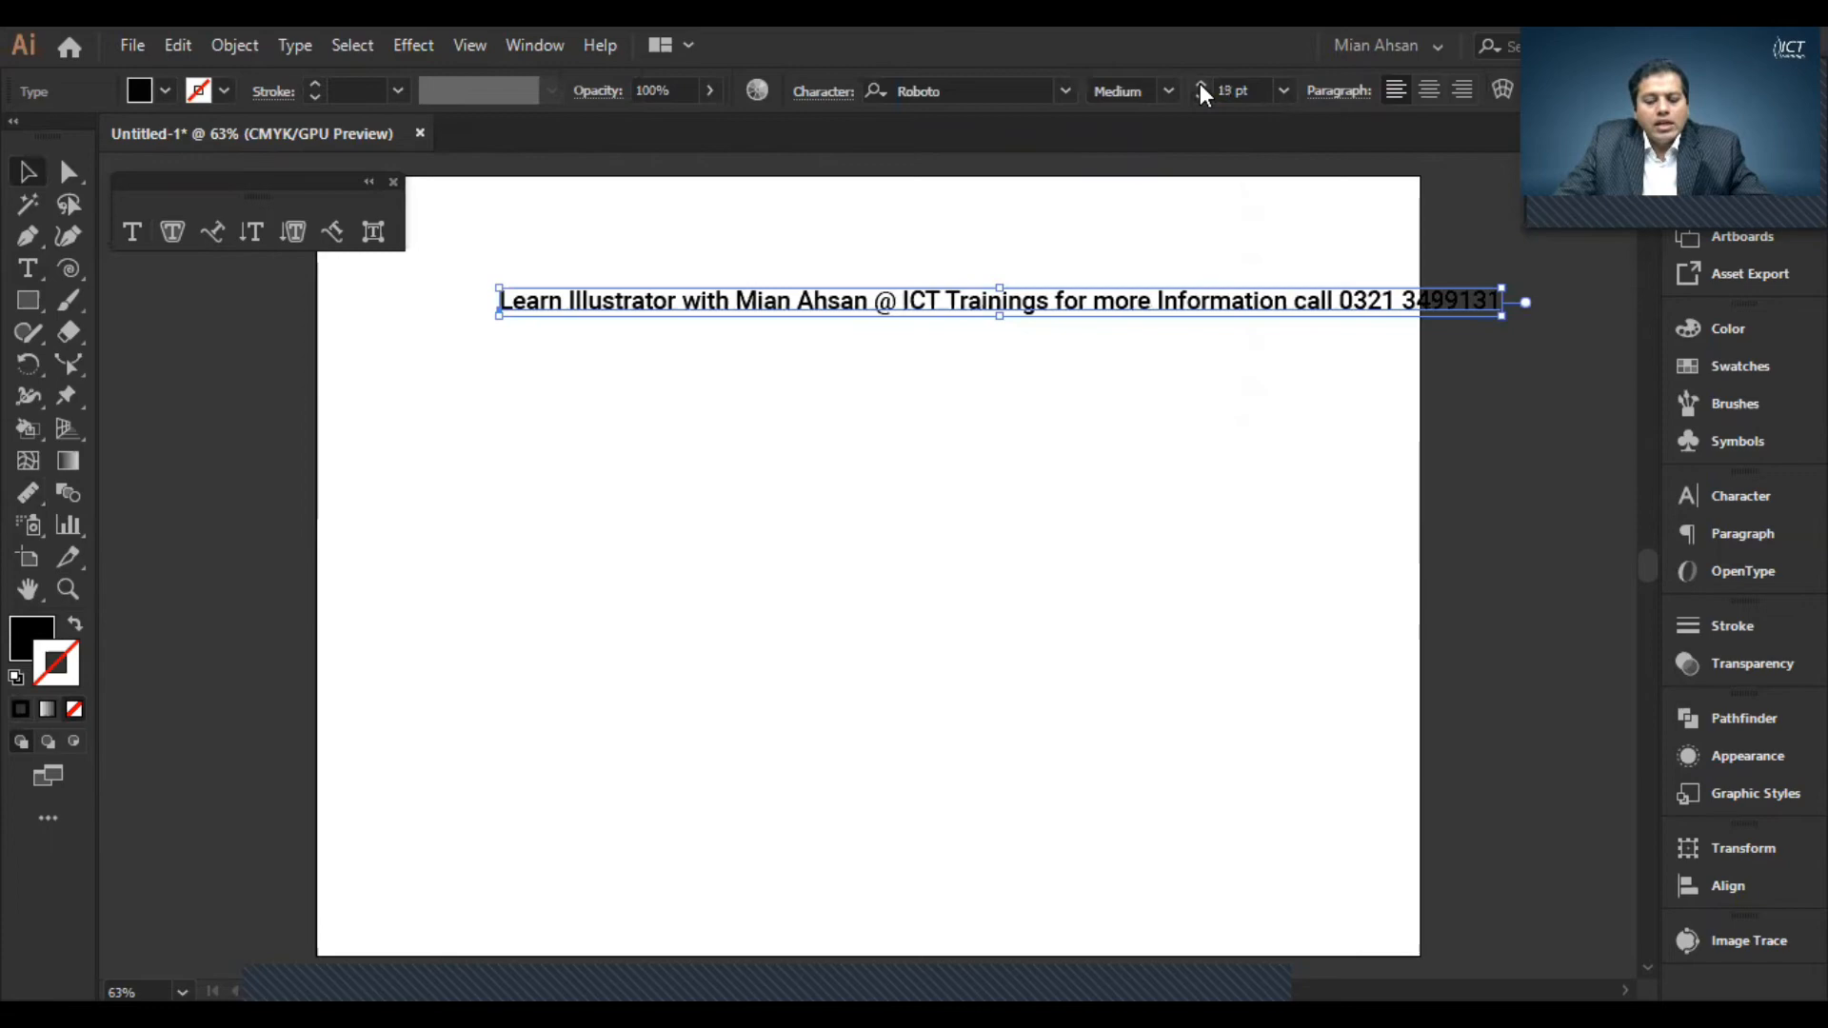
- Enlarge the text size step by step until it reaches 40 pt
left_click(1201, 95)
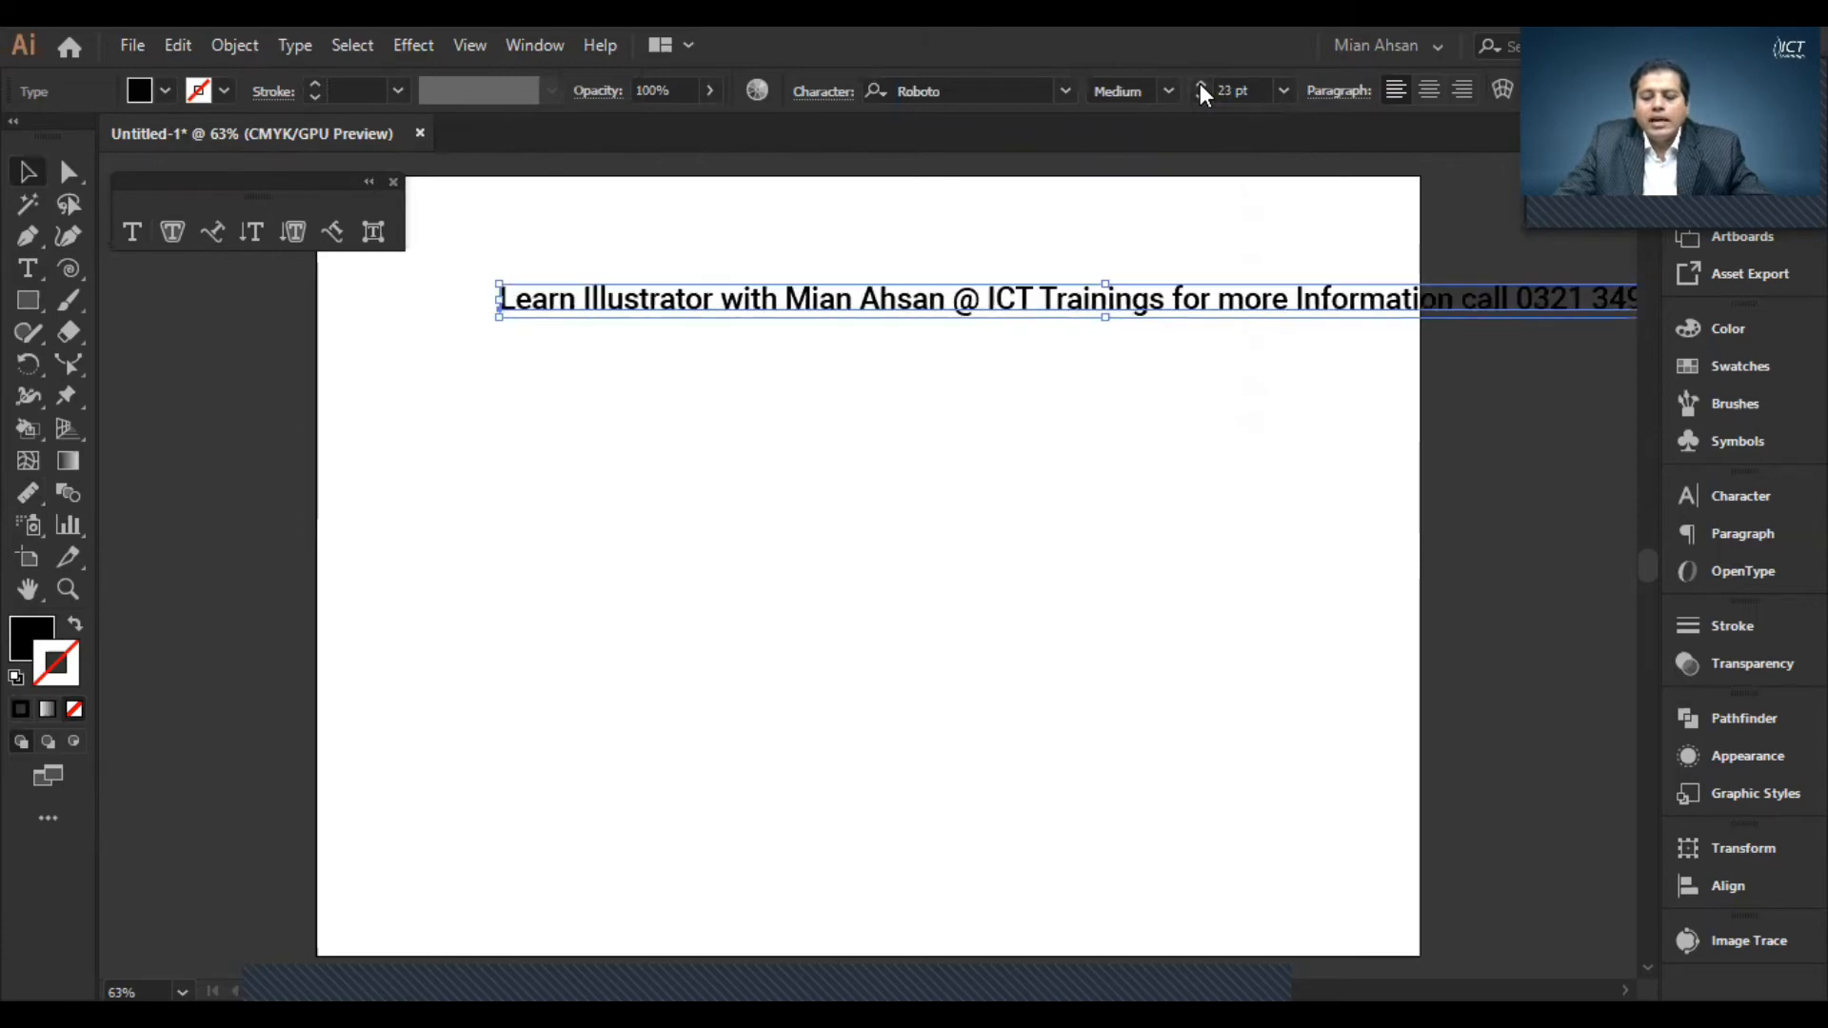
left_click(1204, 92)
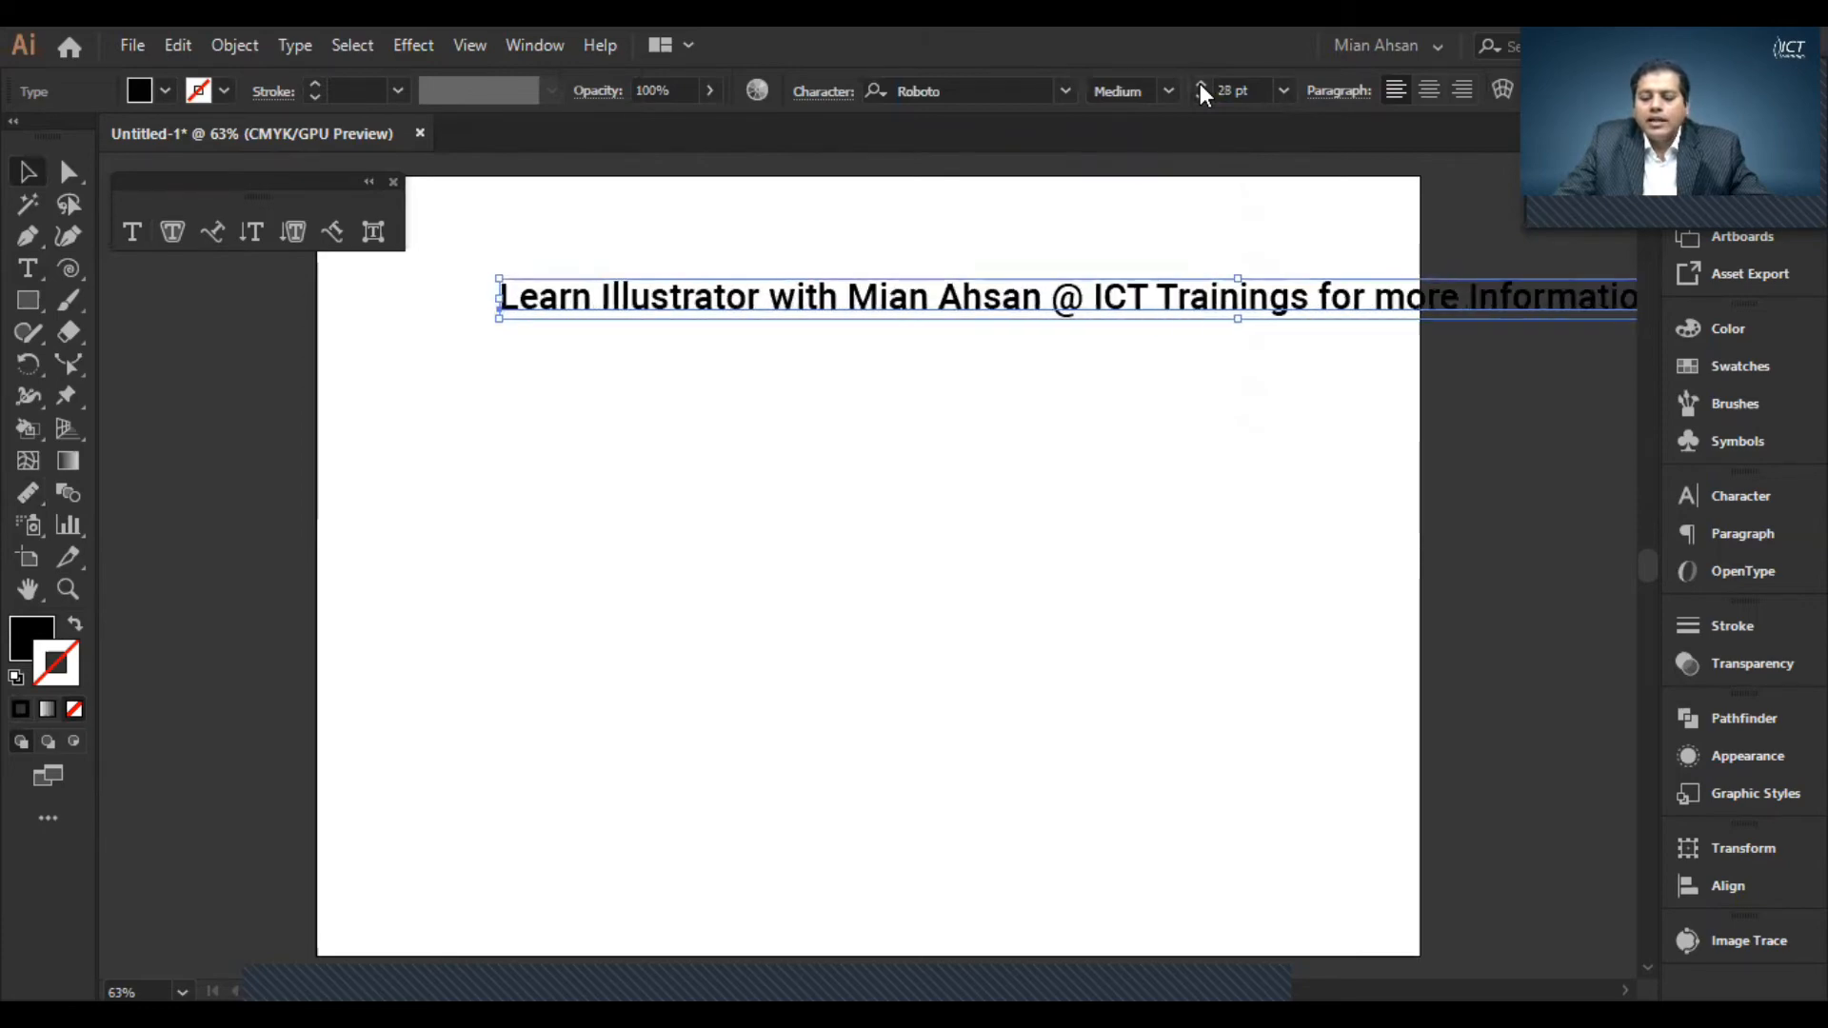
left_click(1201, 91)
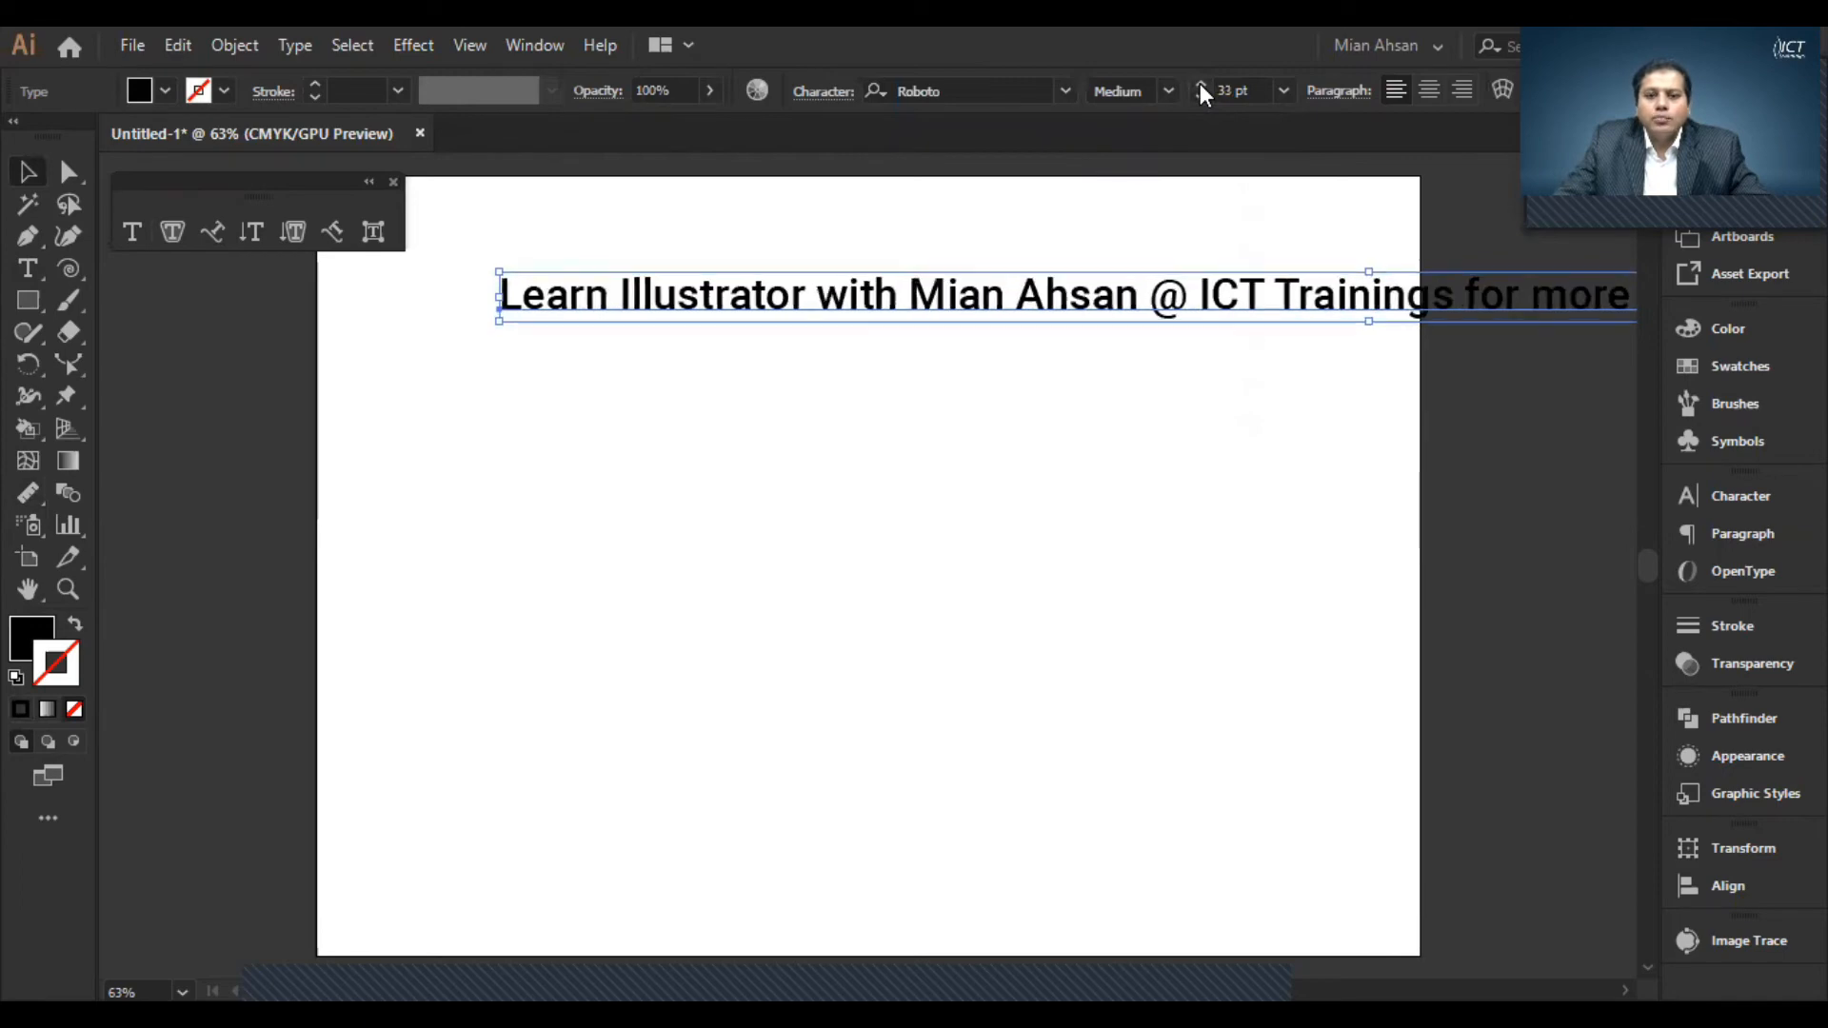
left_click(1201, 91)
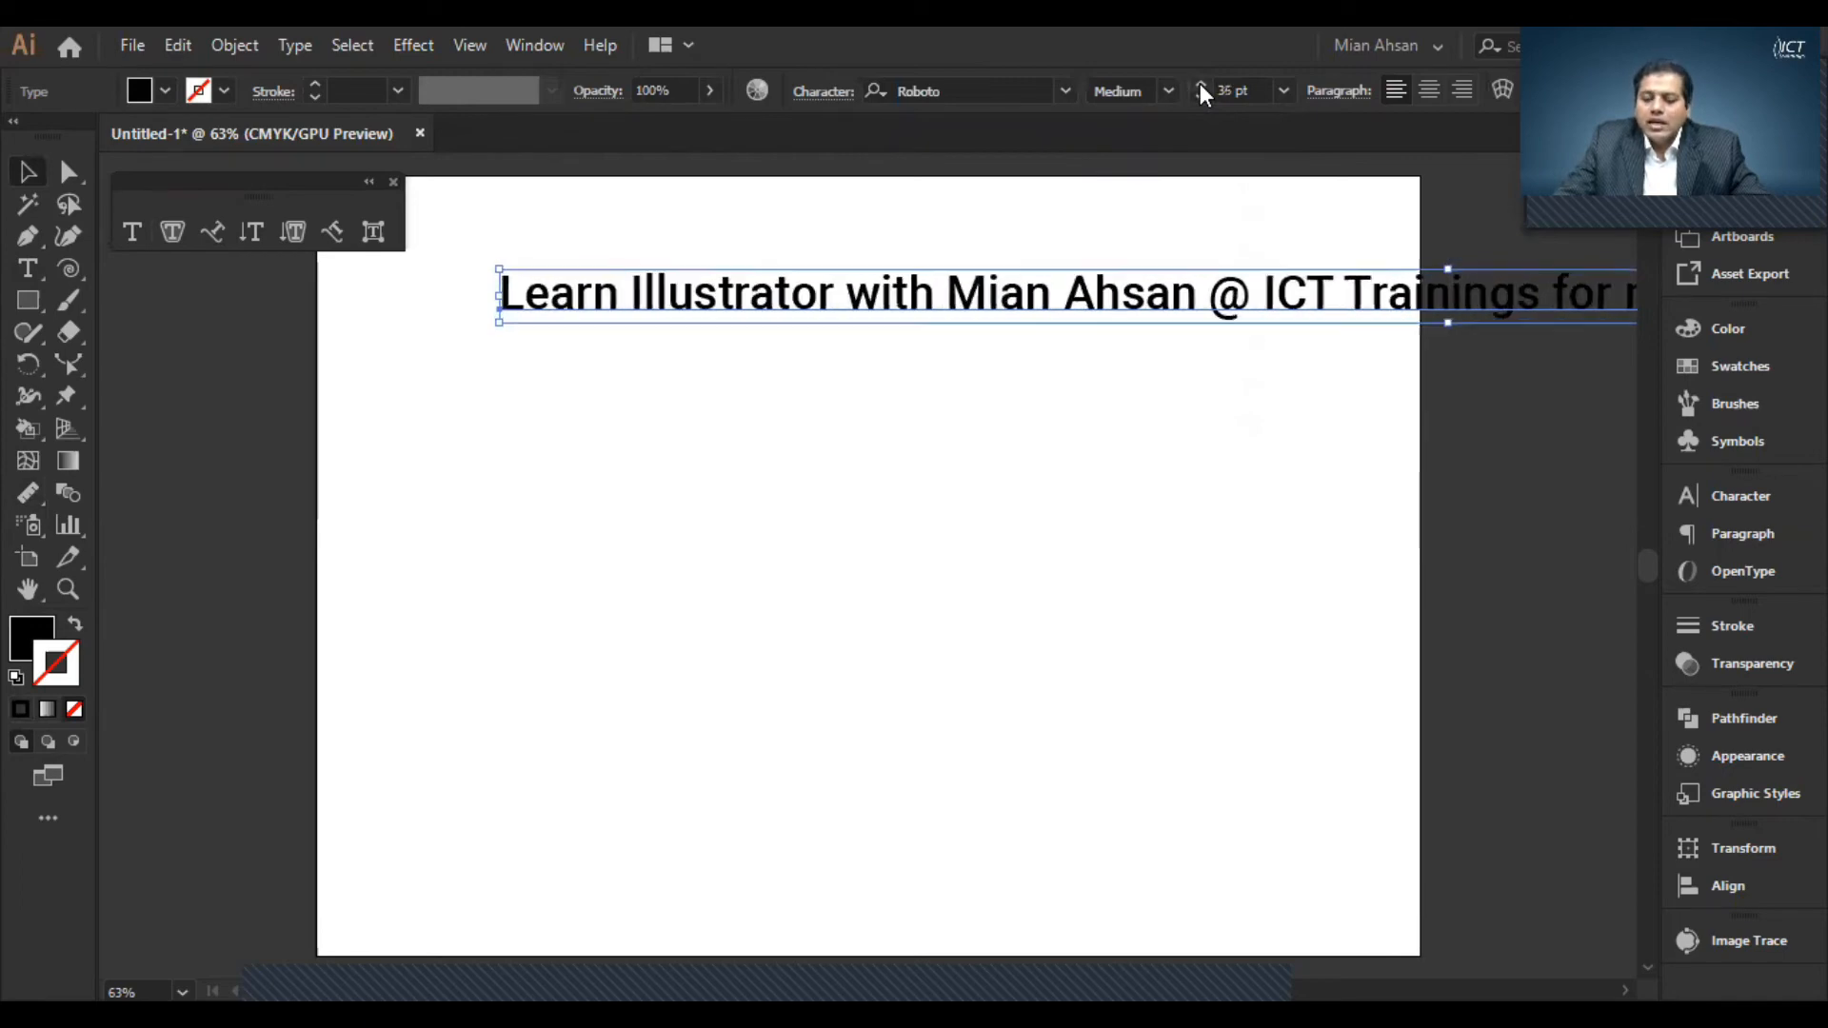
left_click(1202, 92)
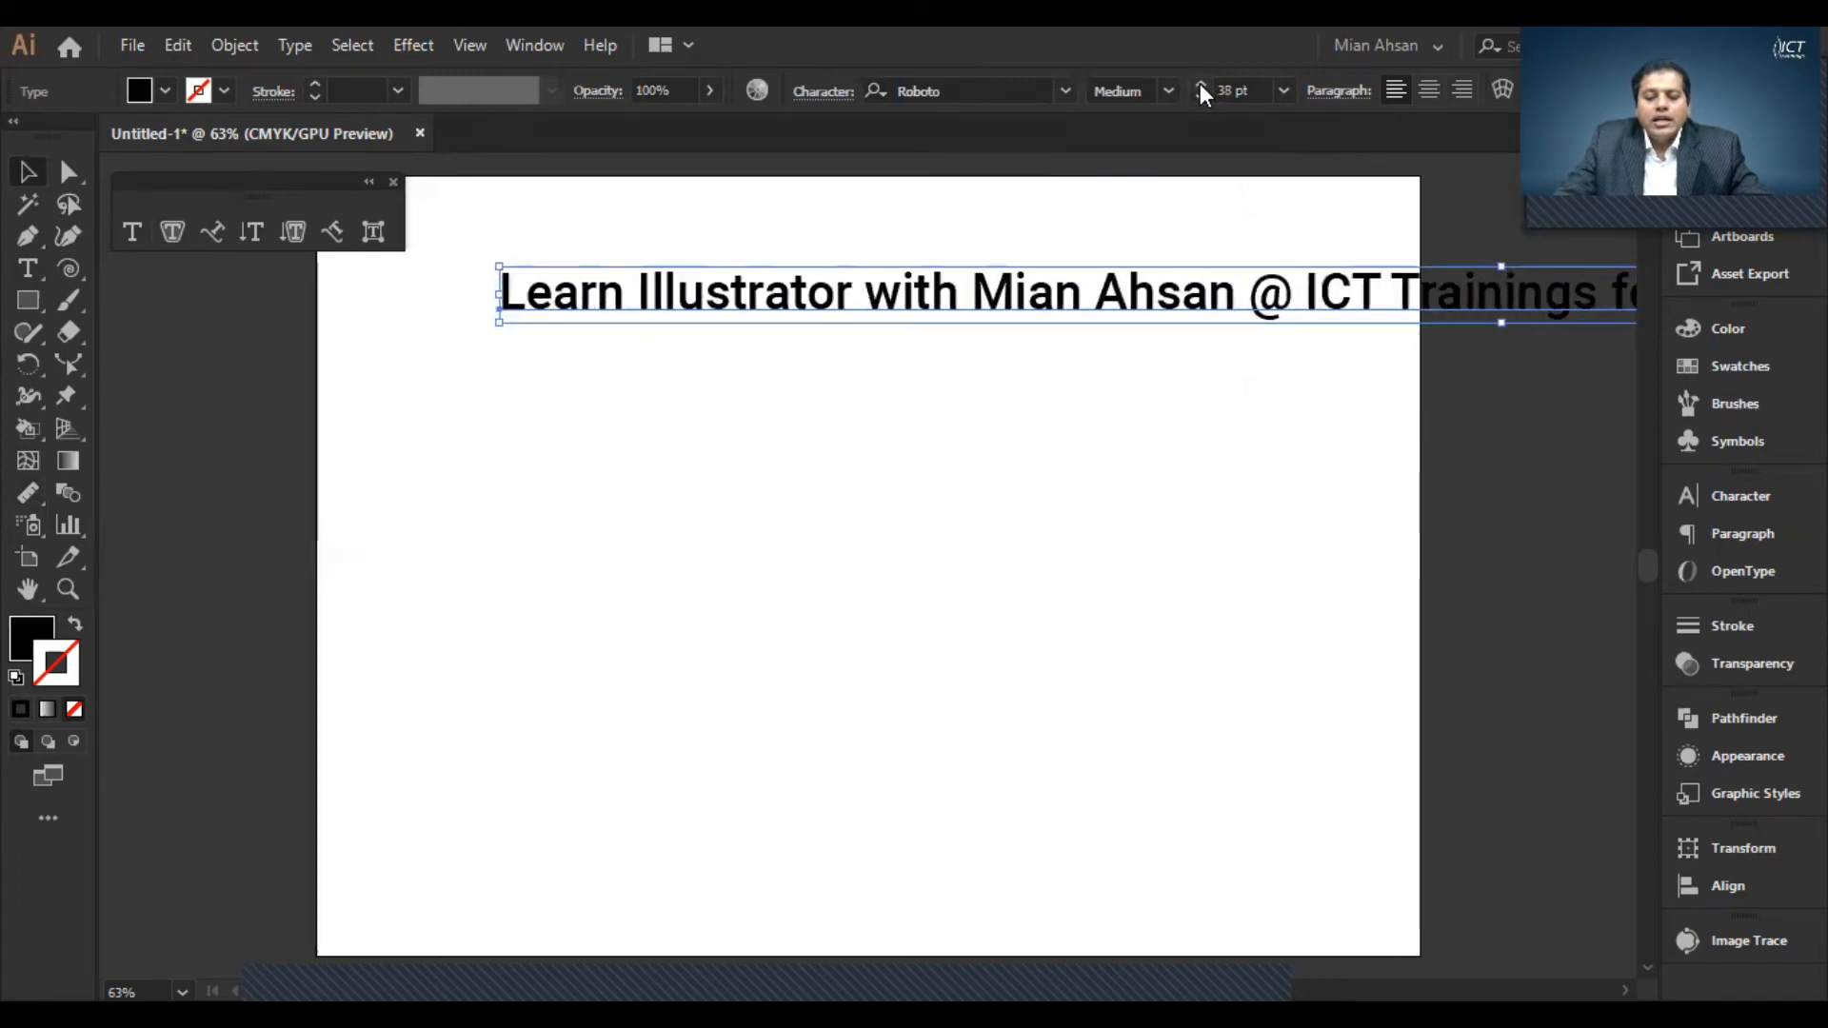
left_click(1196, 82)
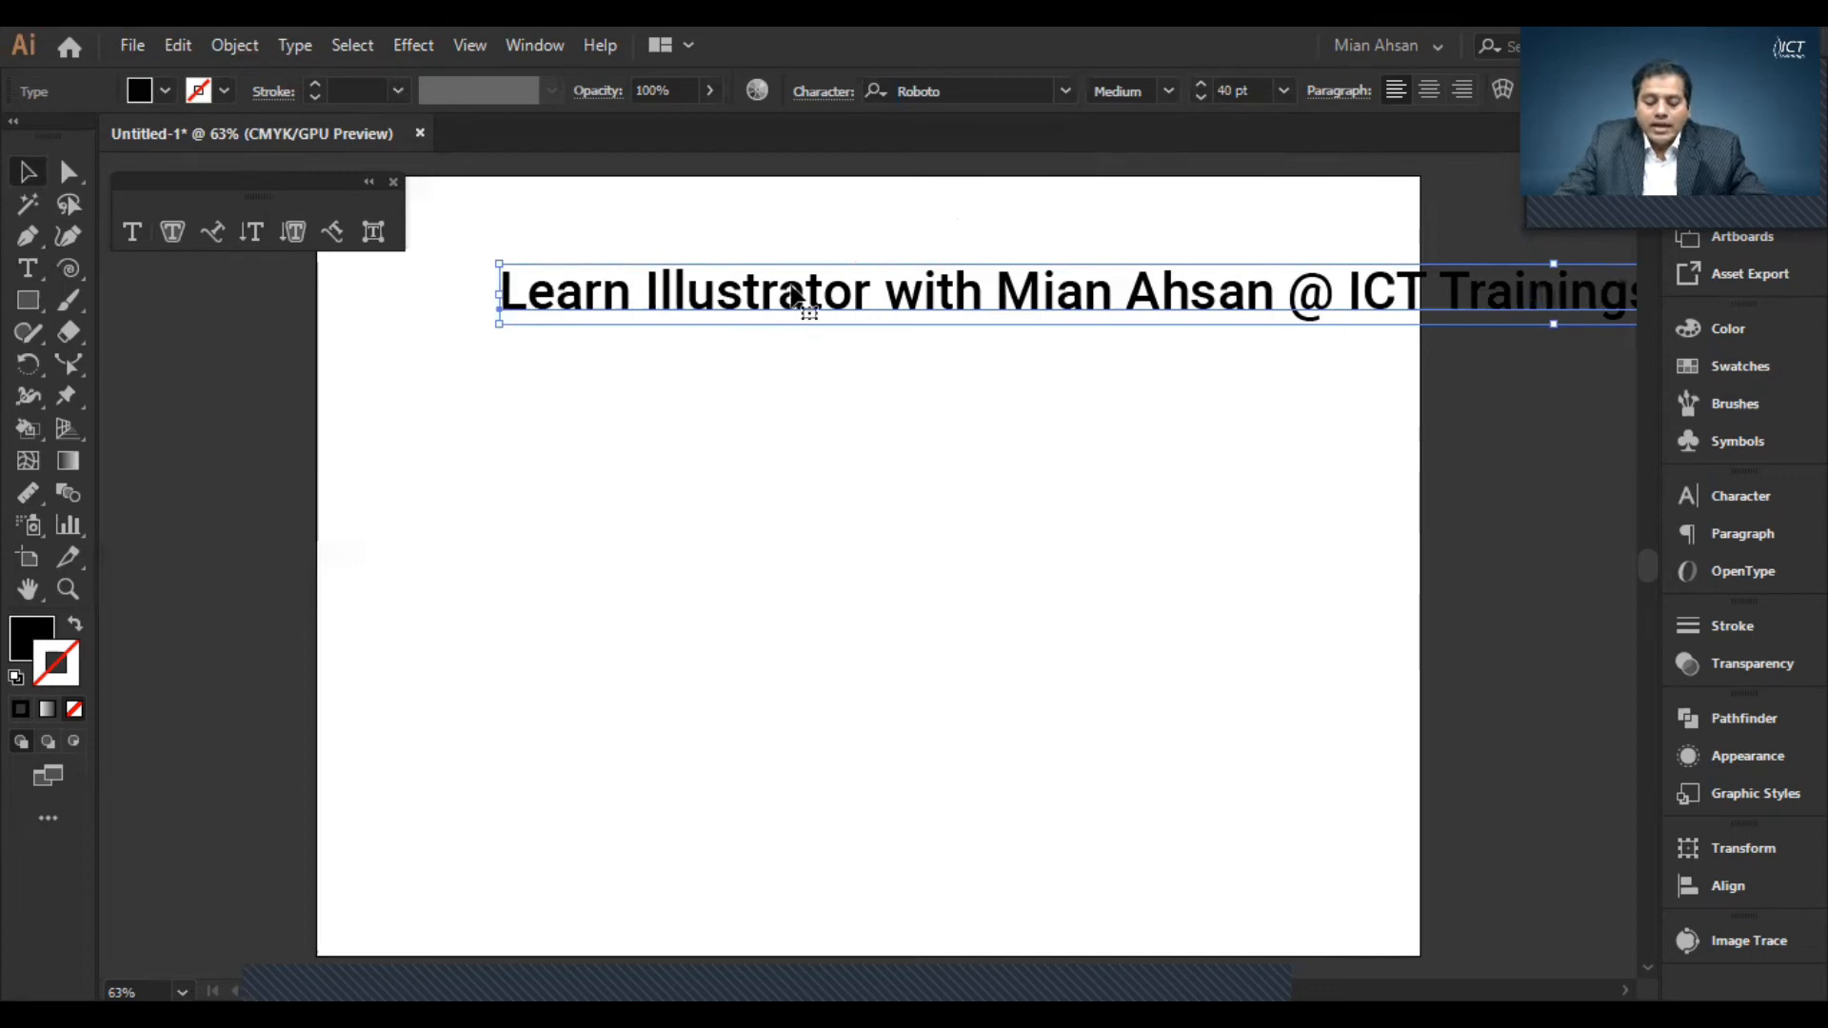
mouse_move(132, 242)
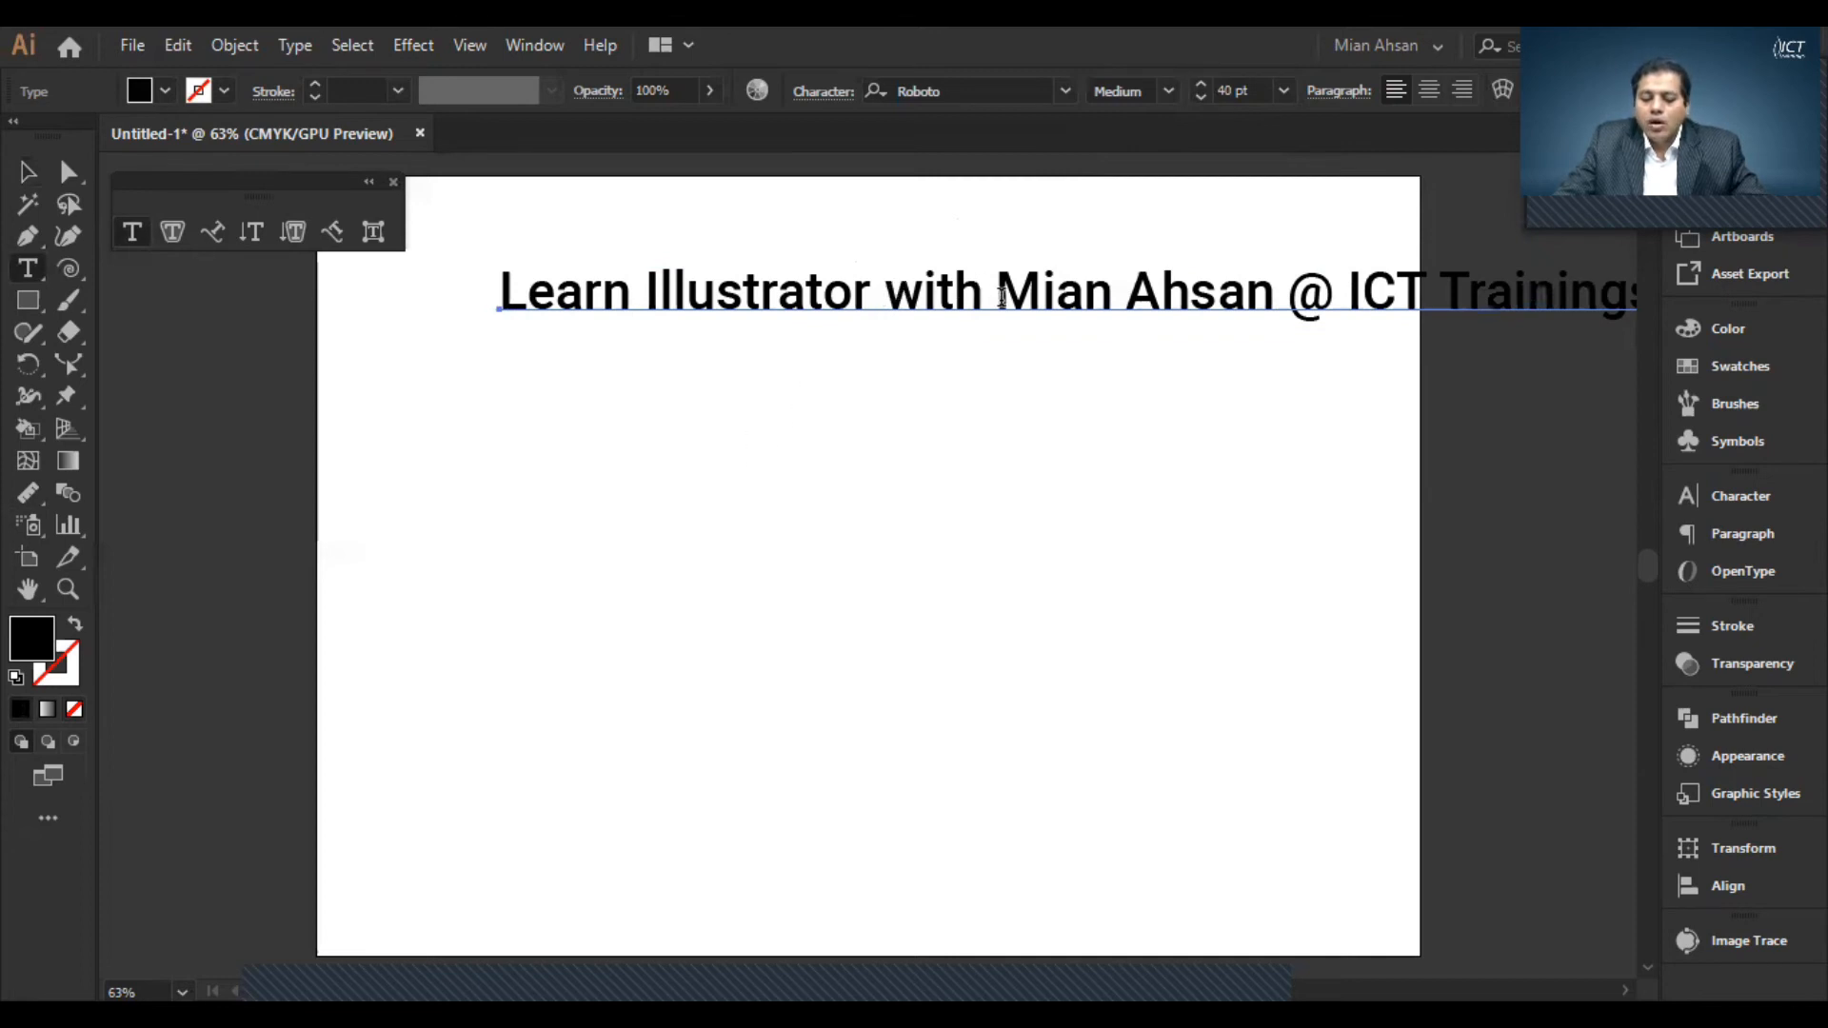
- Edit the 40 pt text to break it into six stacked lines
left_click(1000, 289)
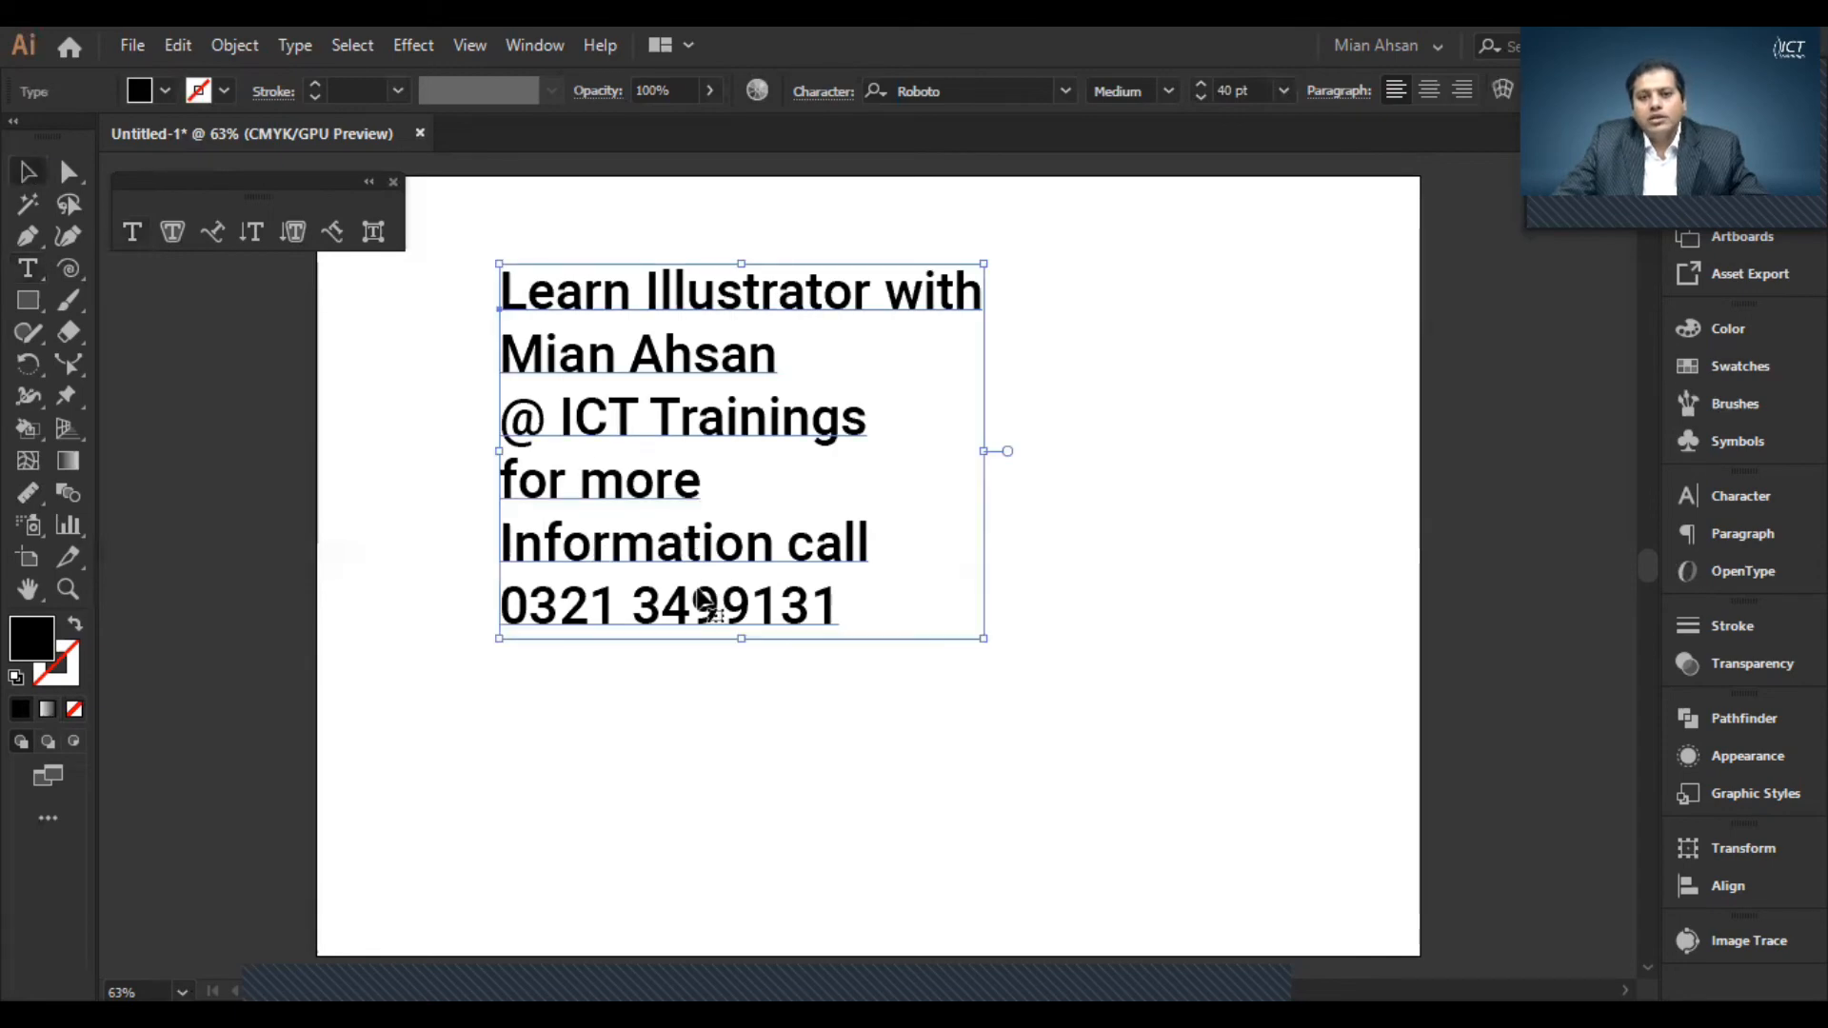
mouse_move(611, 563)
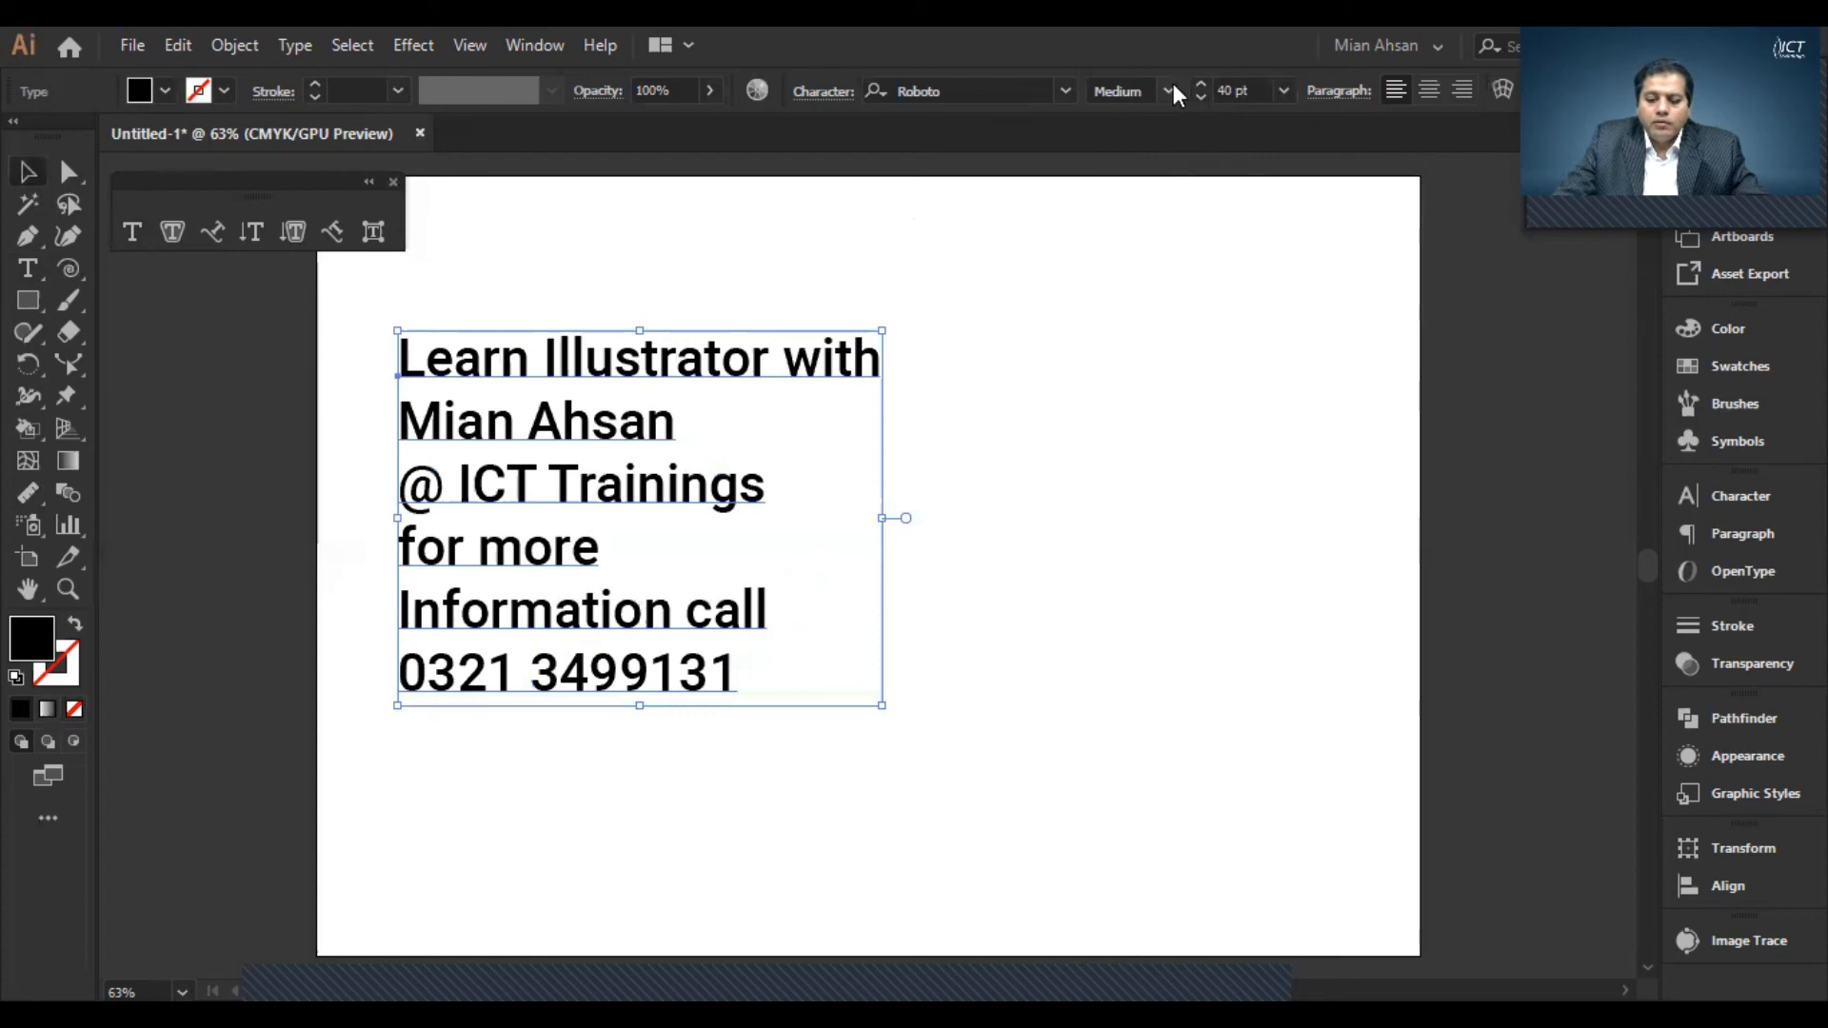
- Try the Light weight, switch the block to Oswald, and view its weight choices
left_click(1165, 91)
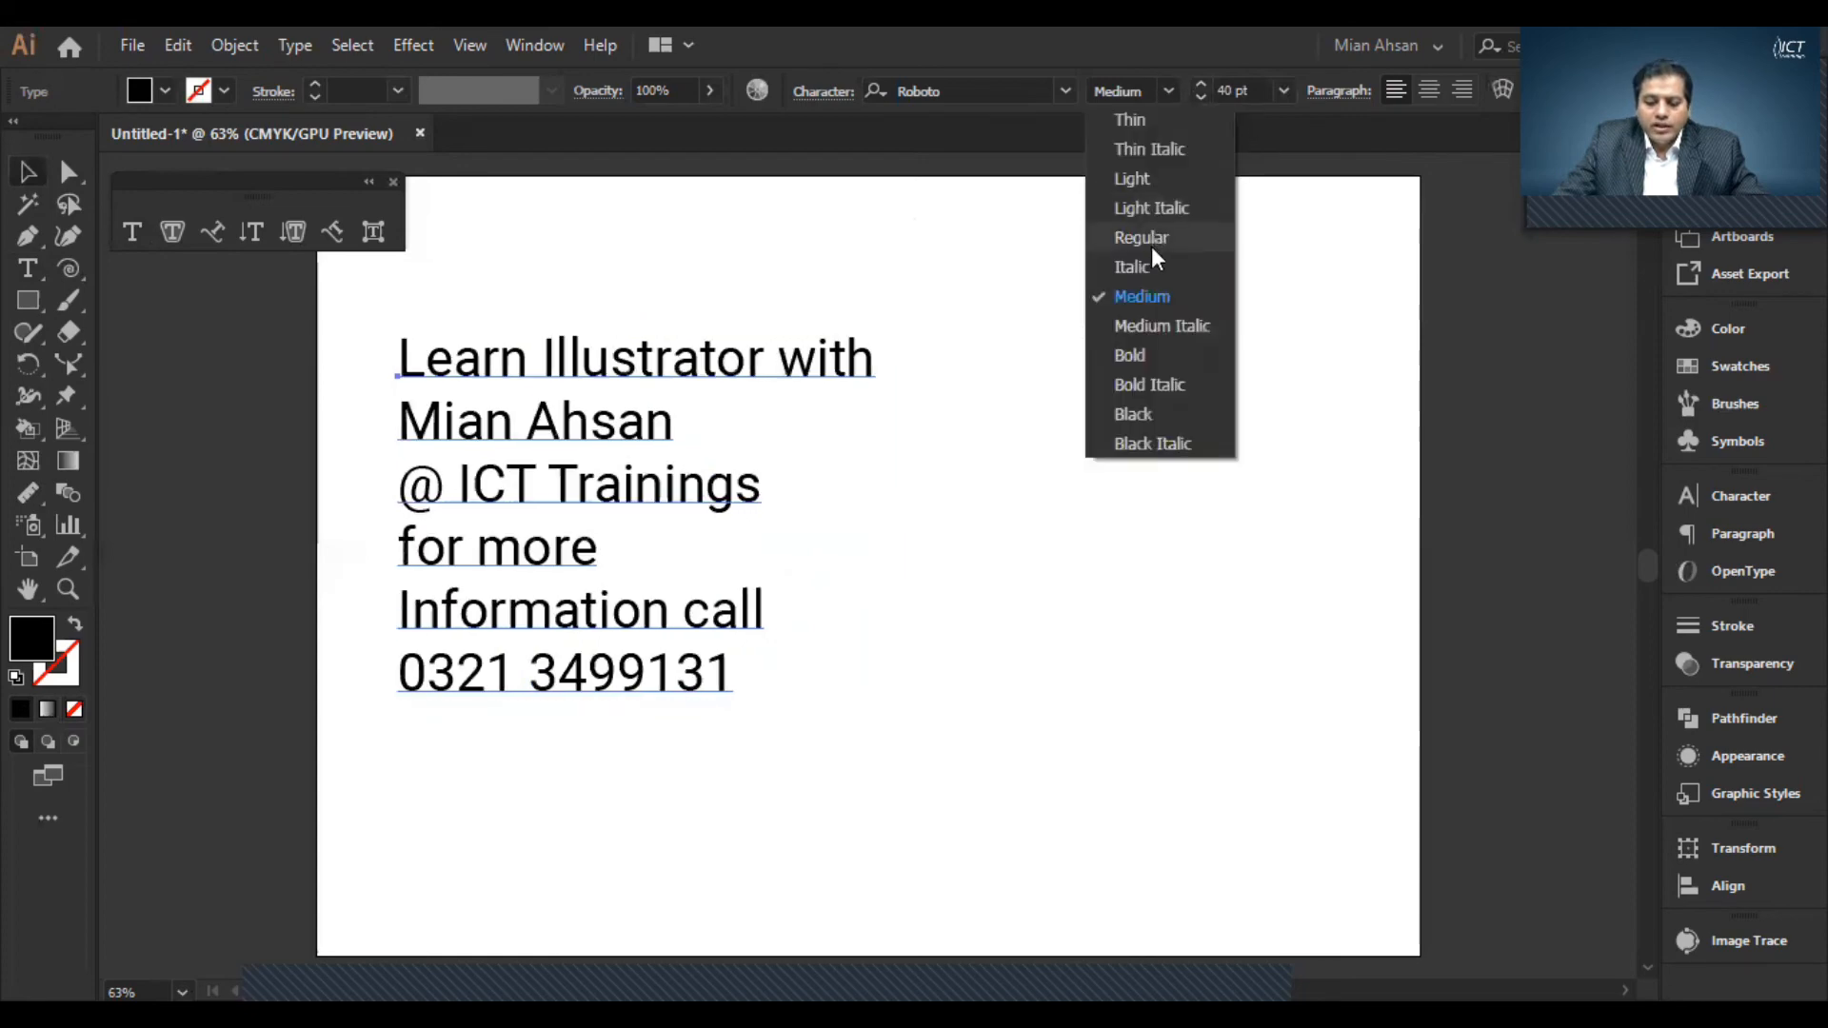
mouse_move(1154, 177)
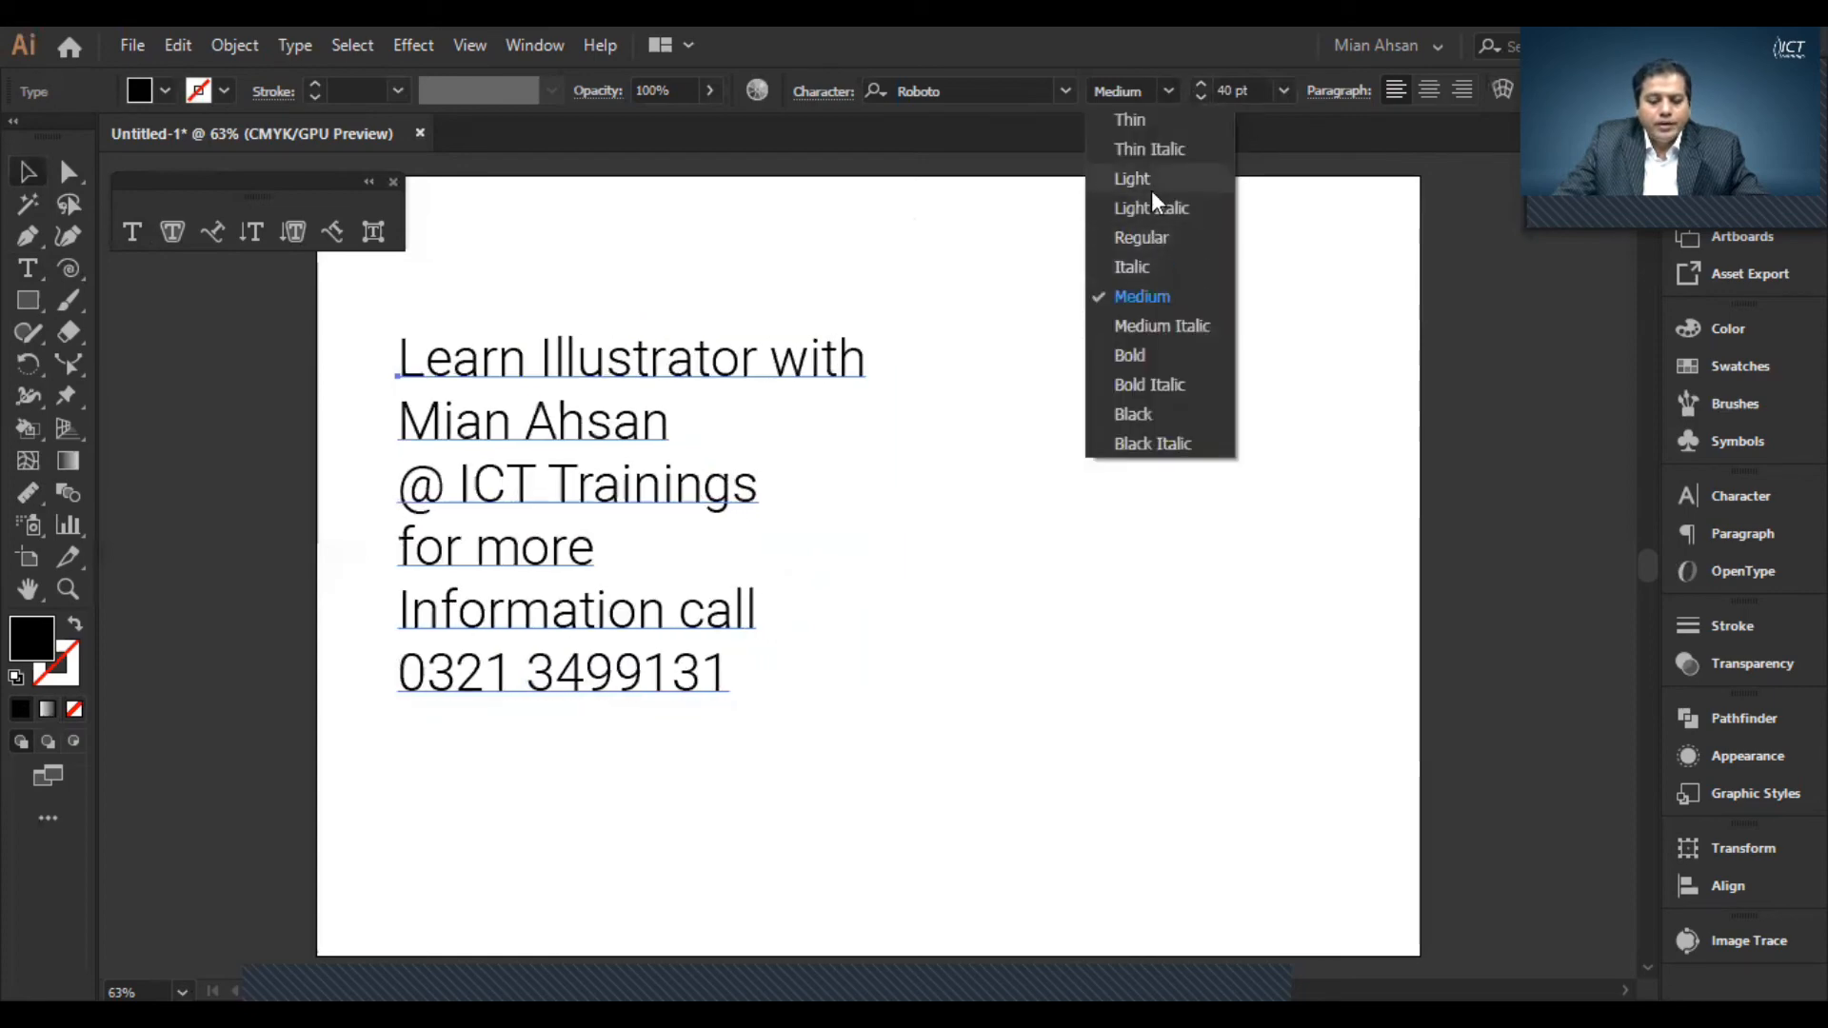
left_click(1130, 179)
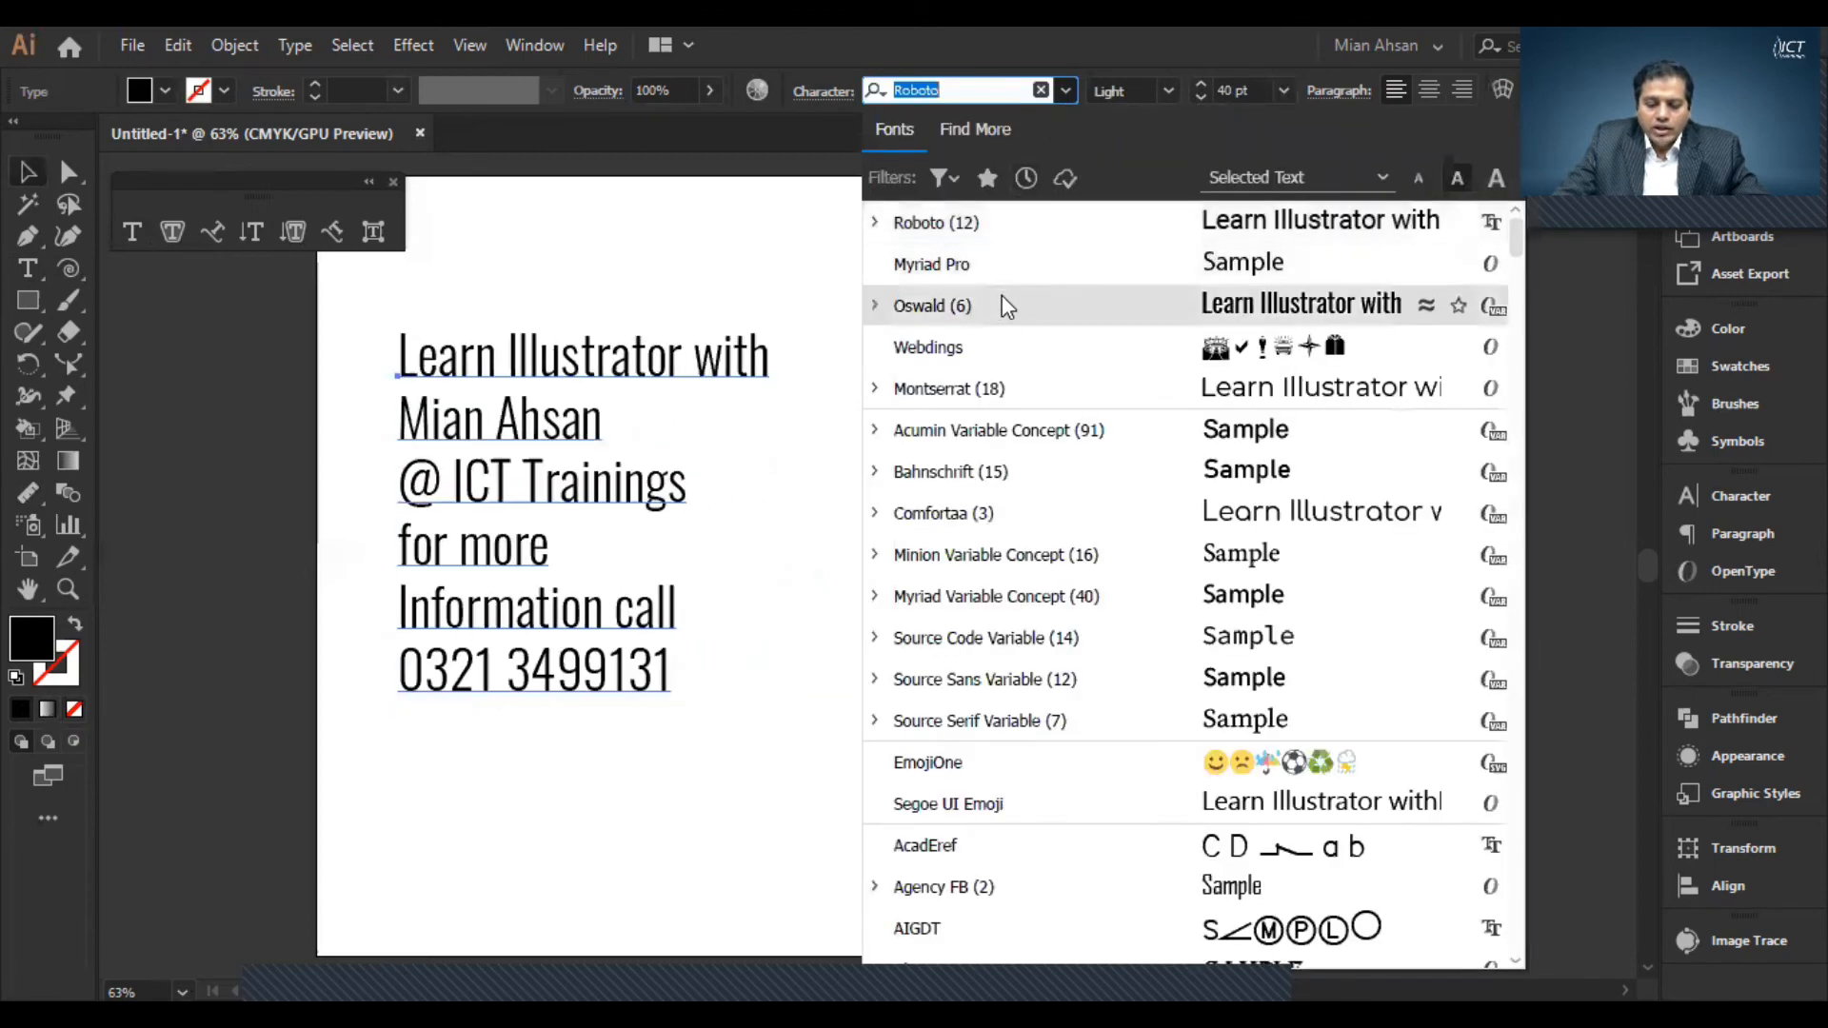
left_click(931, 304)
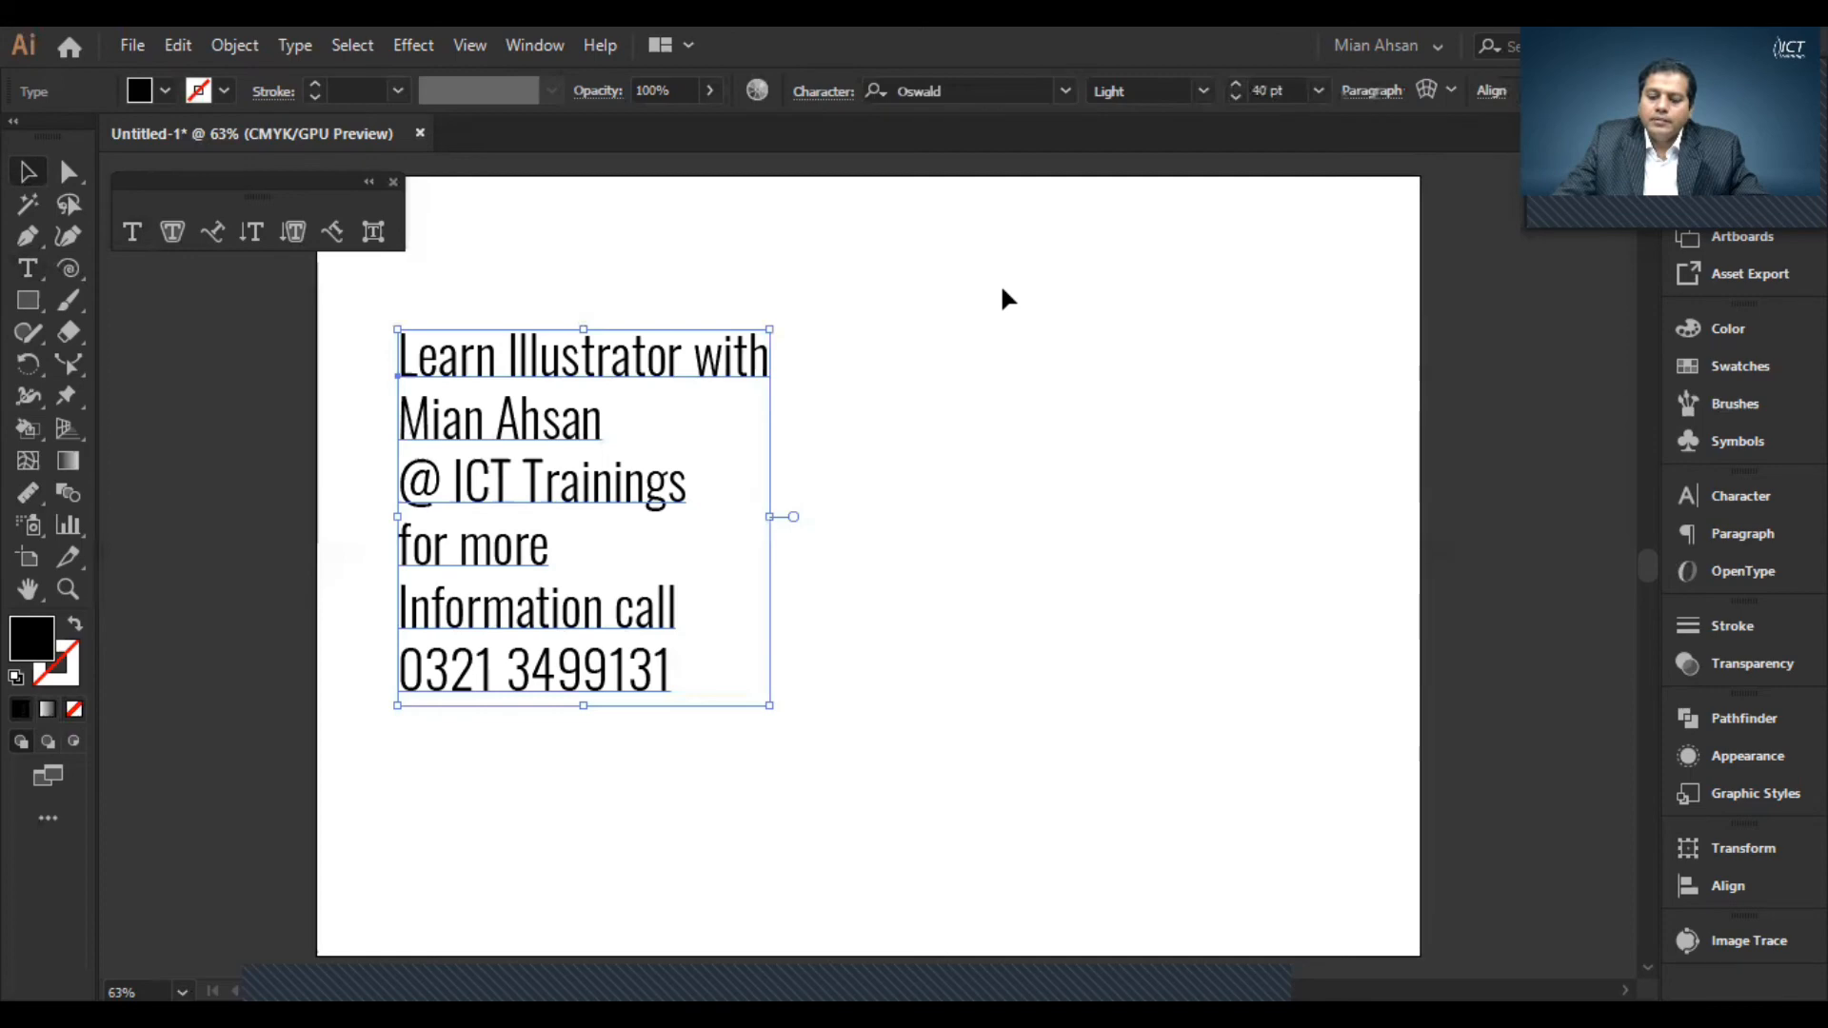
mouse_move(929, 99)
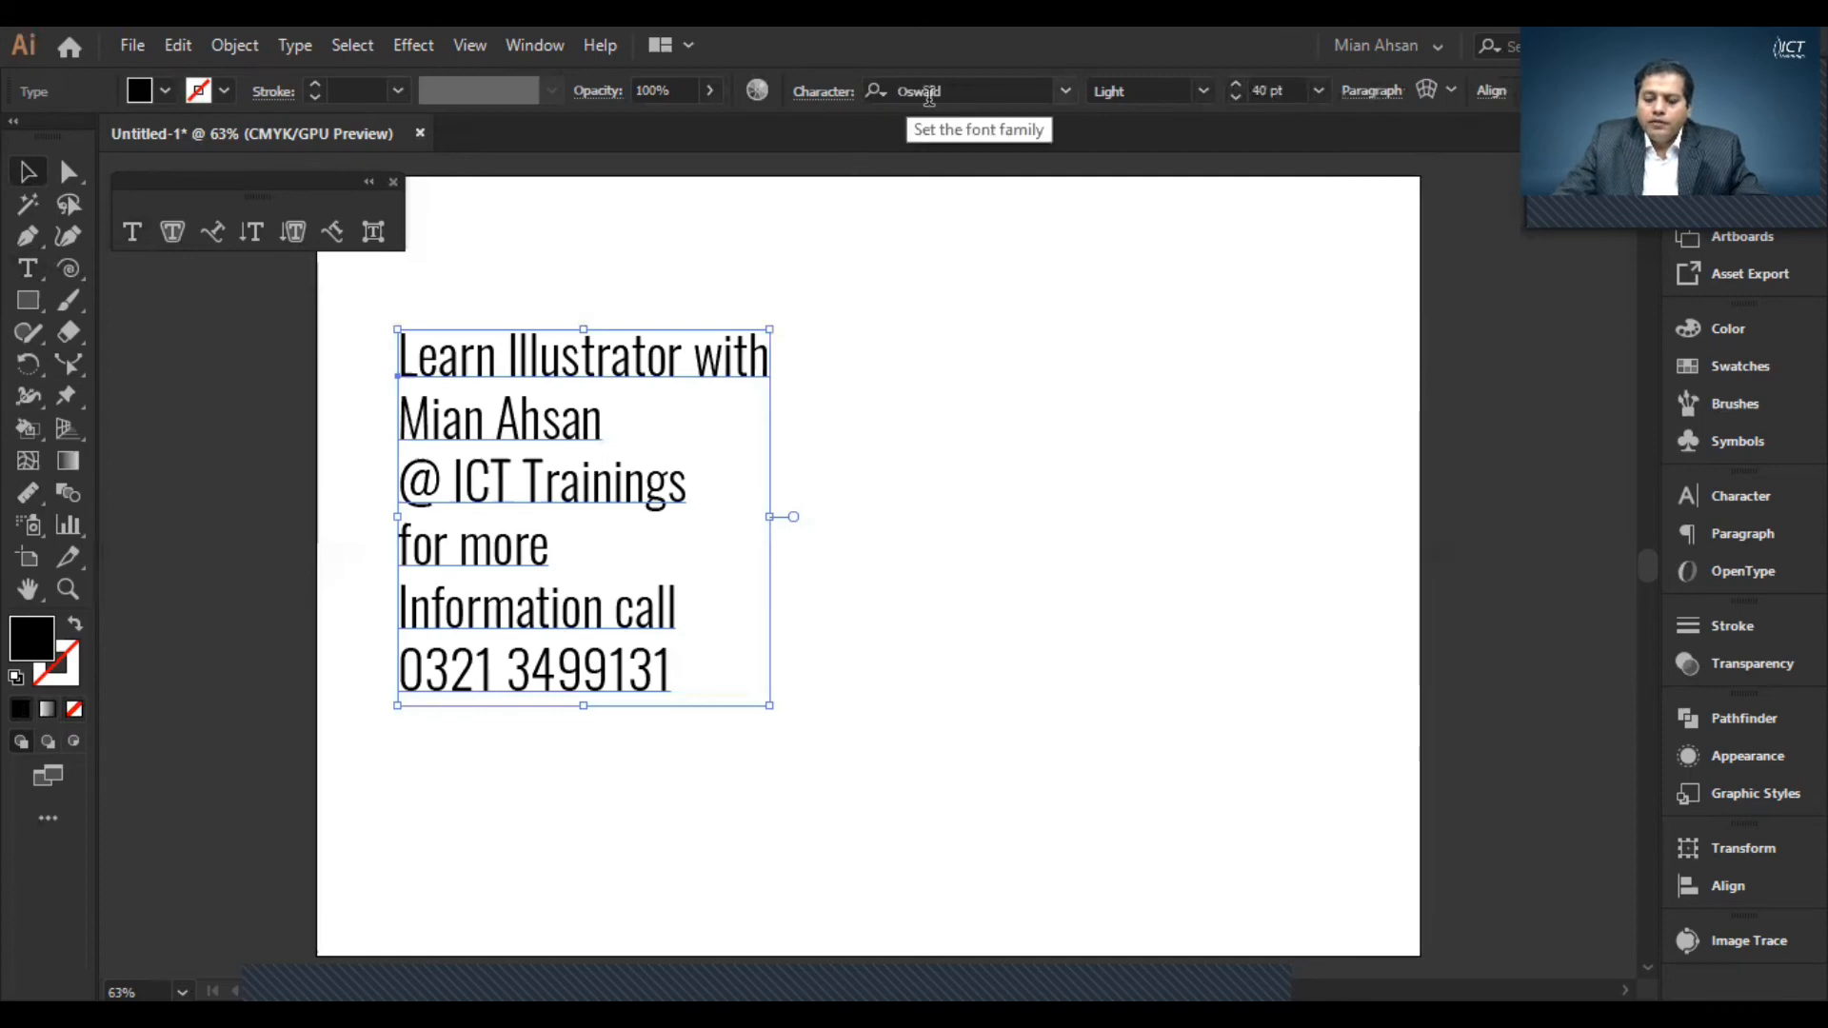
mouse_move(1207, 105)
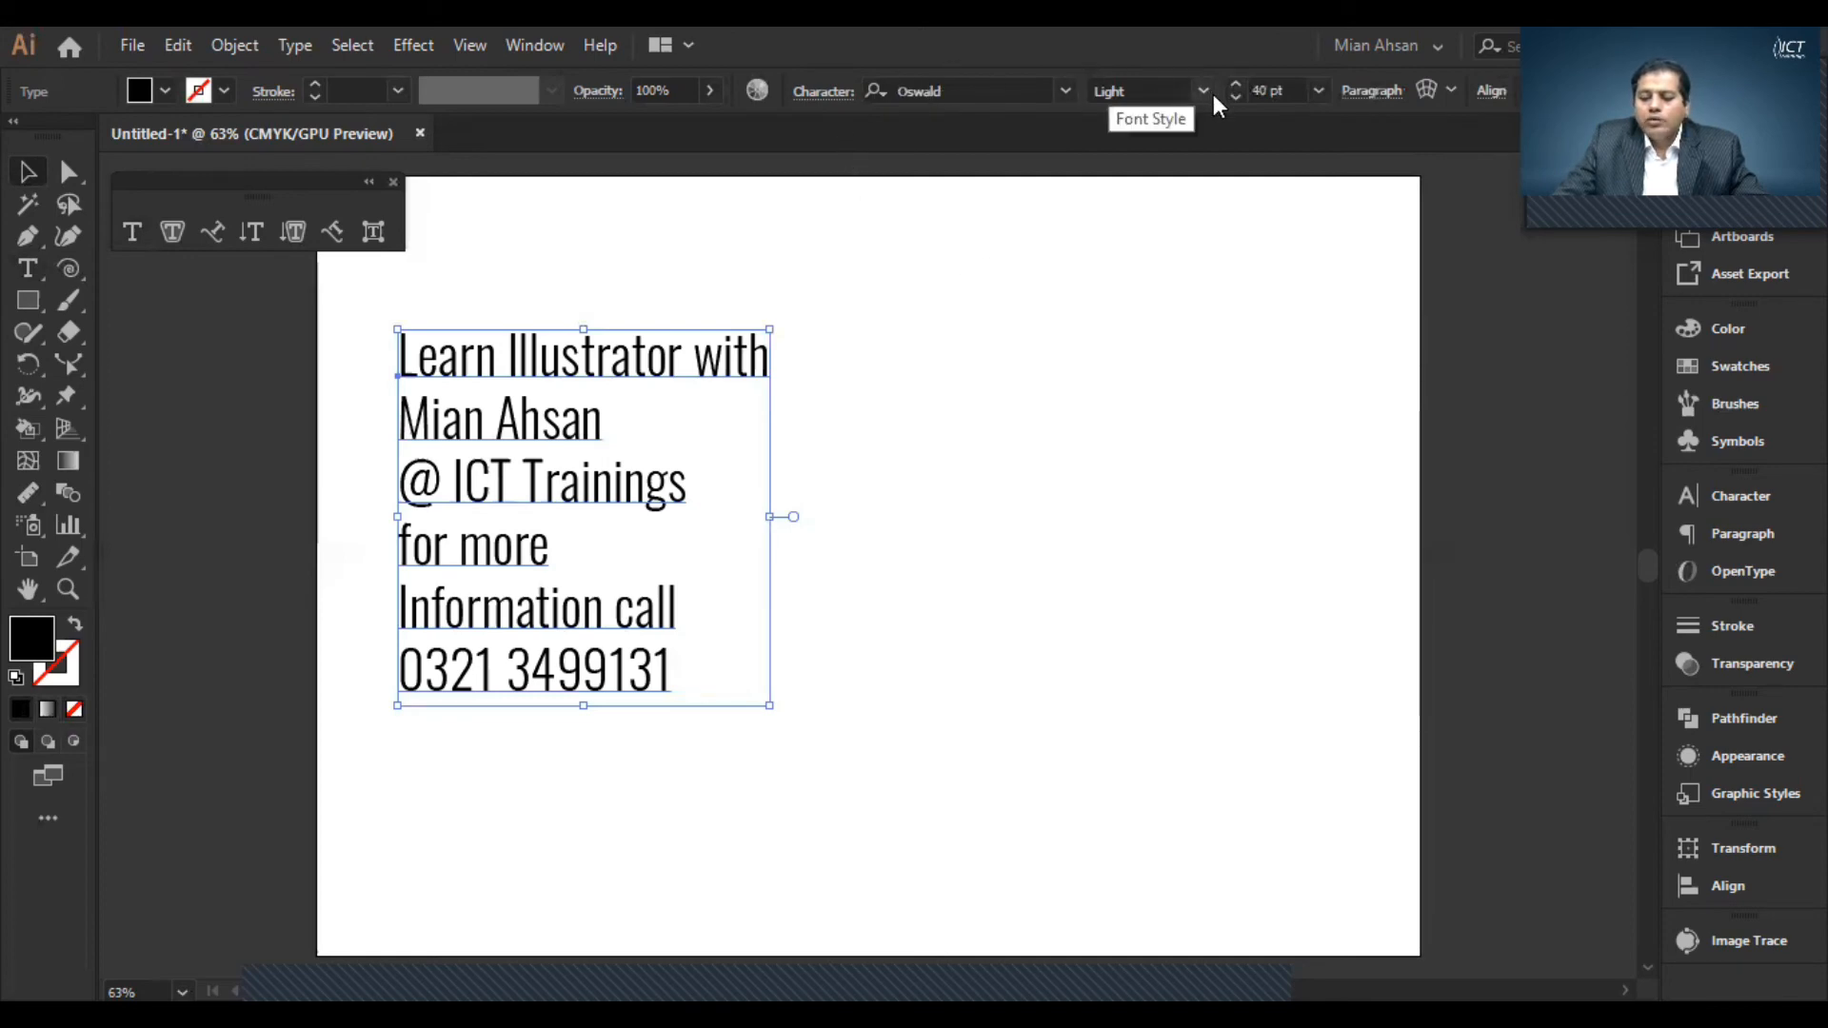
left_click(1206, 91)
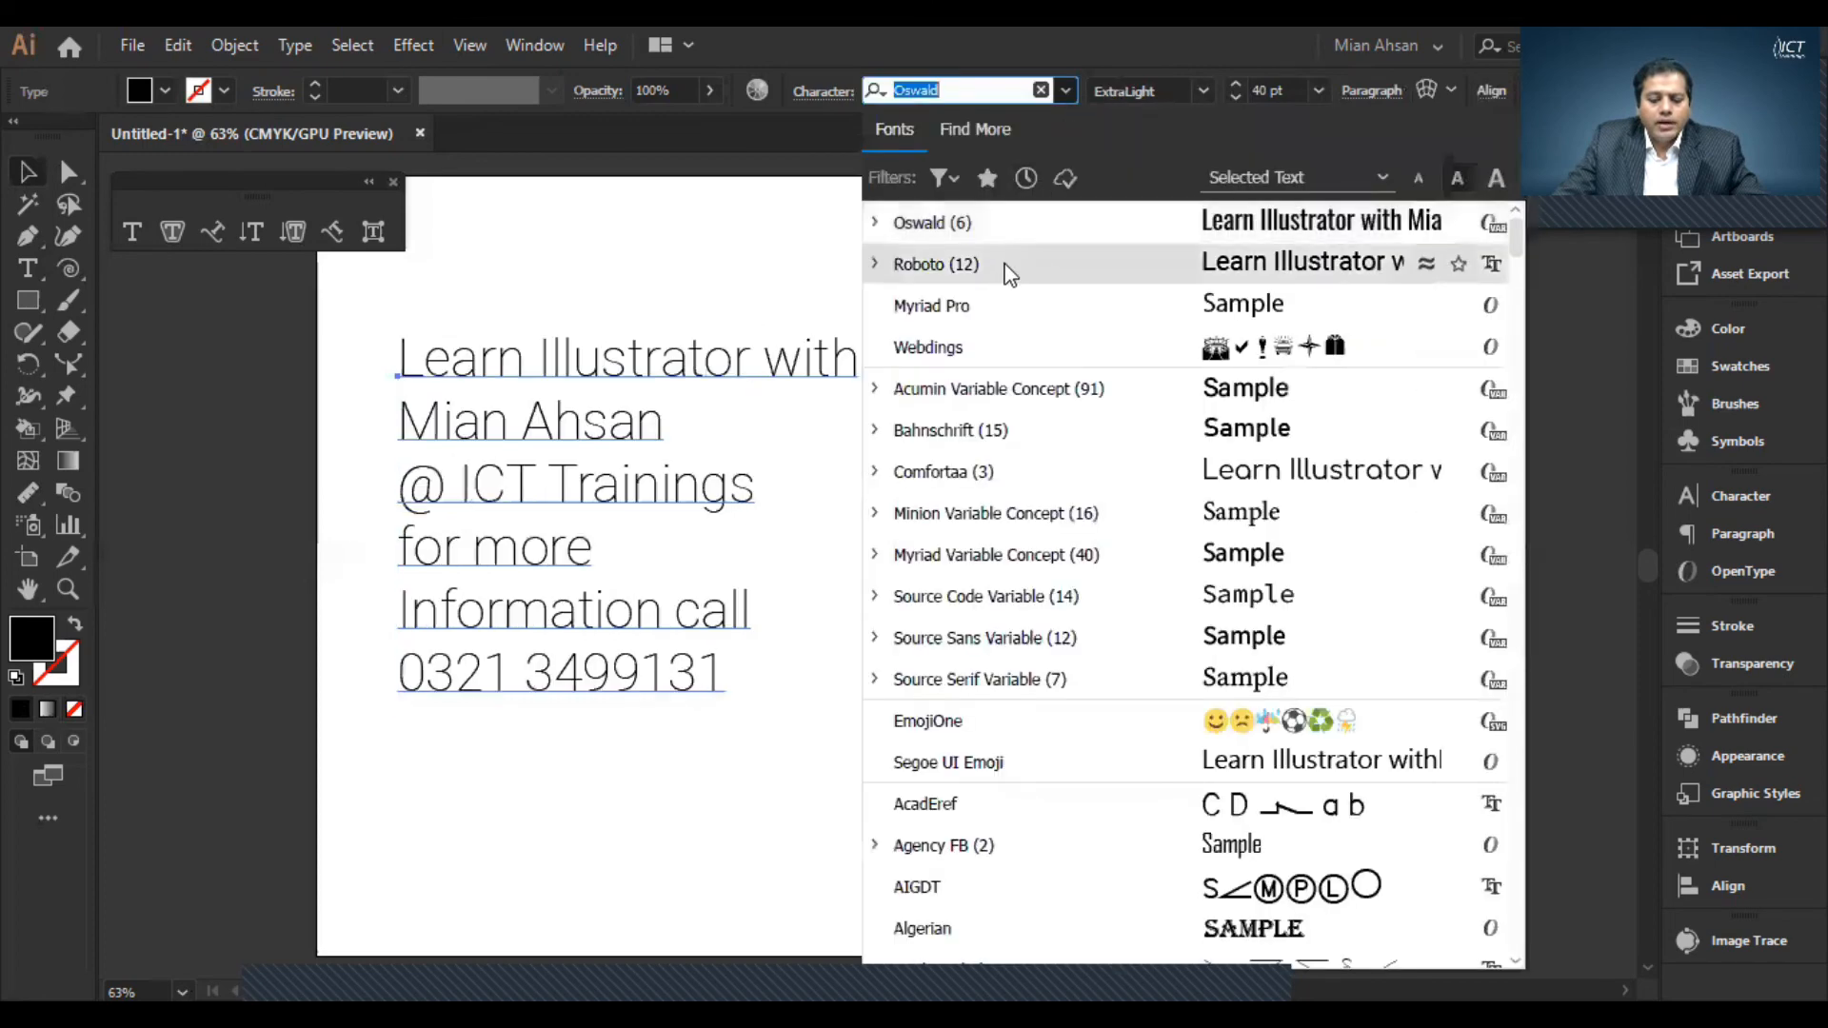
- Set the six-line block back to Roboto in the Thin weight at 40 pt
left_click(935, 263)
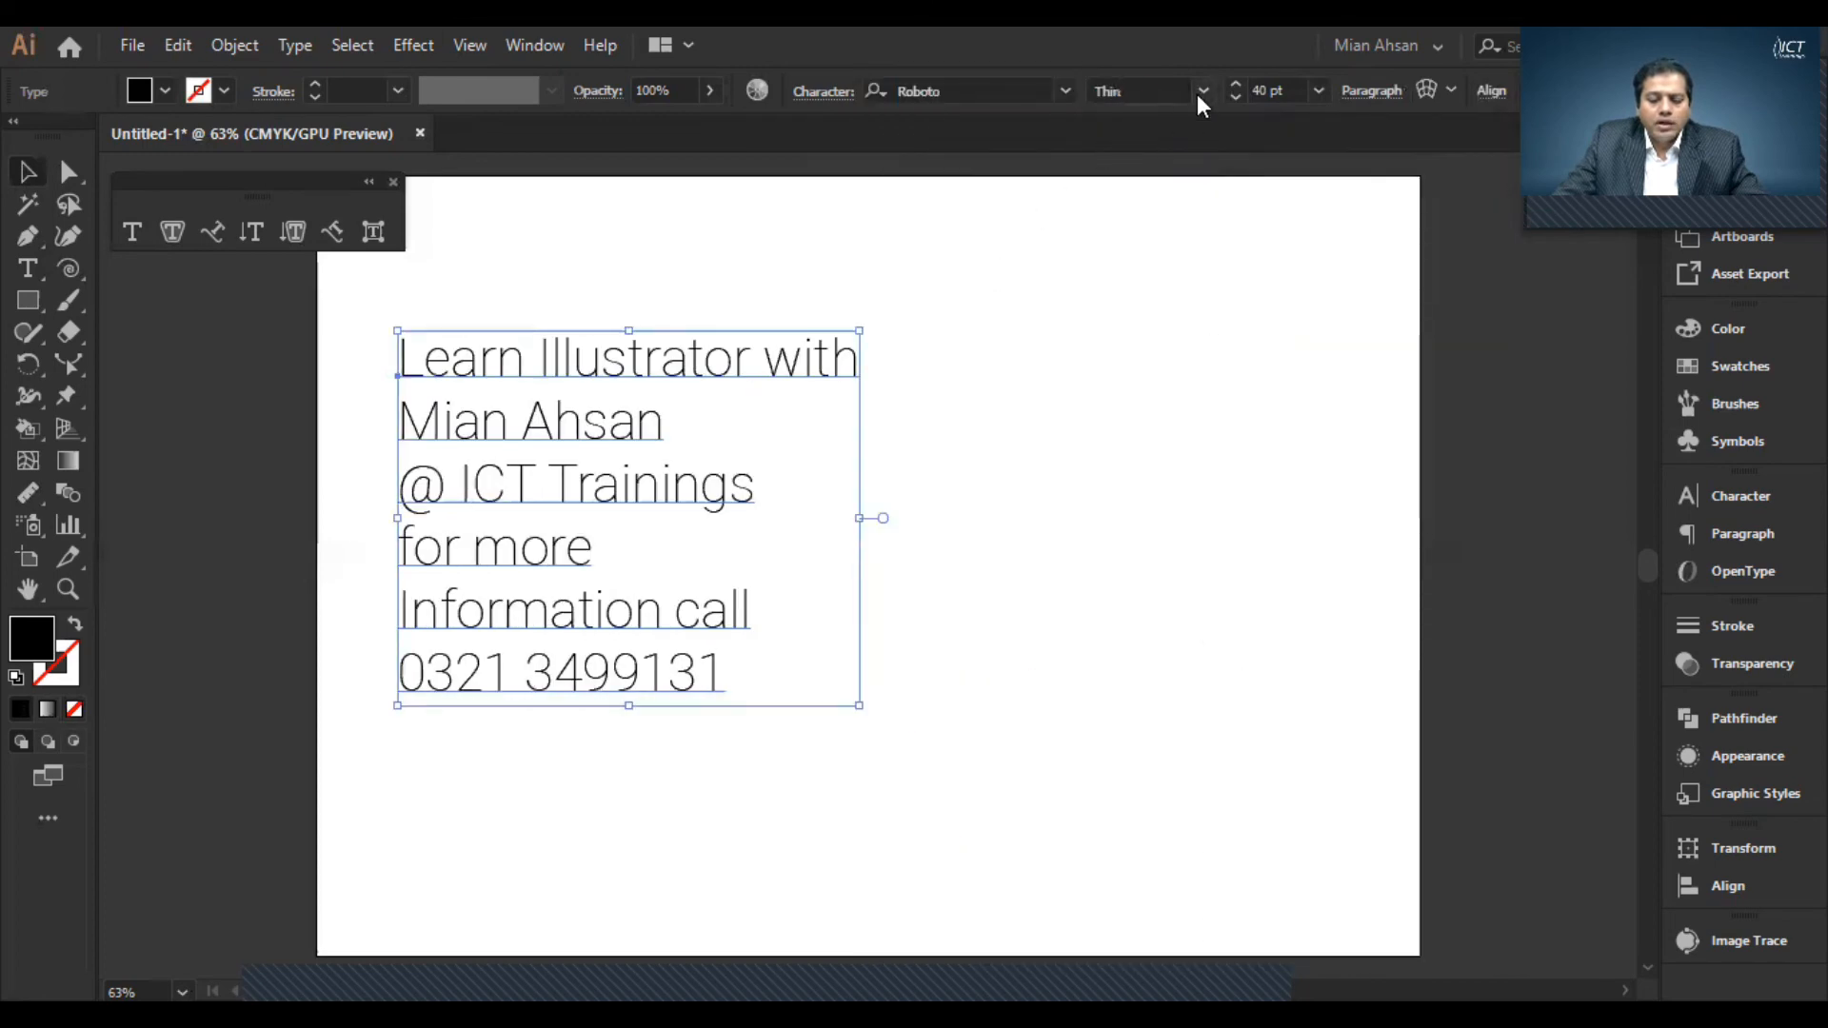
left_click(1204, 92)
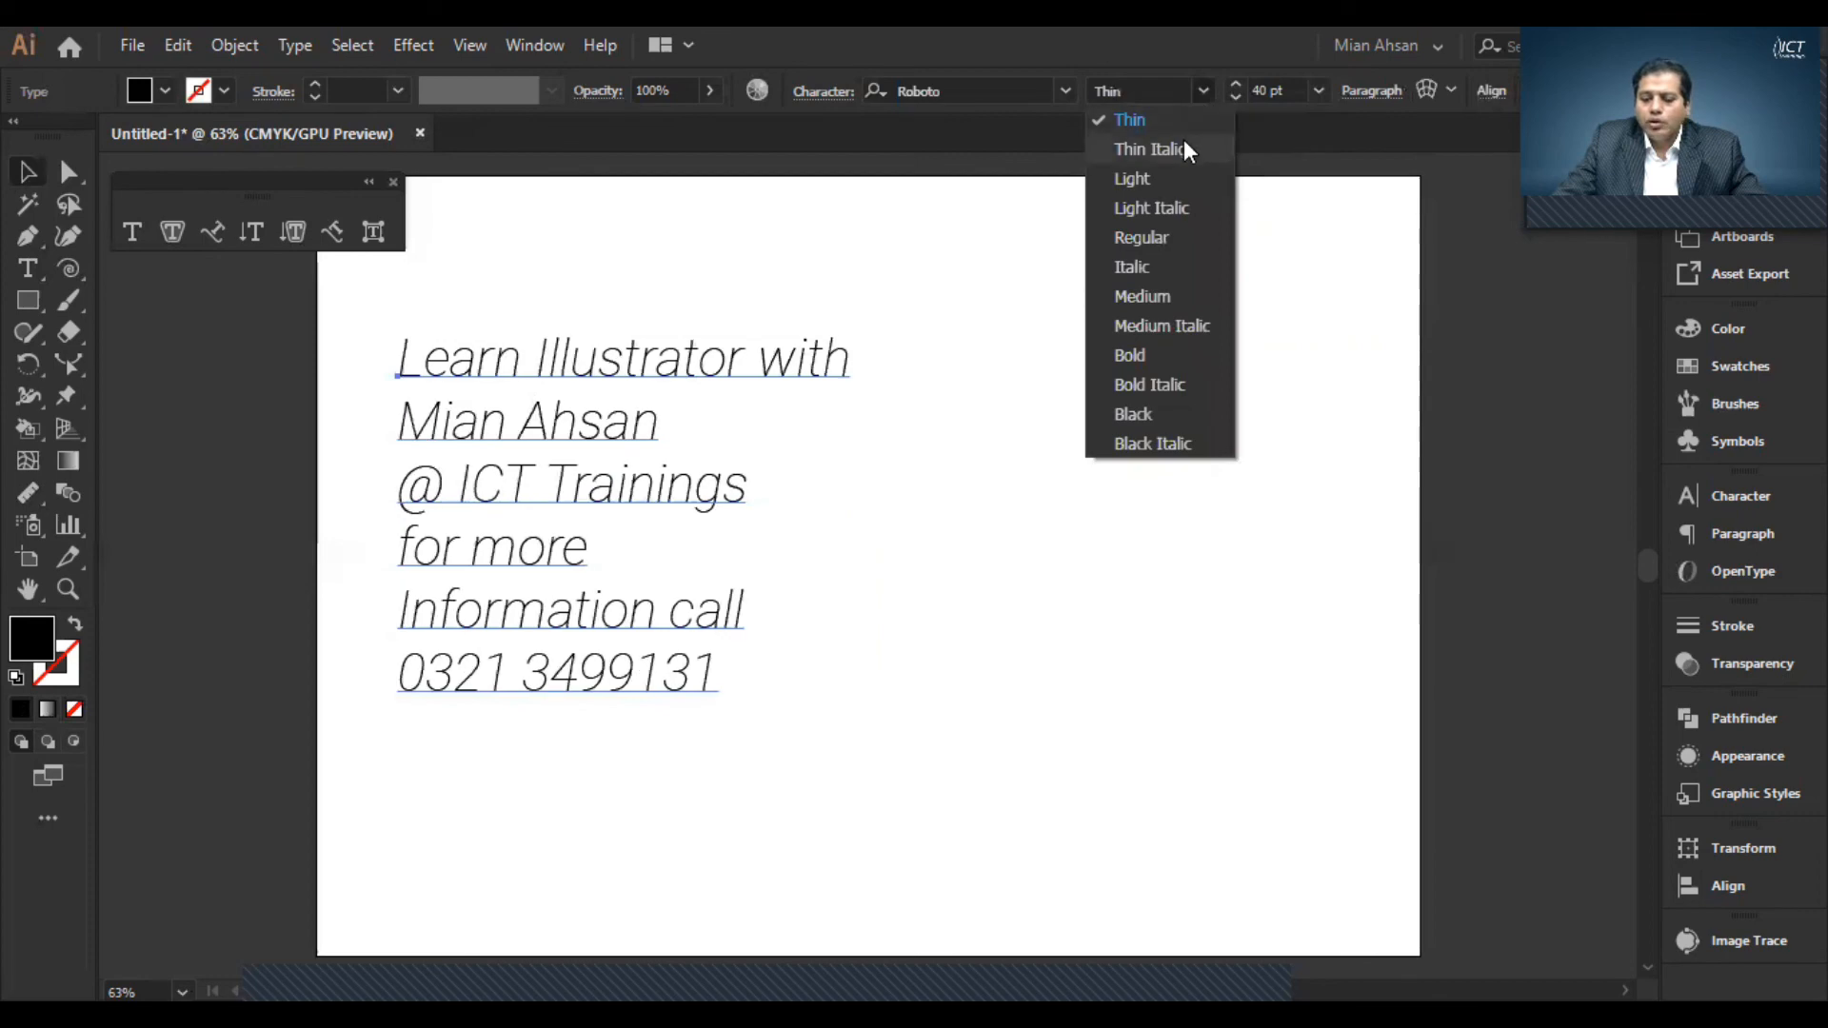
left_click(1127, 118)
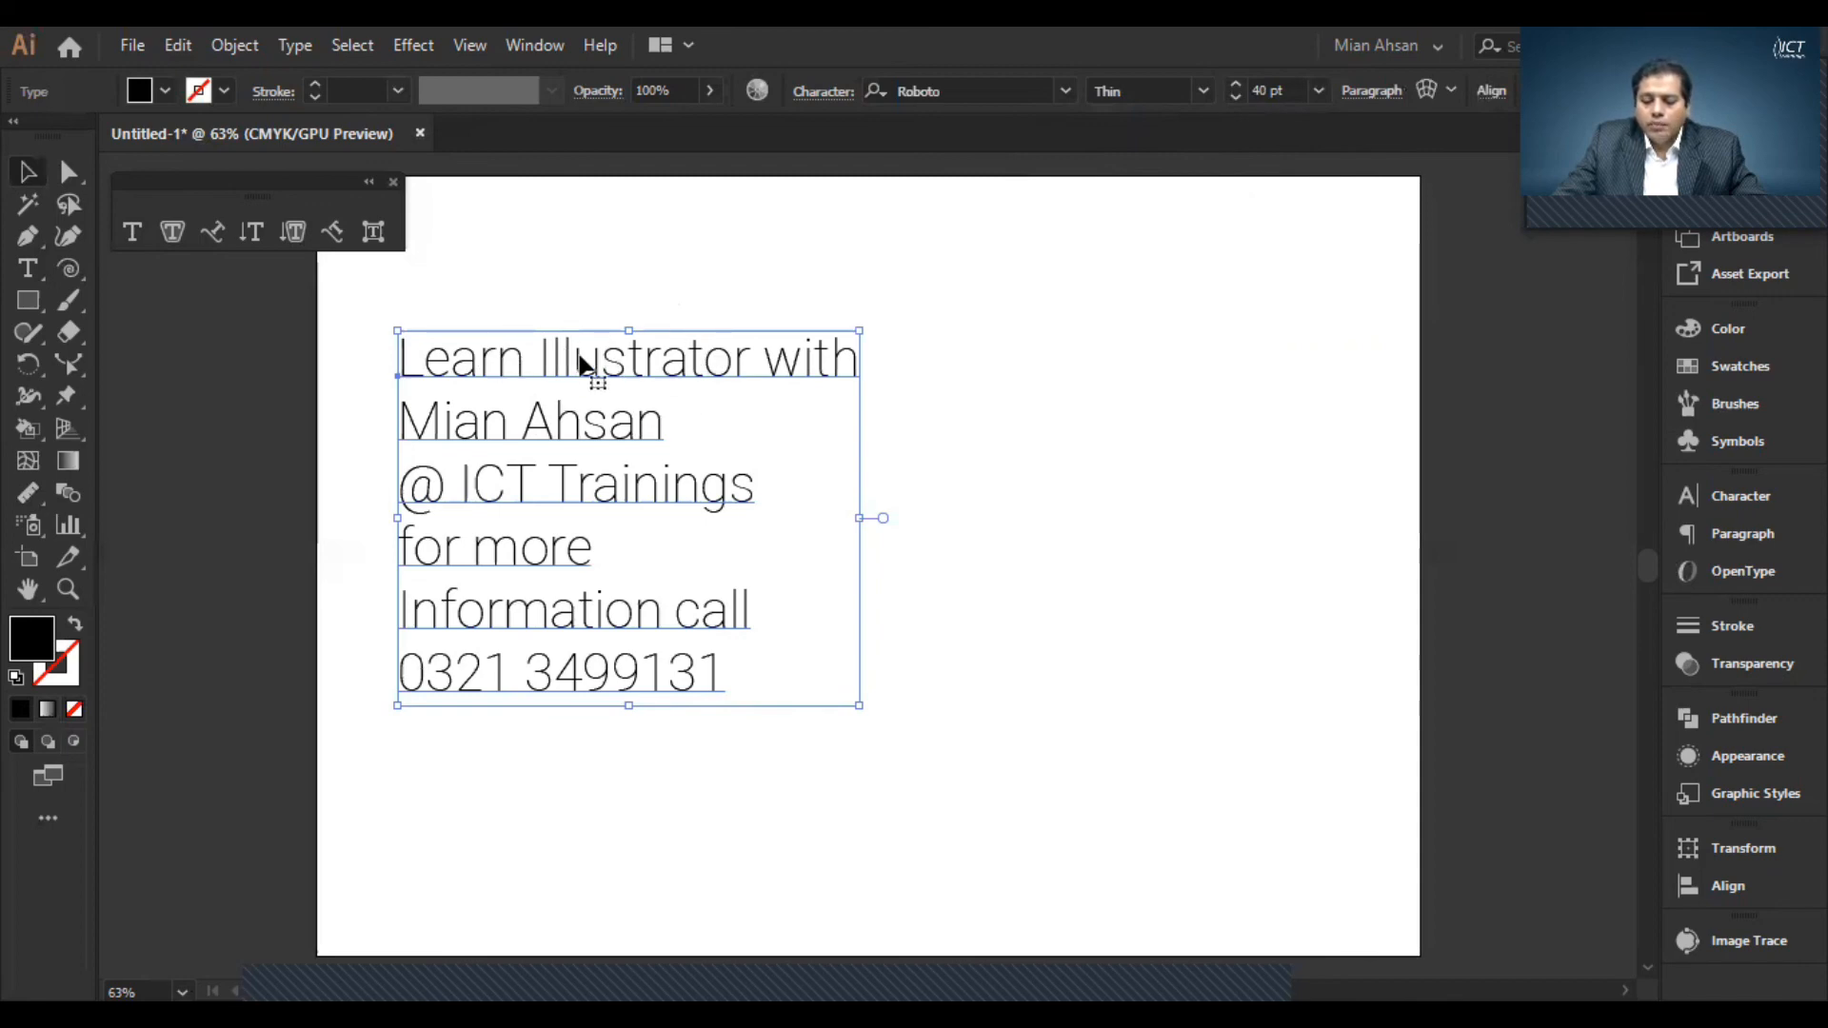
mouse_move(495, 419)
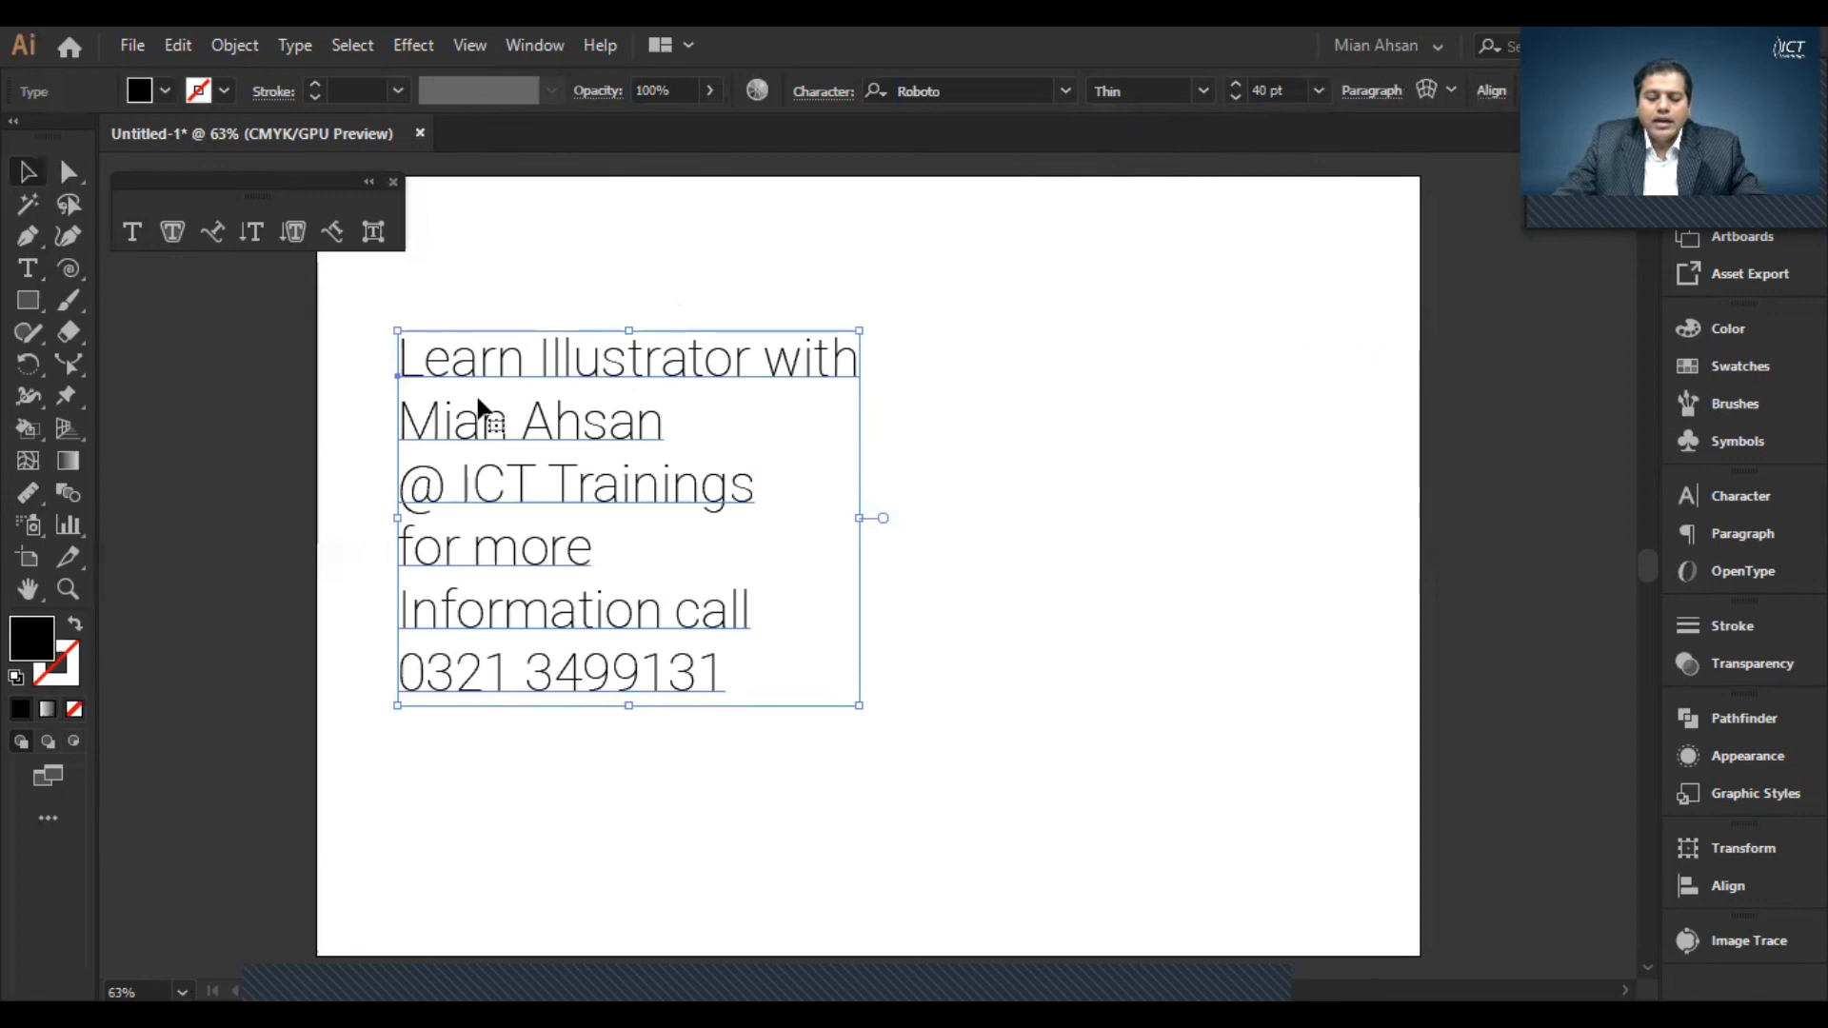
mouse_move(486, 476)
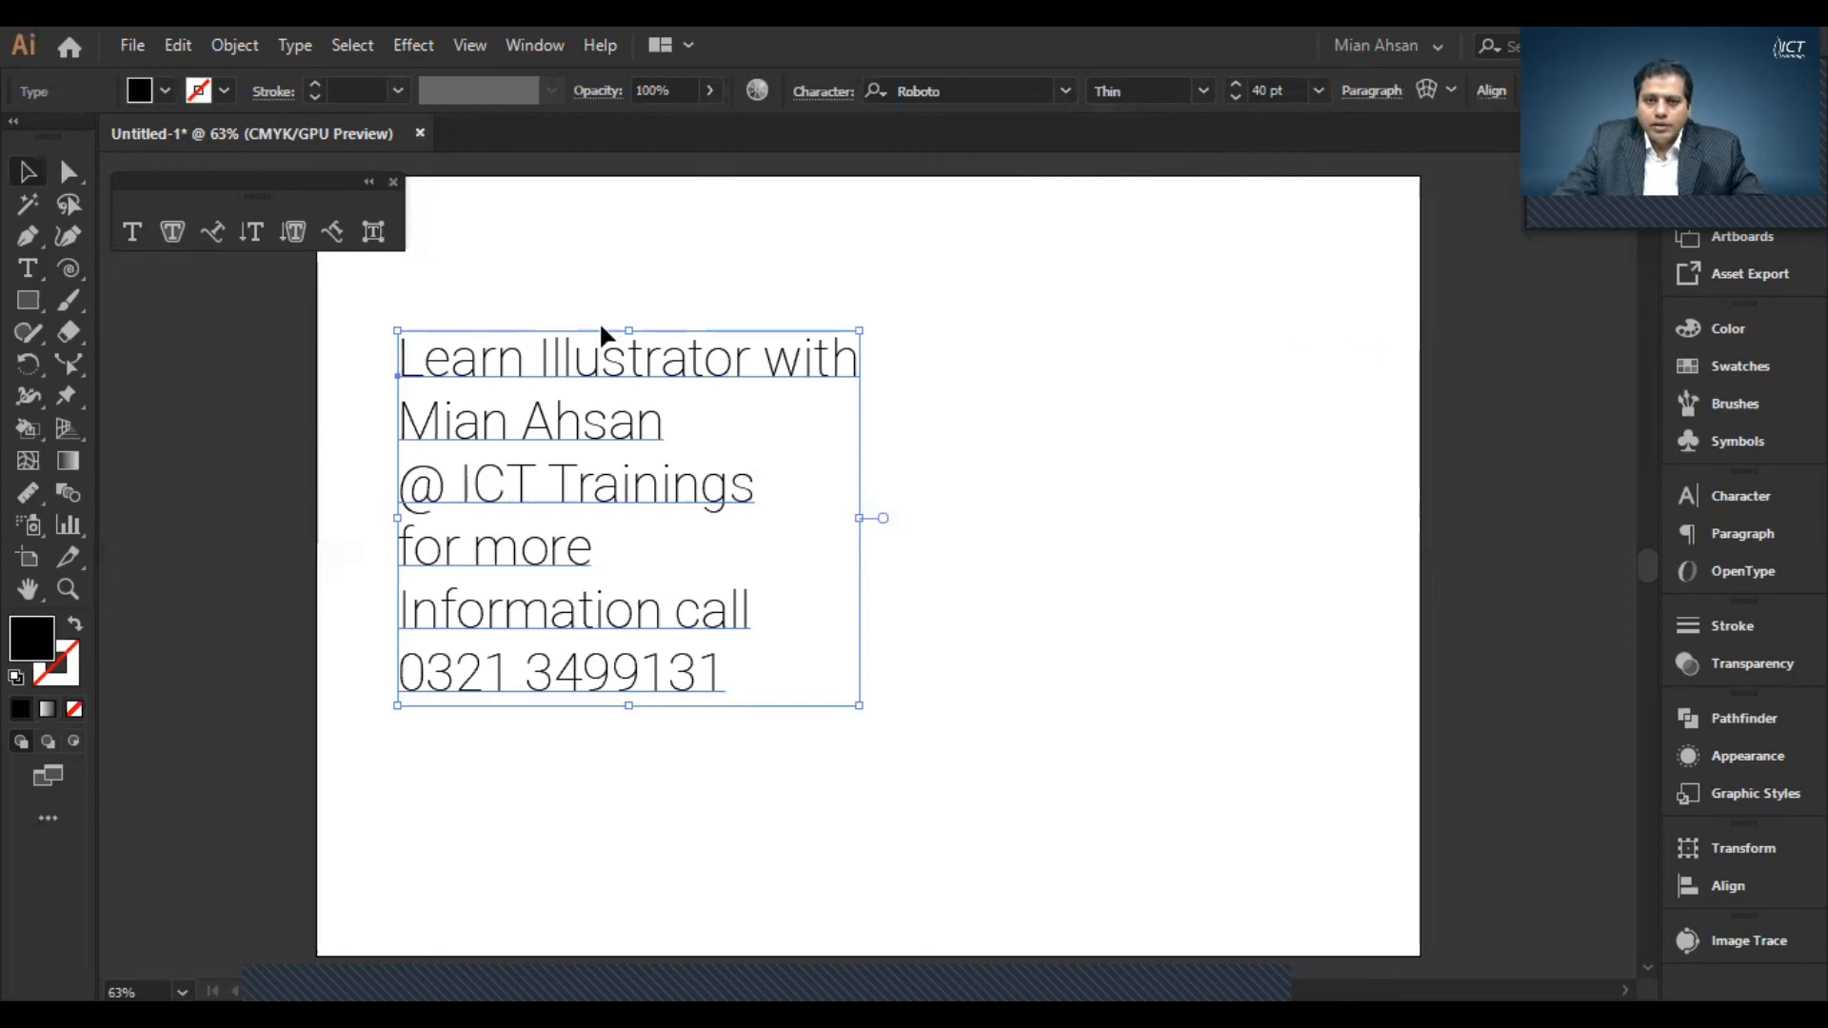
mouse_move(1032, 336)
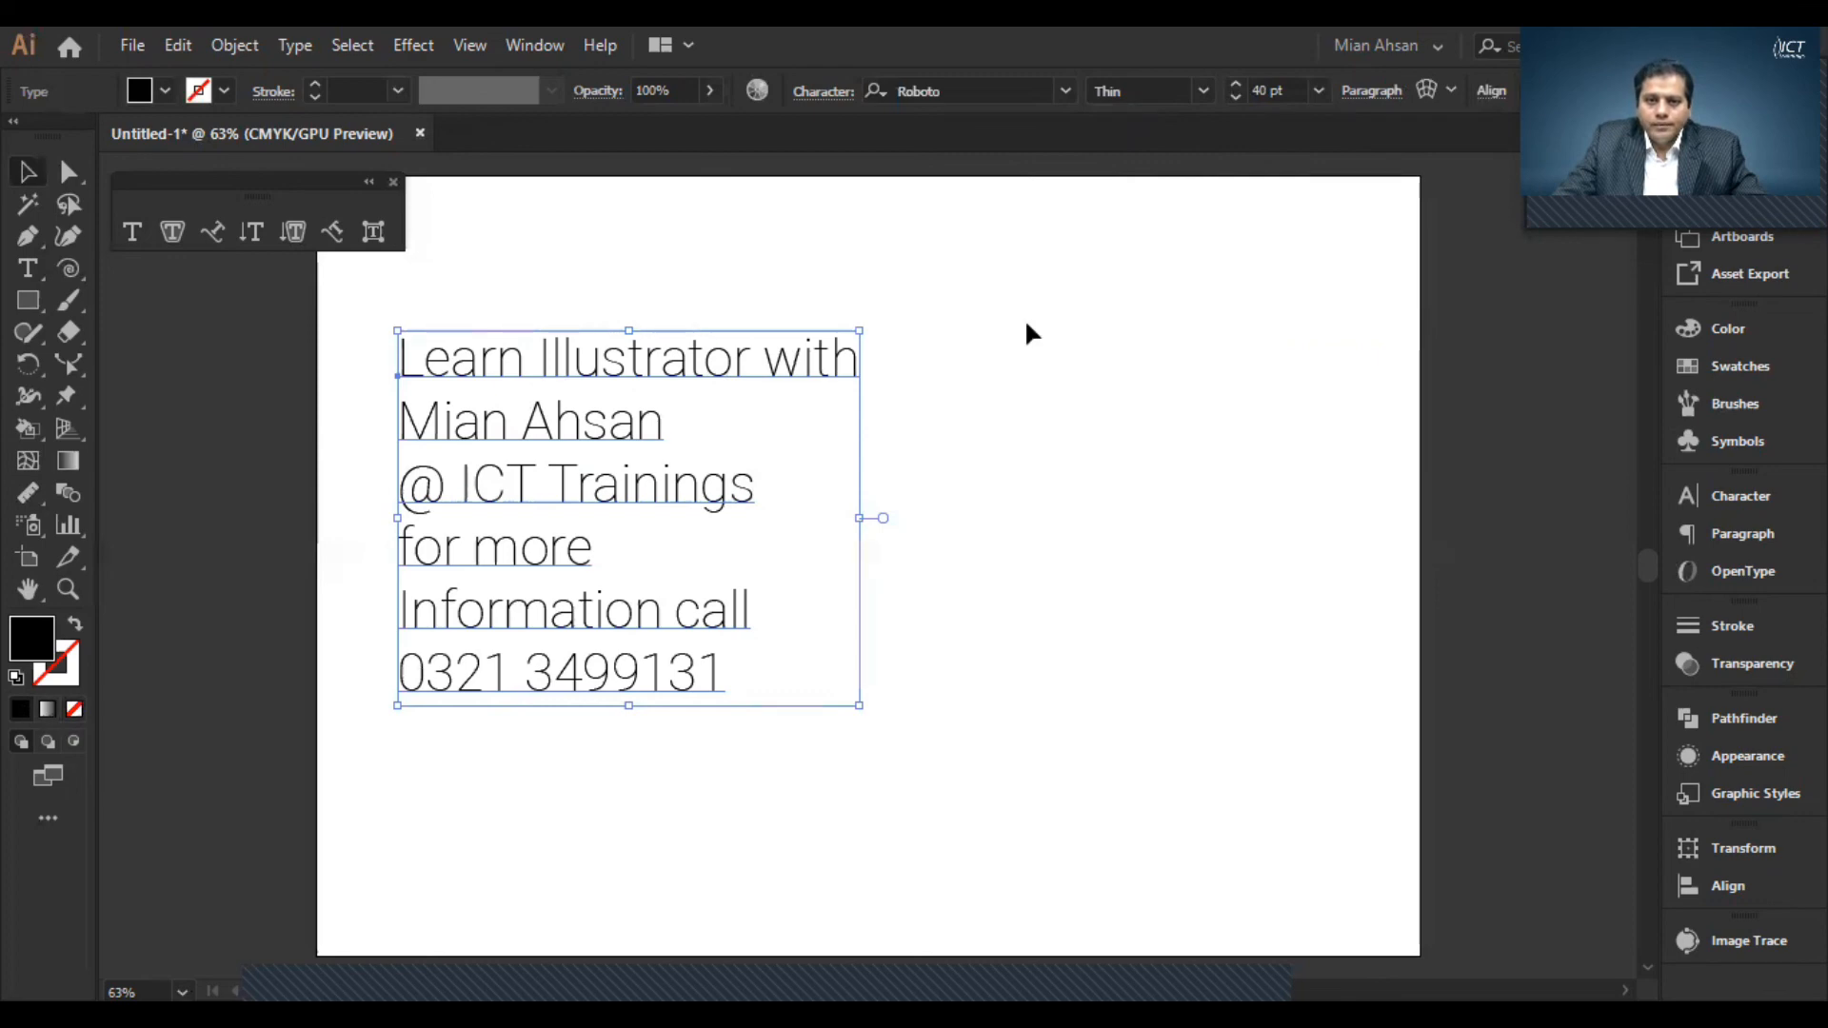